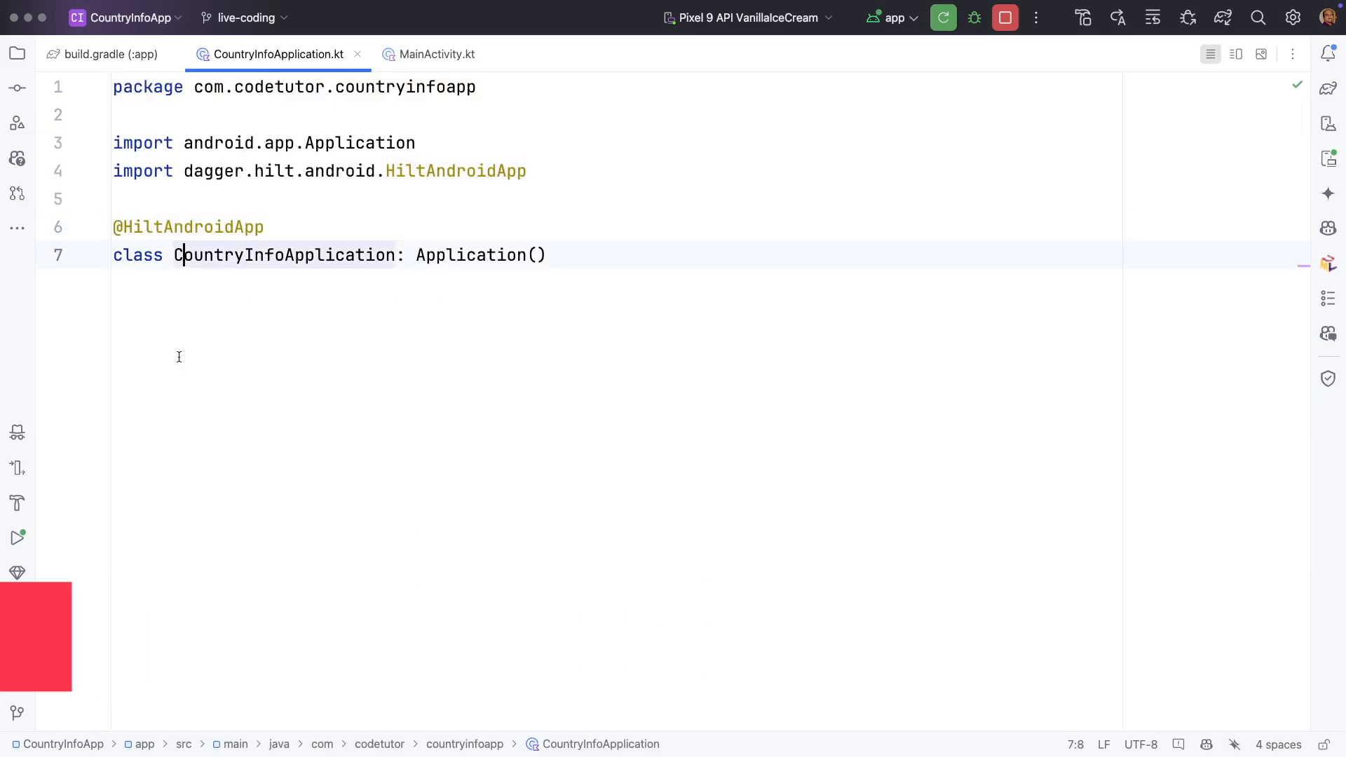
double_click(283, 256)
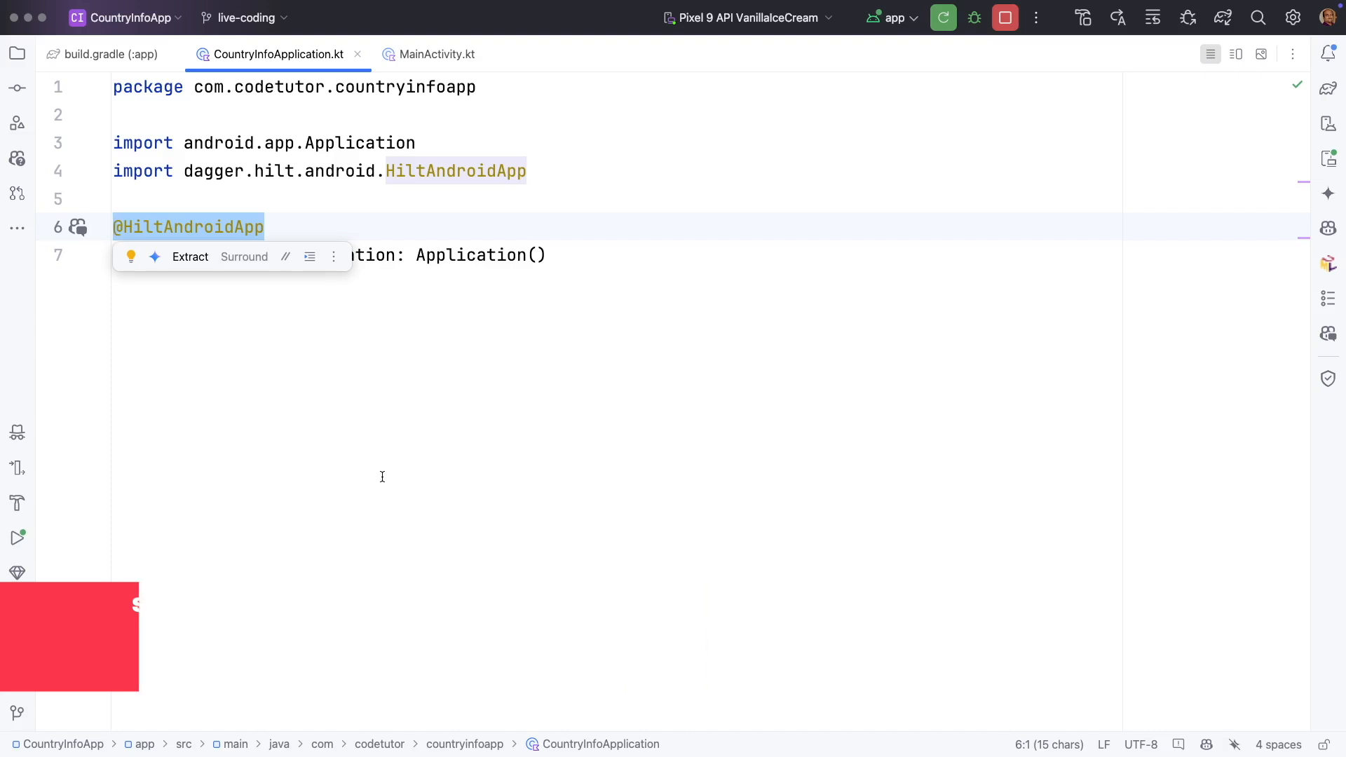
left_click(438, 55)
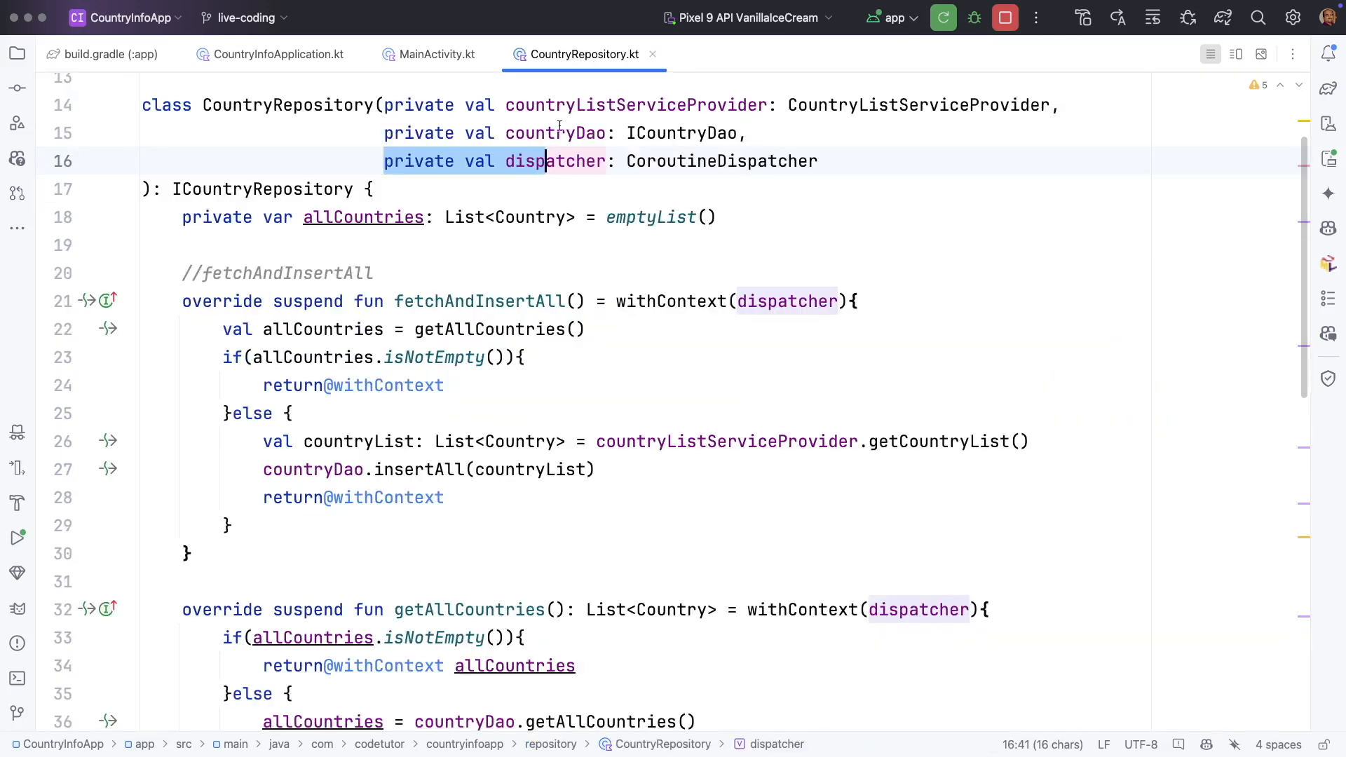
double_click(636, 105)
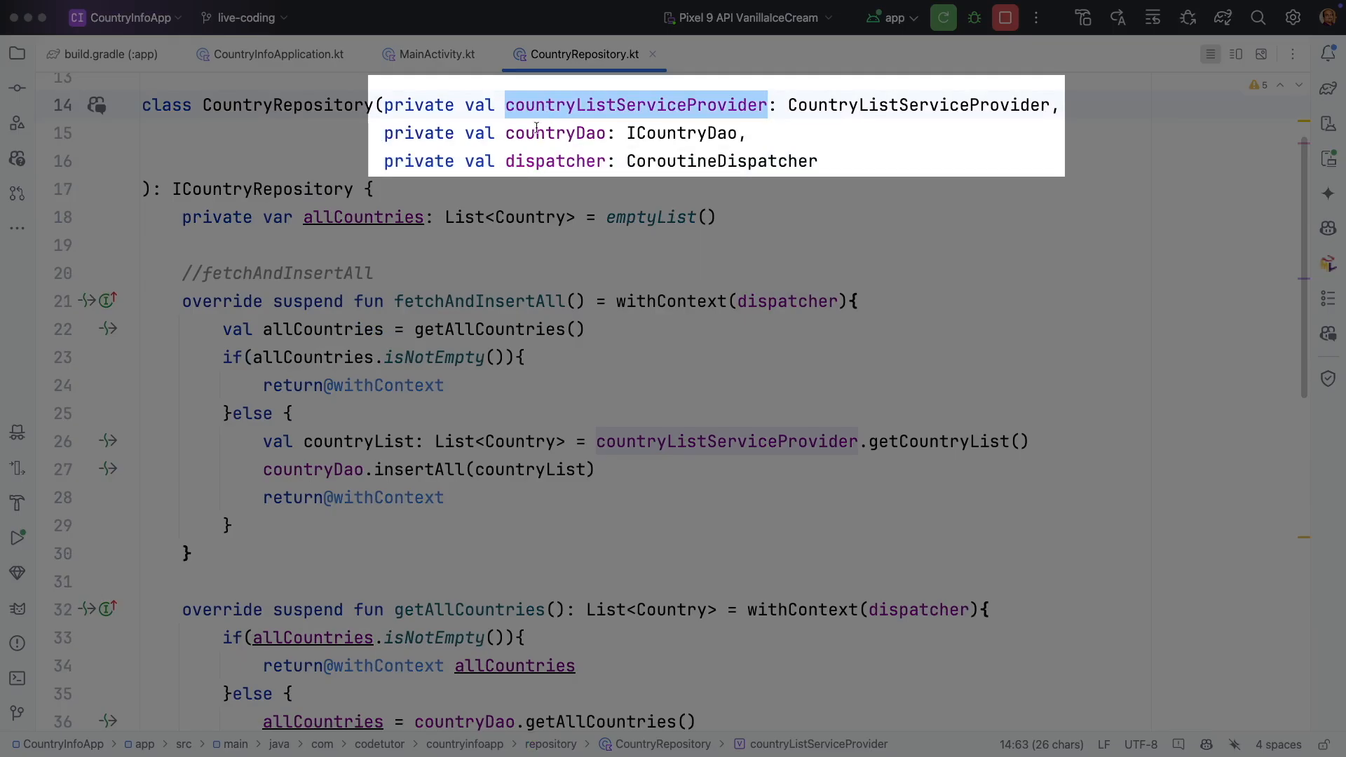
left_click(555, 133)
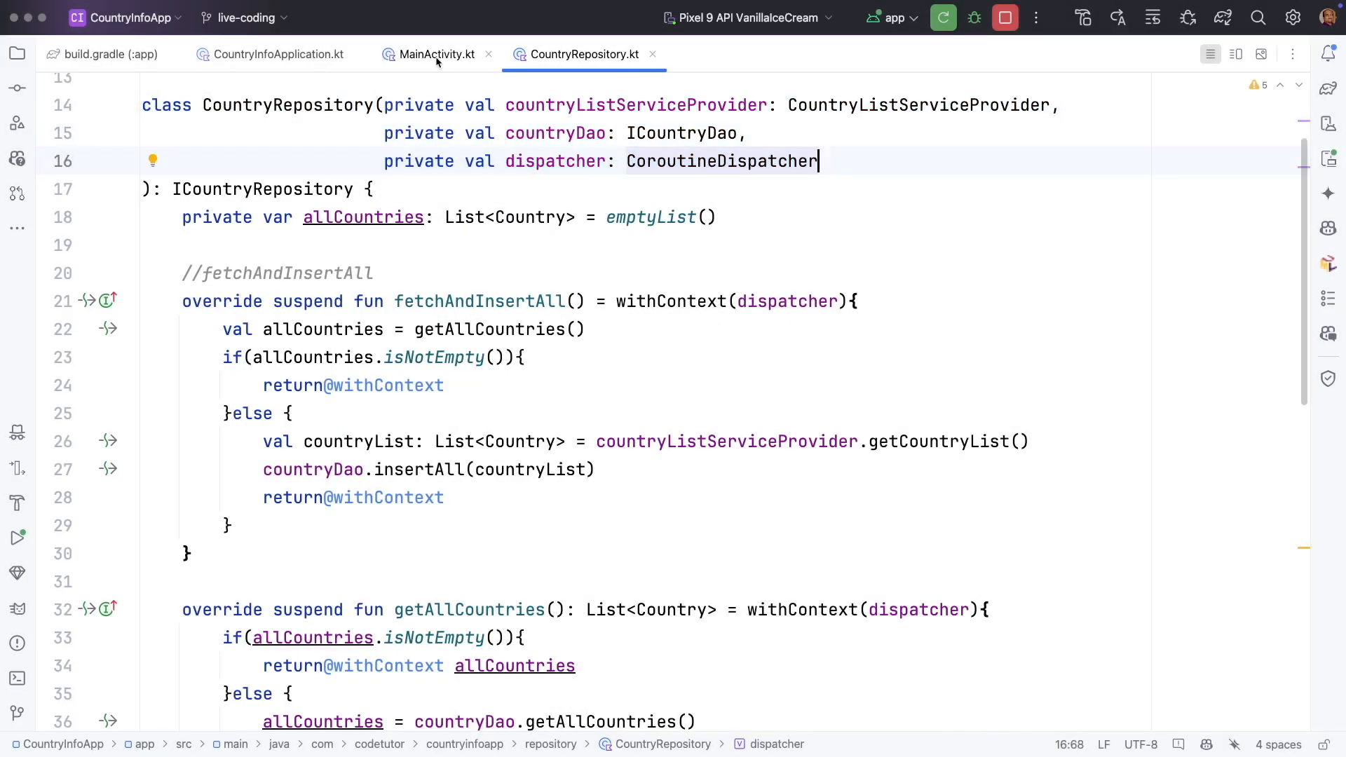
Step: Check MainActivity and CountryInfoApplication, ending on CountryRepository.kt
left_click(436, 54)
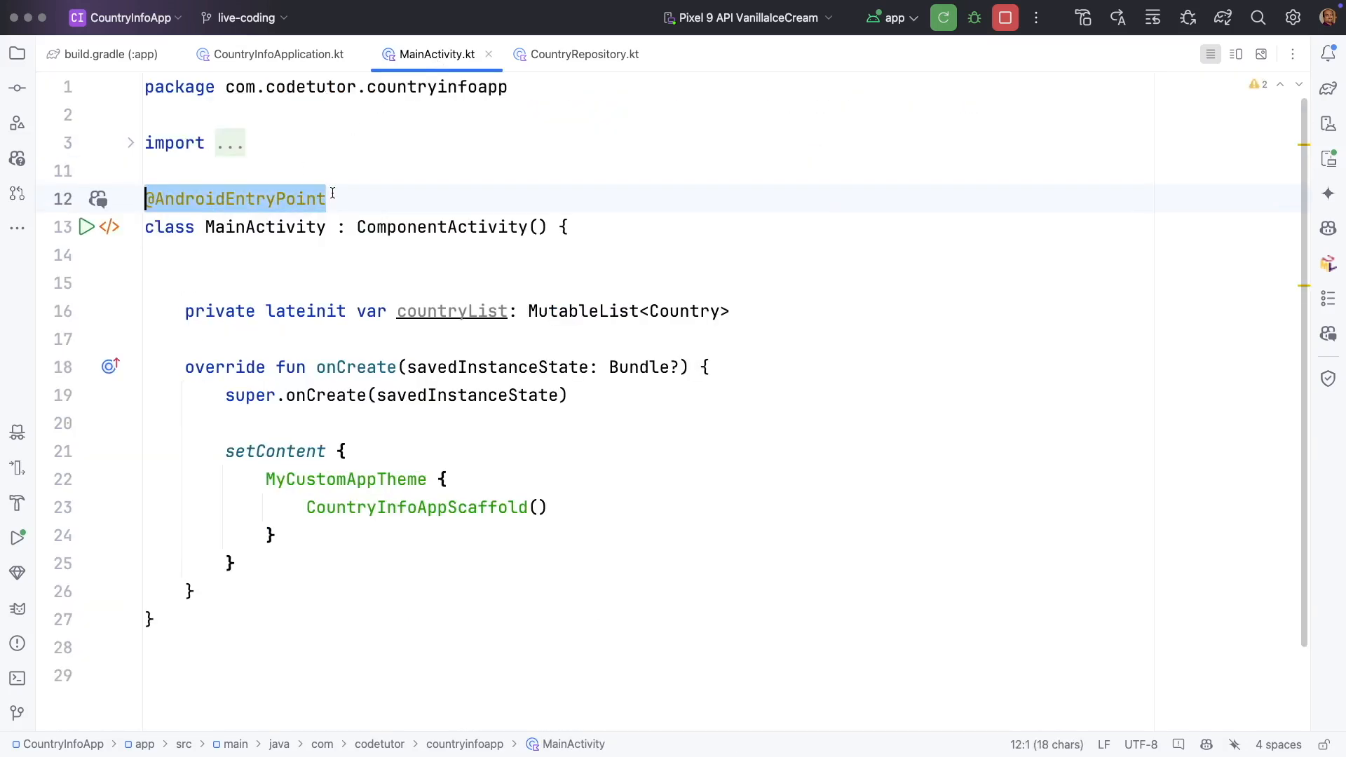
left_click(278, 55)
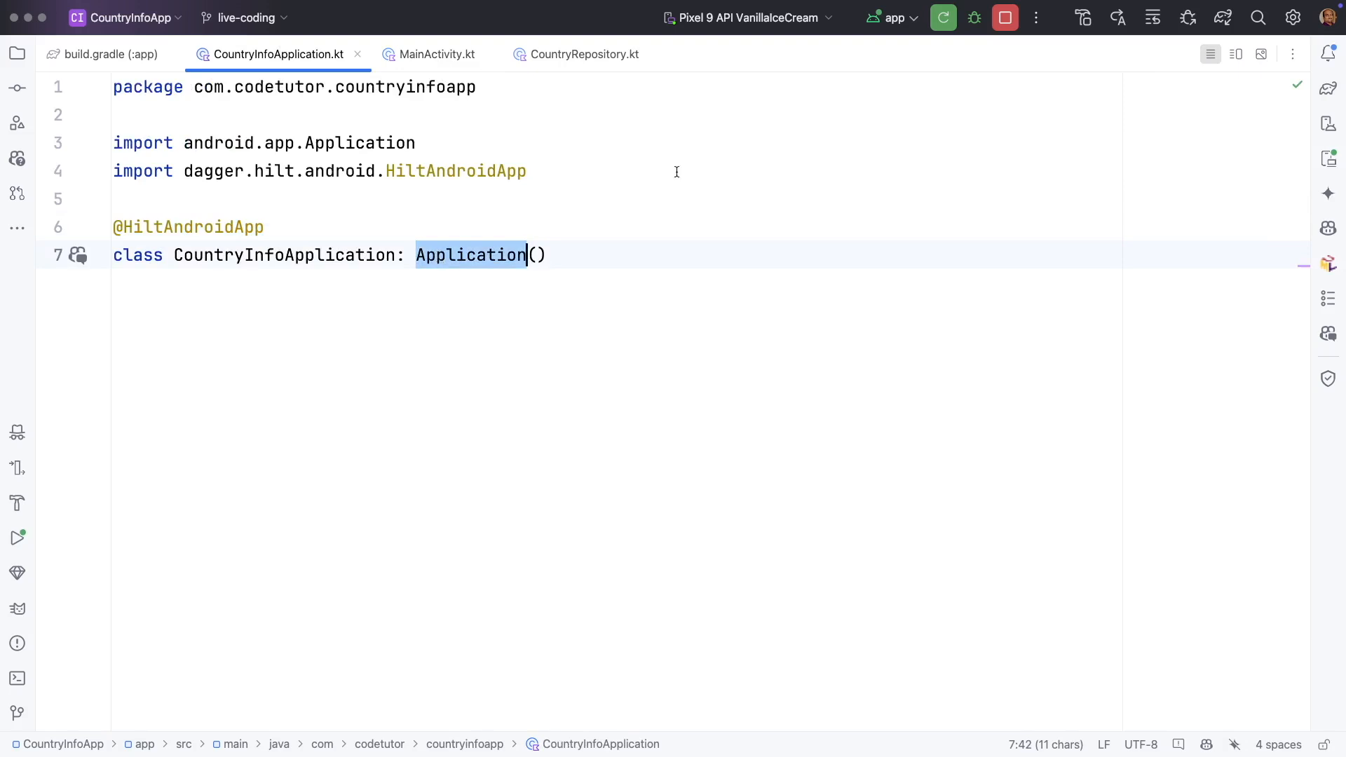
left_click(585, 55)
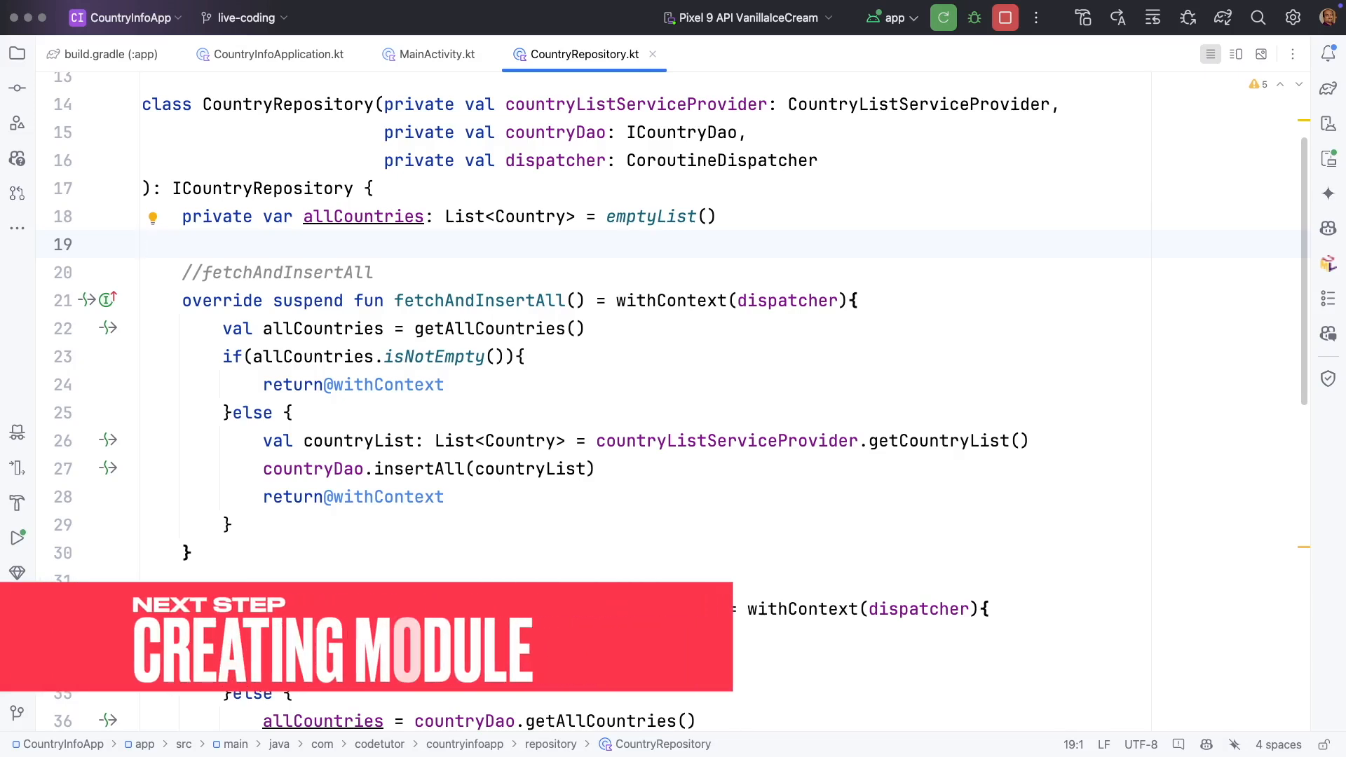
Step: Create a di package in the app package and a new Kotlin file AppModule inside it
left_click(17, 53)
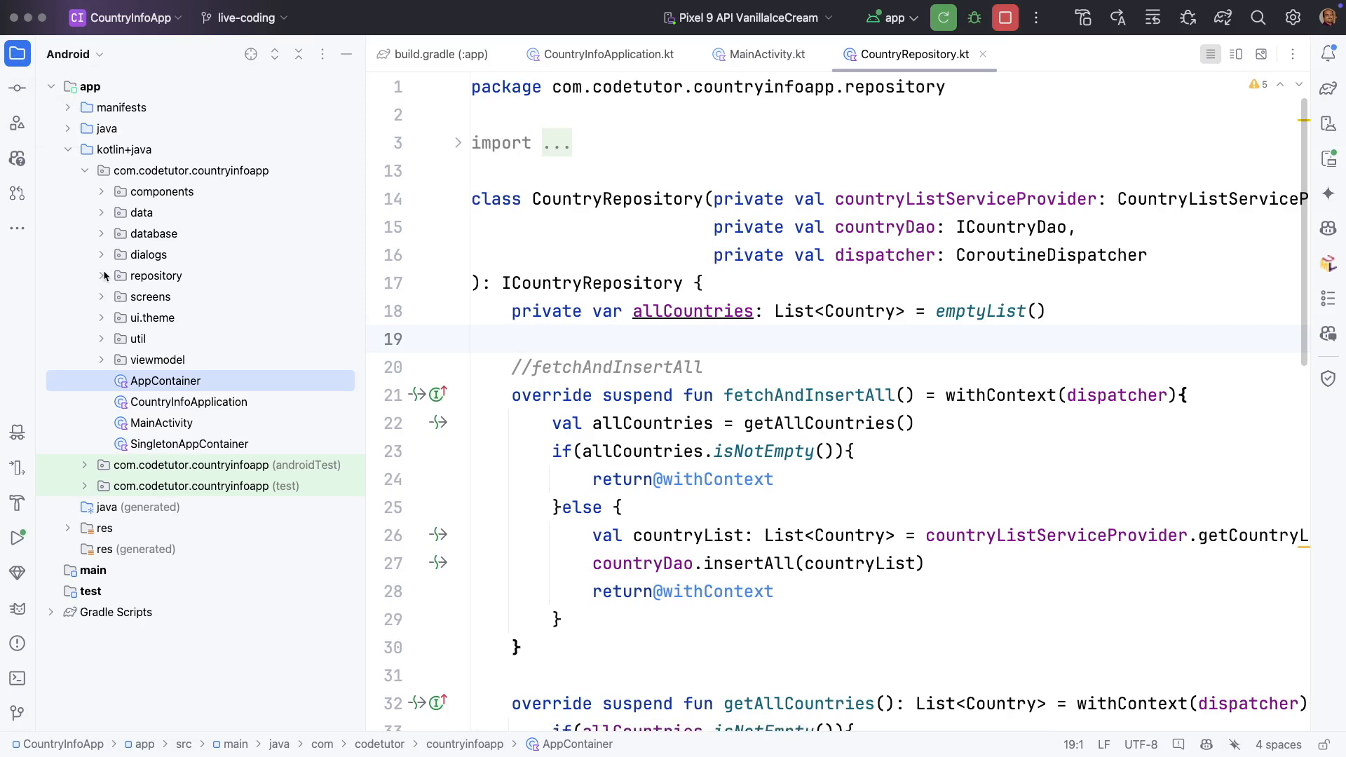
right_click(191, 170)
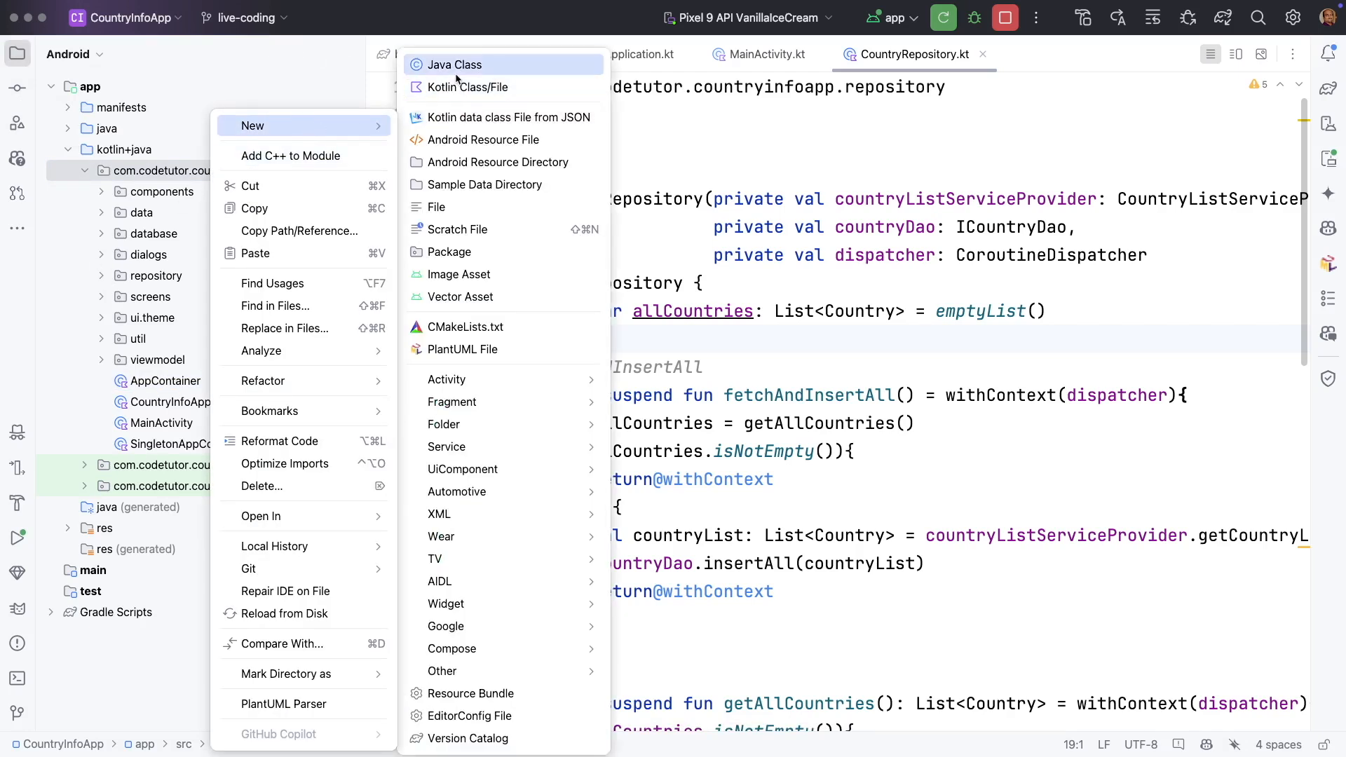
left_click(449, 251)
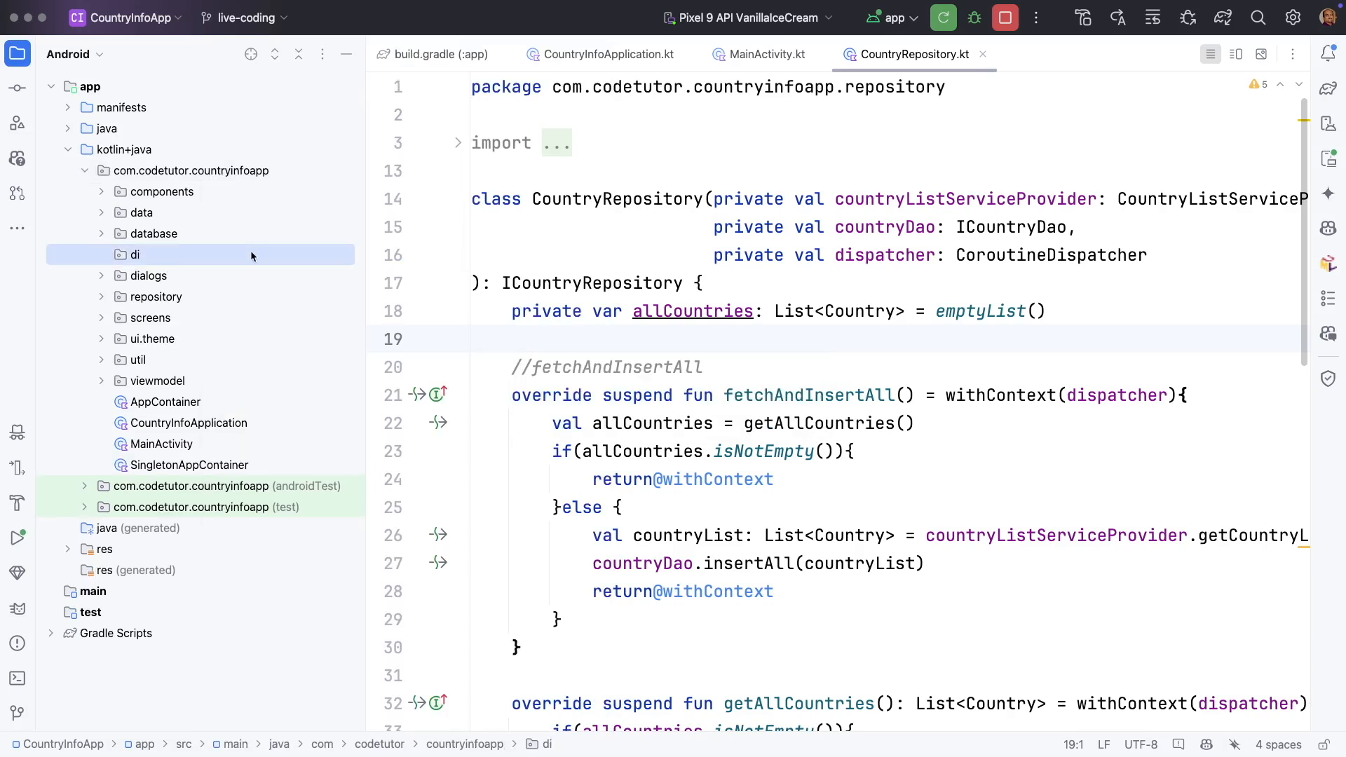
right_click(135, 254)
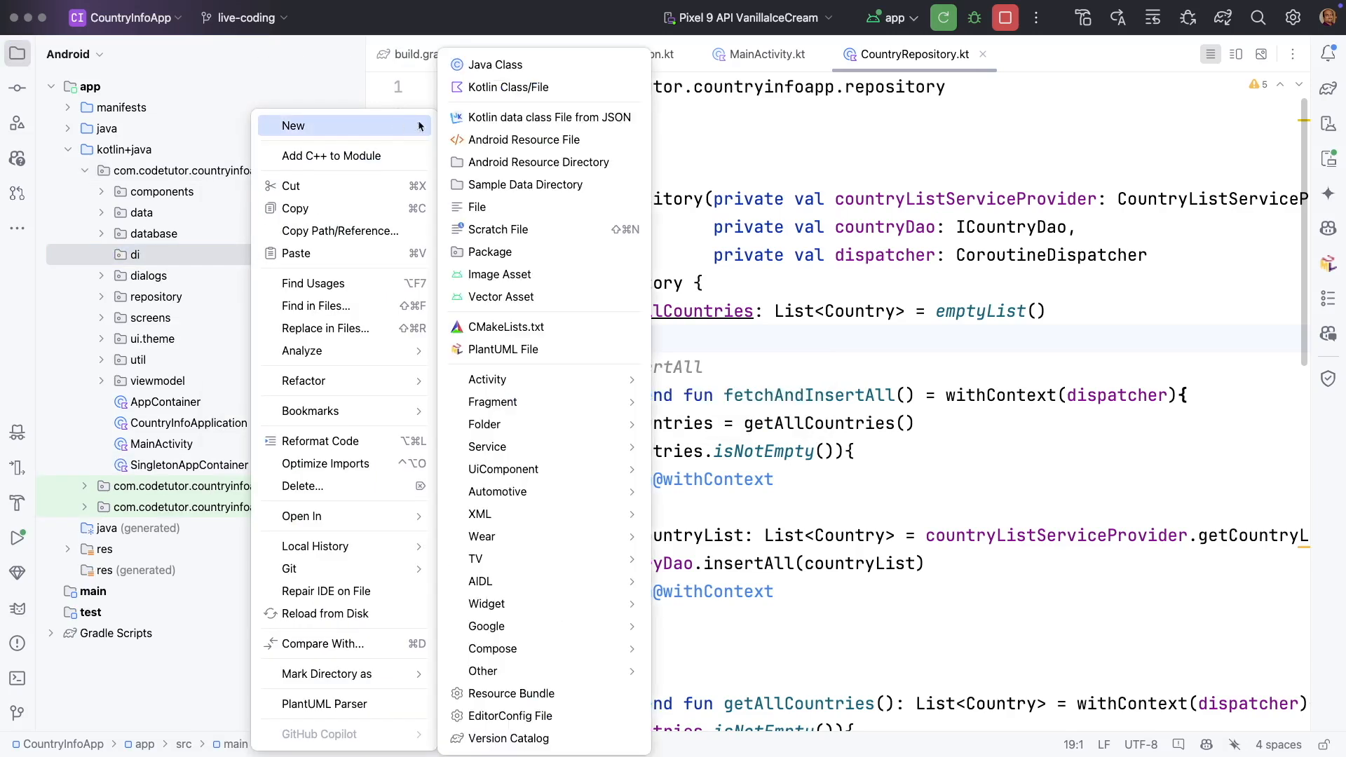
left_click(506, 87)
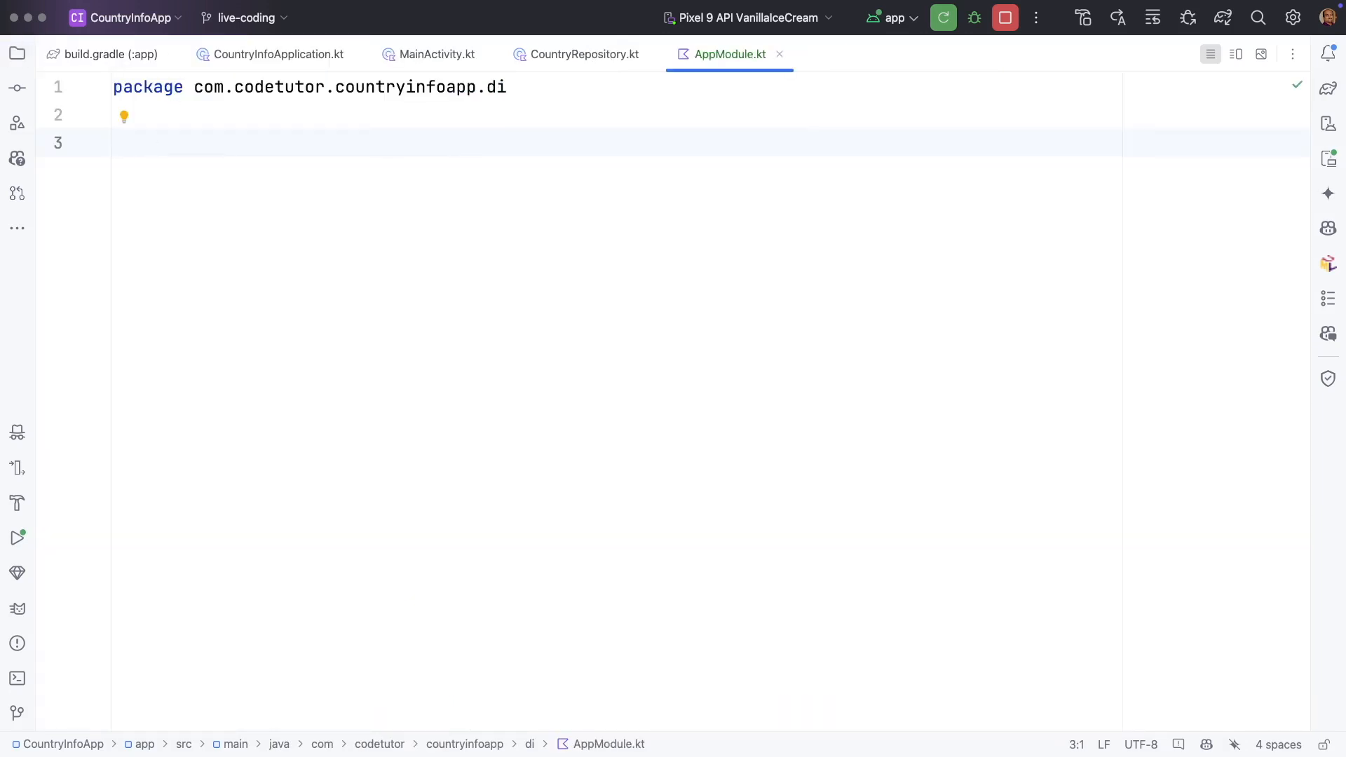
type("object AppModule")
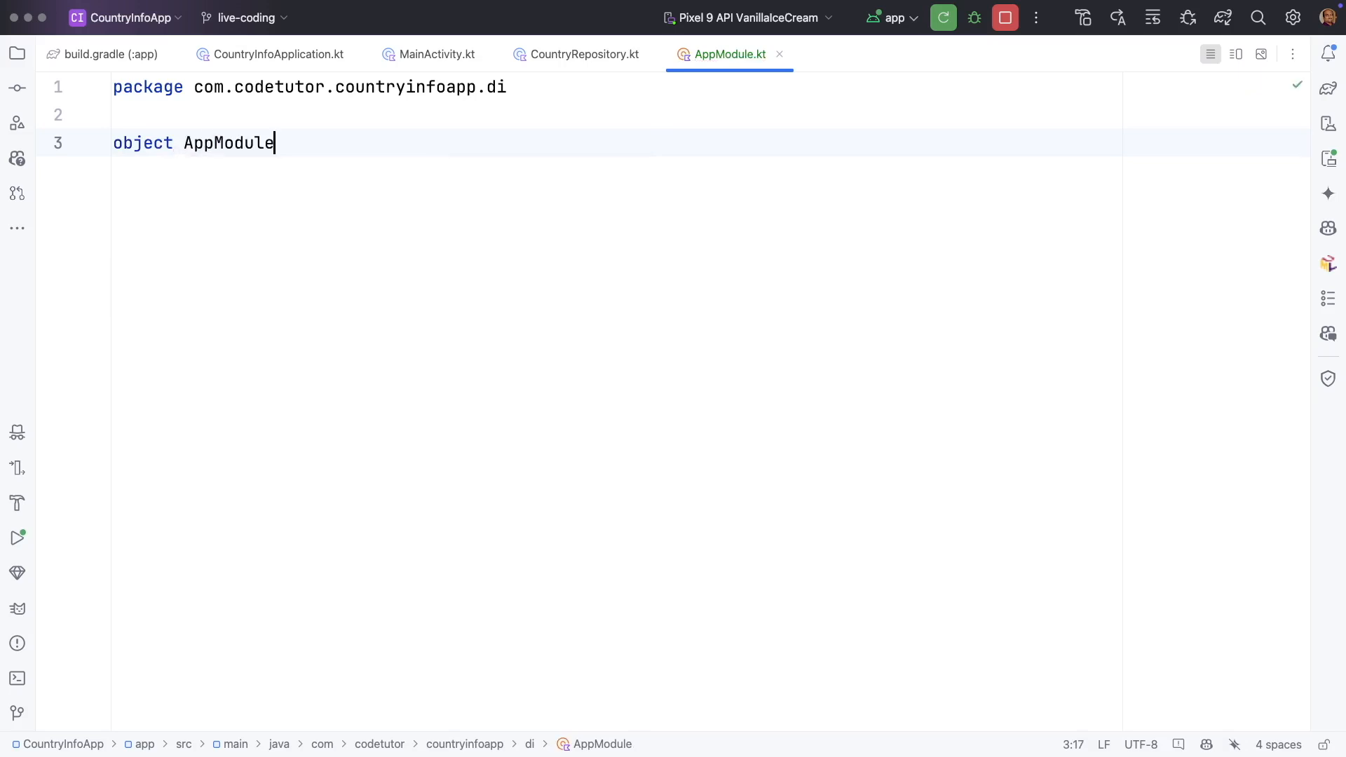
type("@")
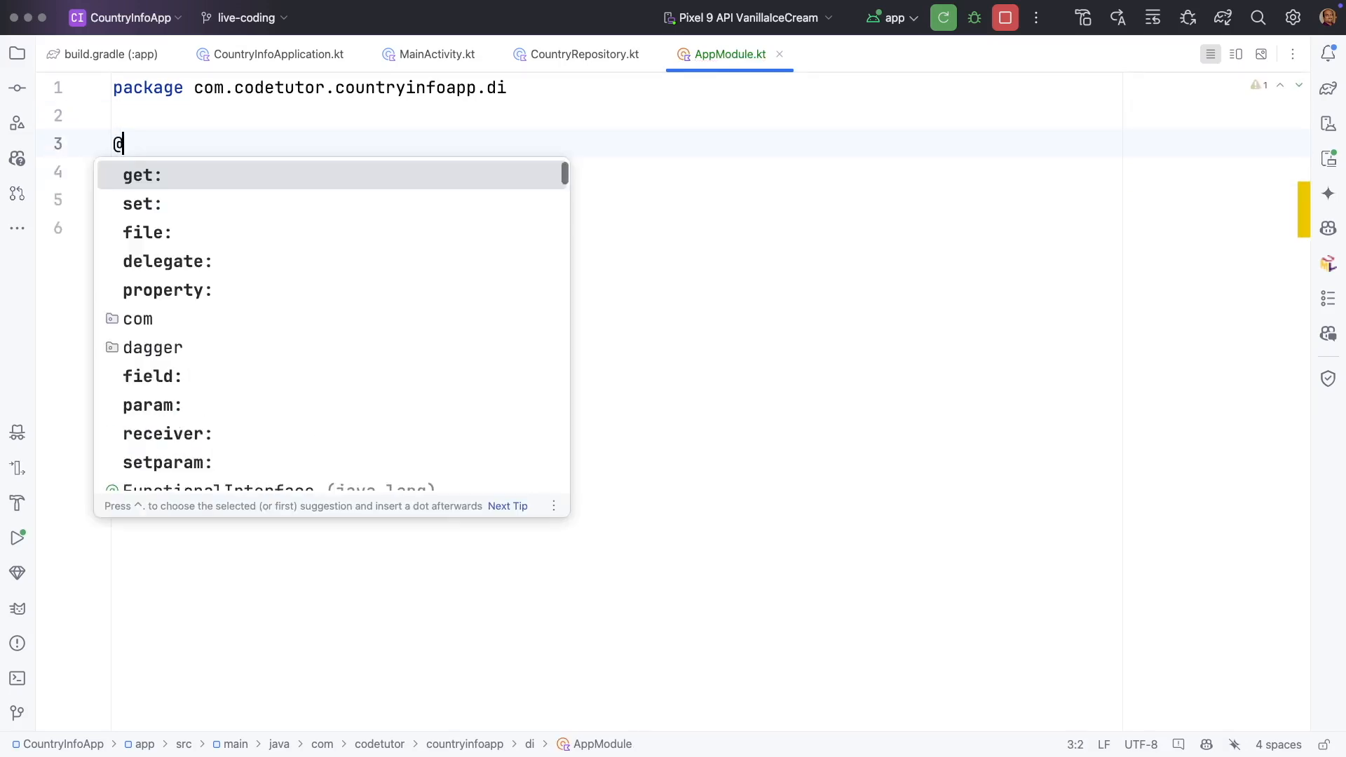
type("Module")
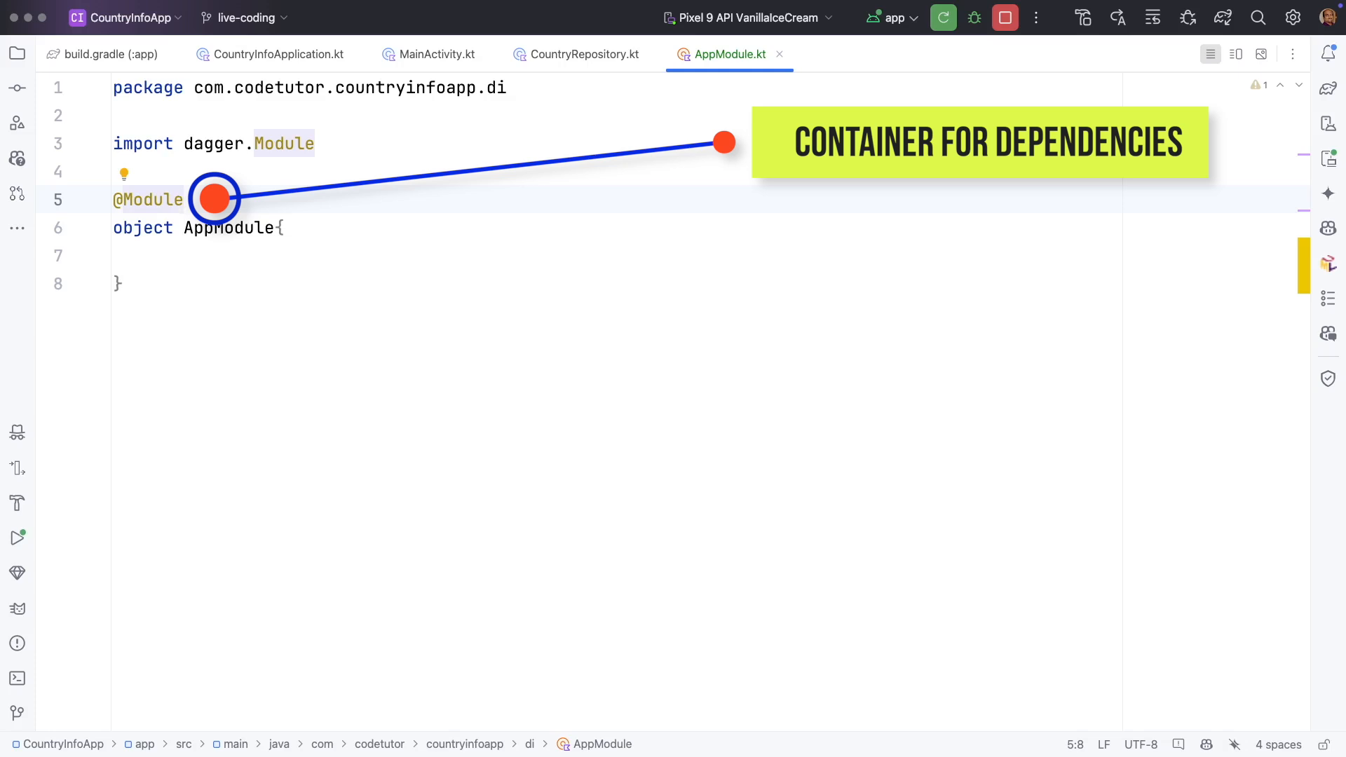
left_click(182, 199)
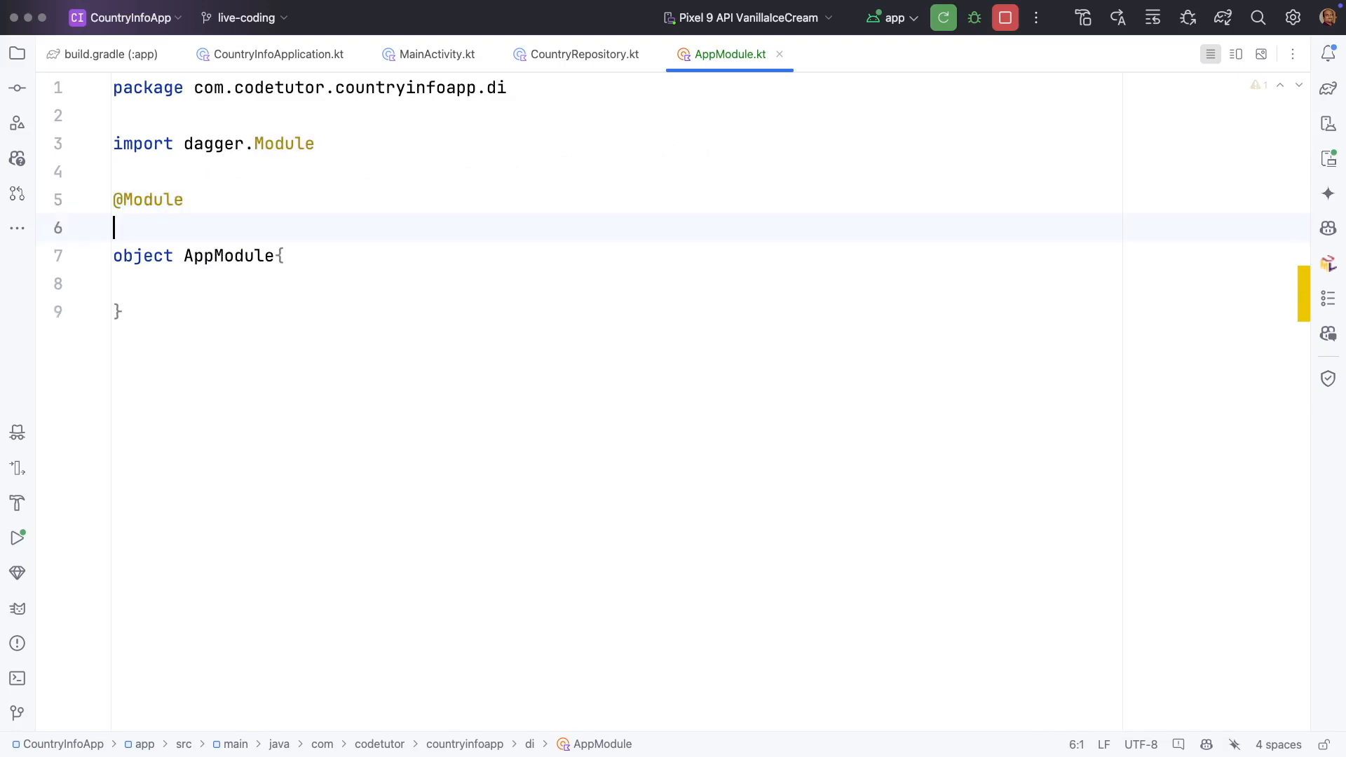
type("@InstallIn(")
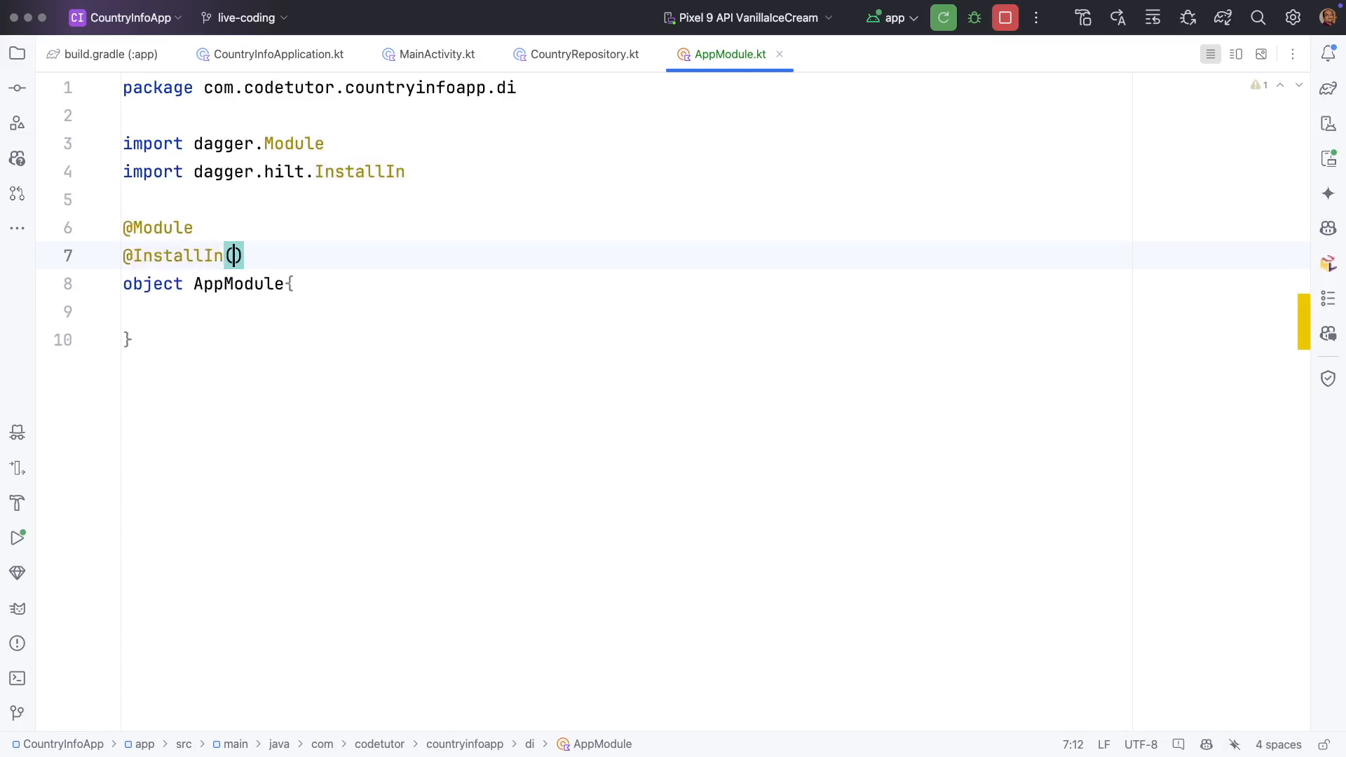
mouse_move(234, 256)
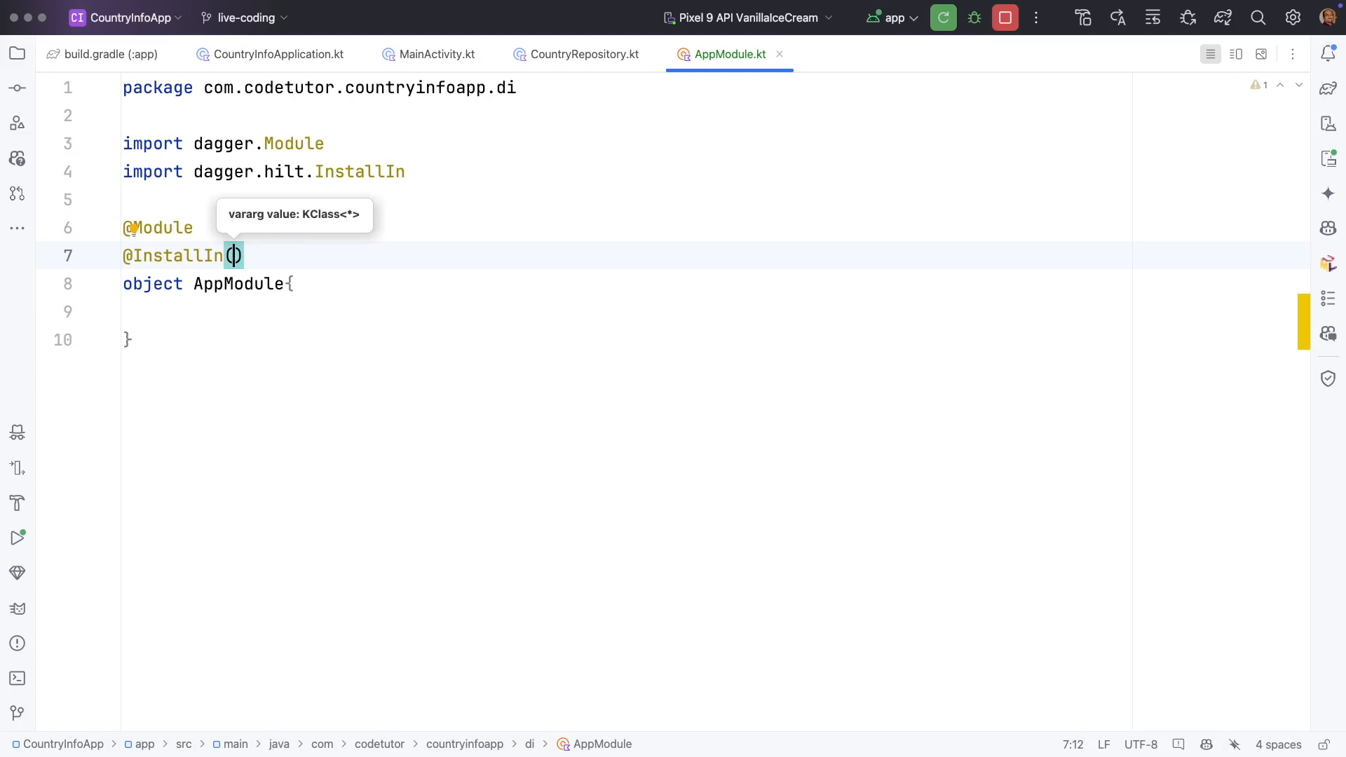
type("Si")
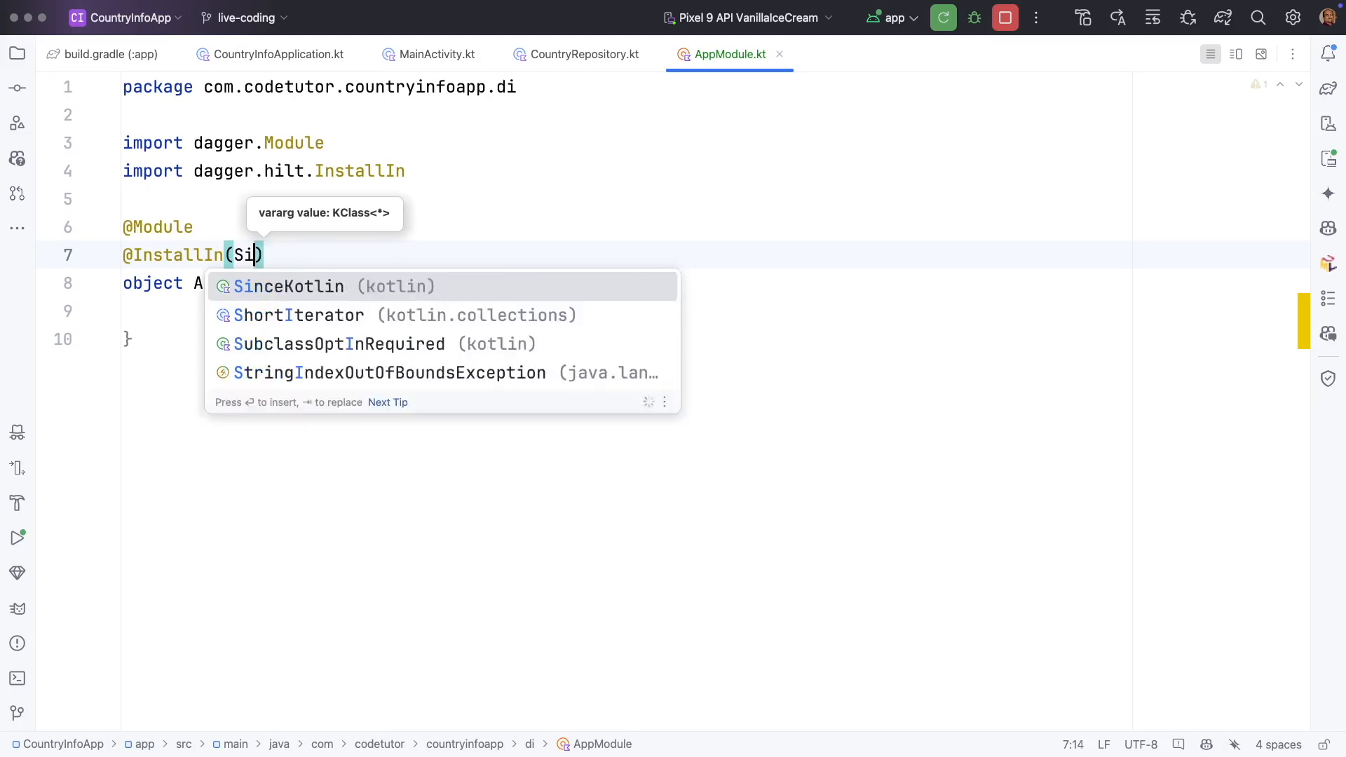
type("ActivityCo")
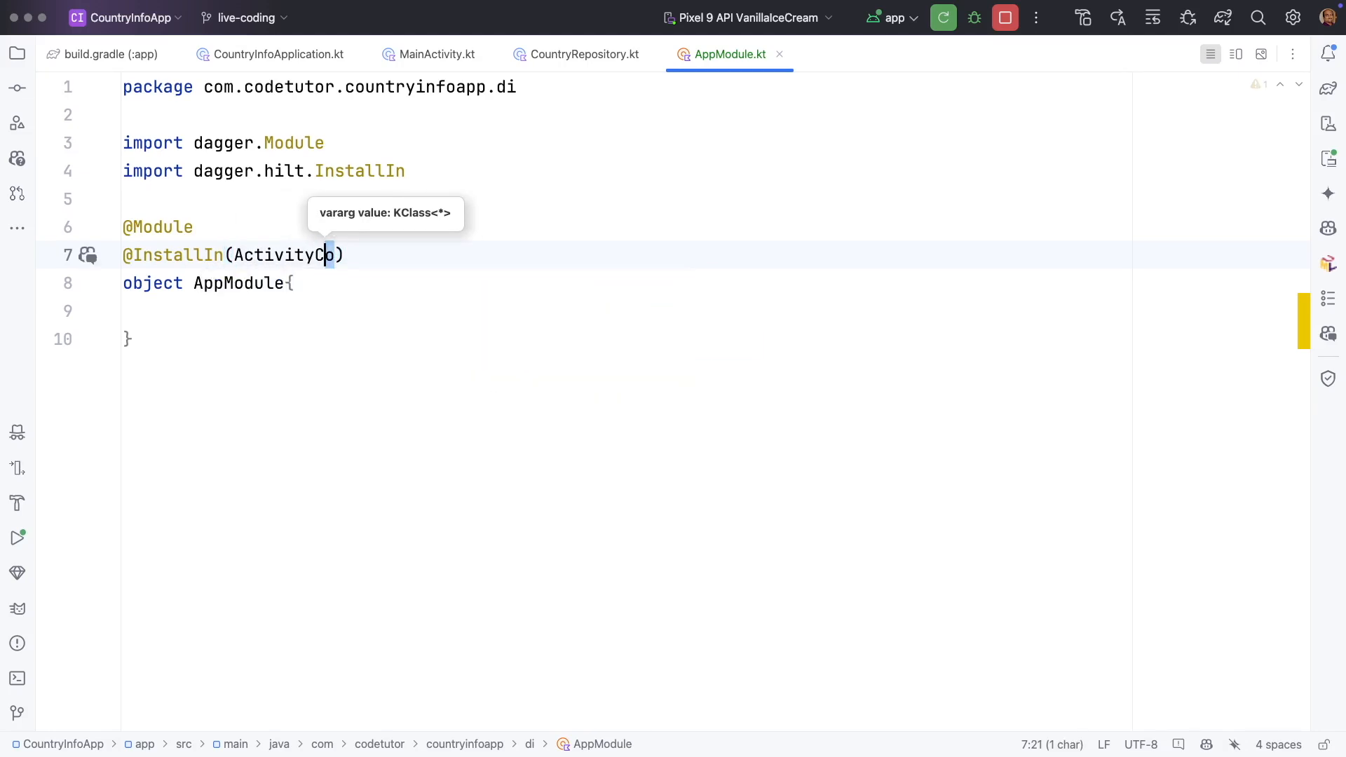
type("S")
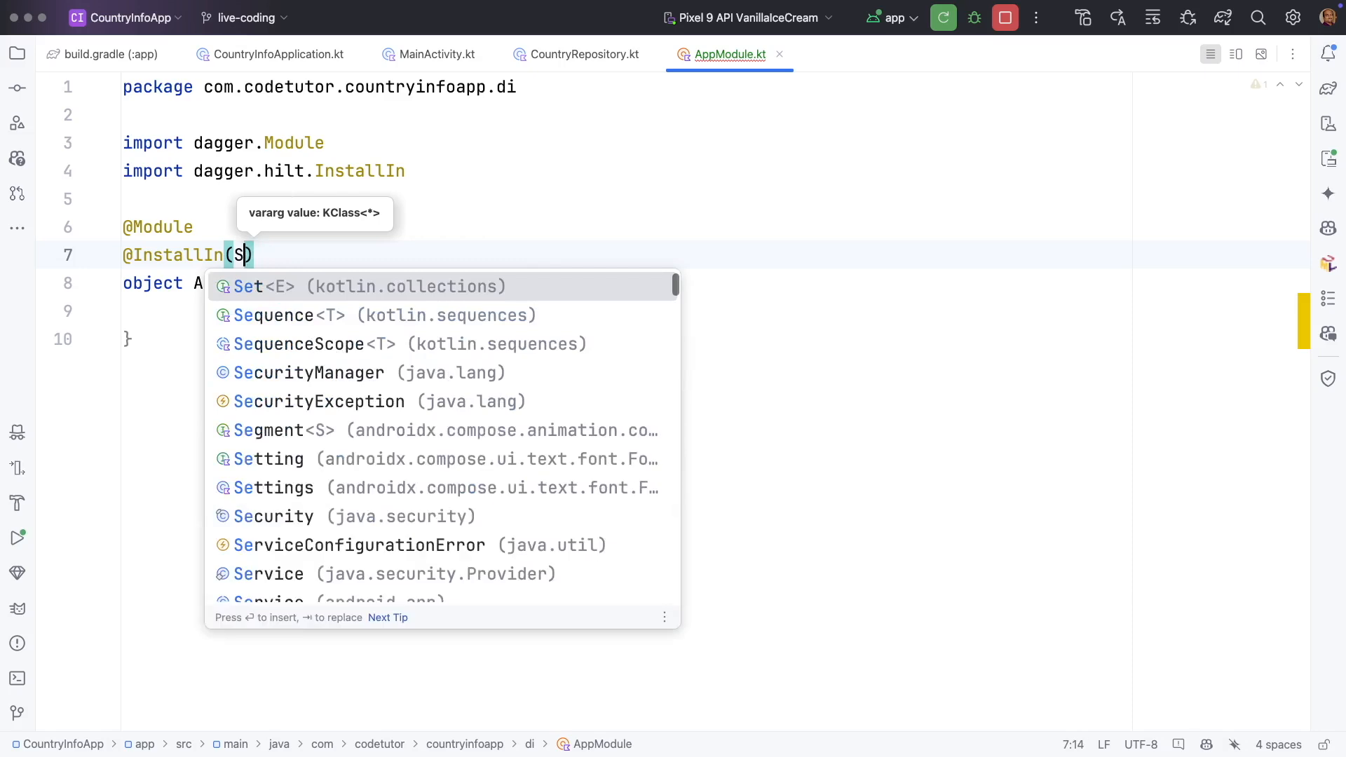
type("ingletonComponent::class")
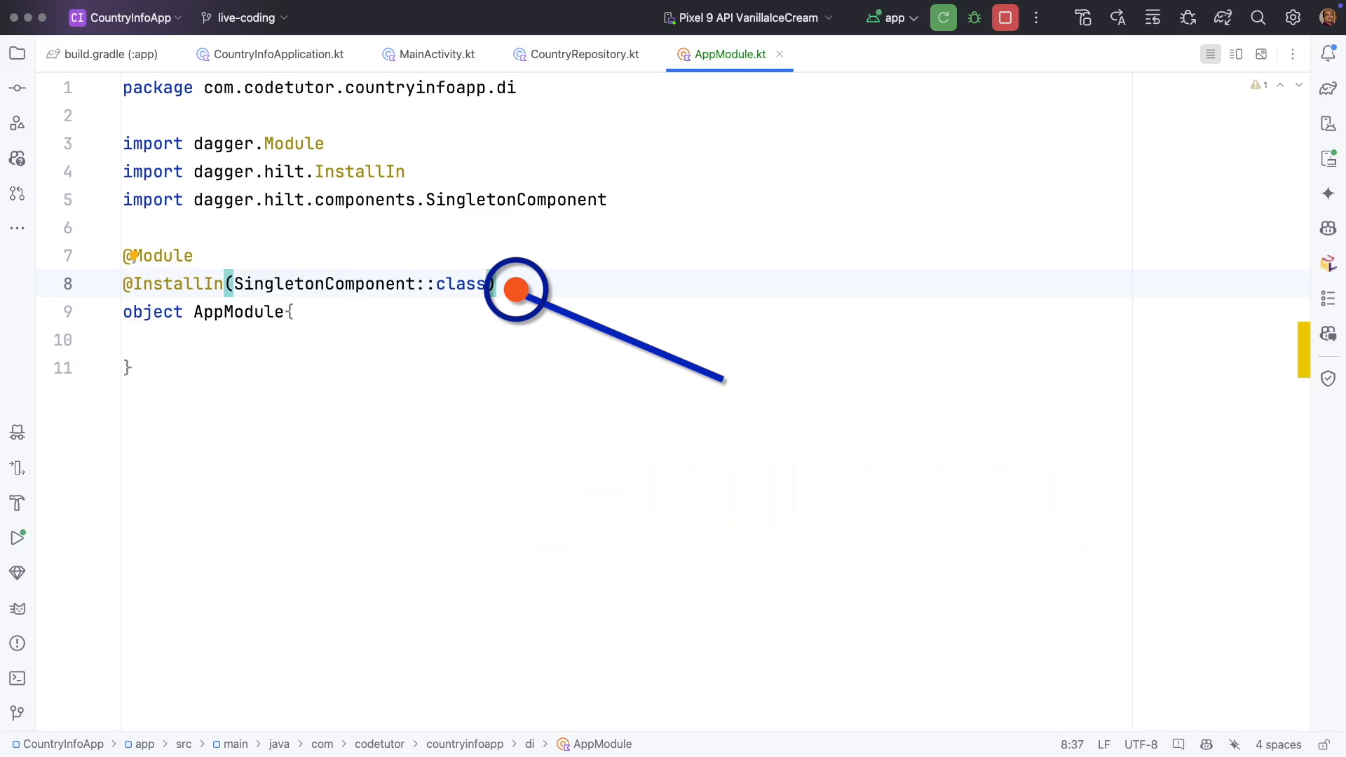
type("Depend")
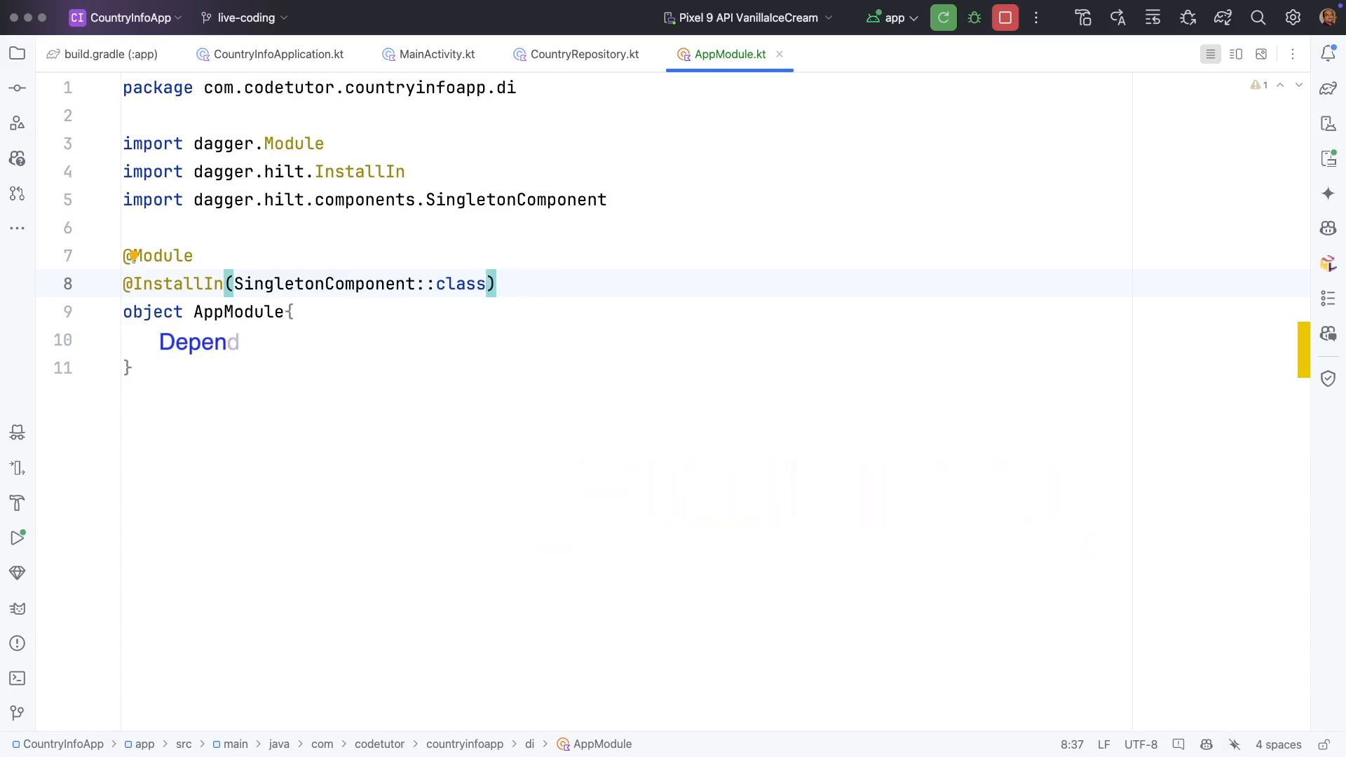
type("encies here")
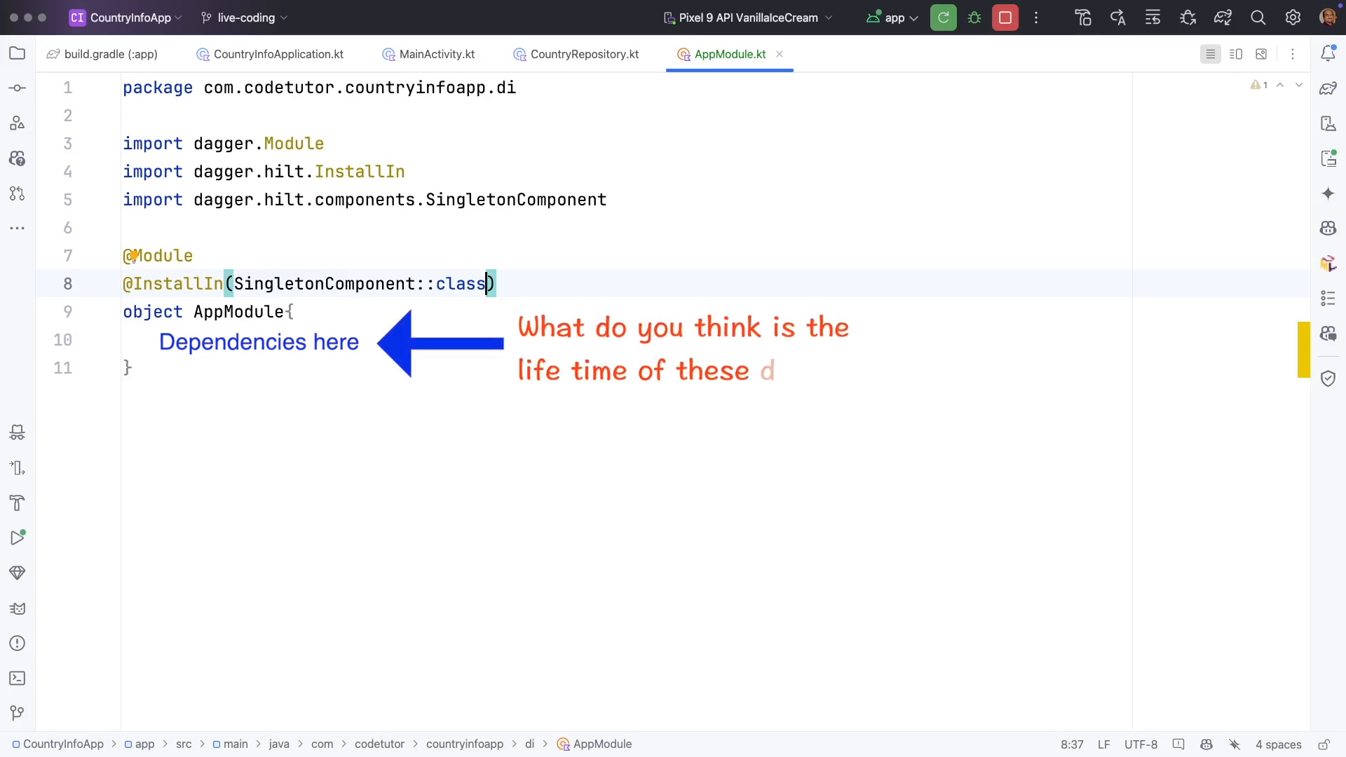
type("ependencies?")
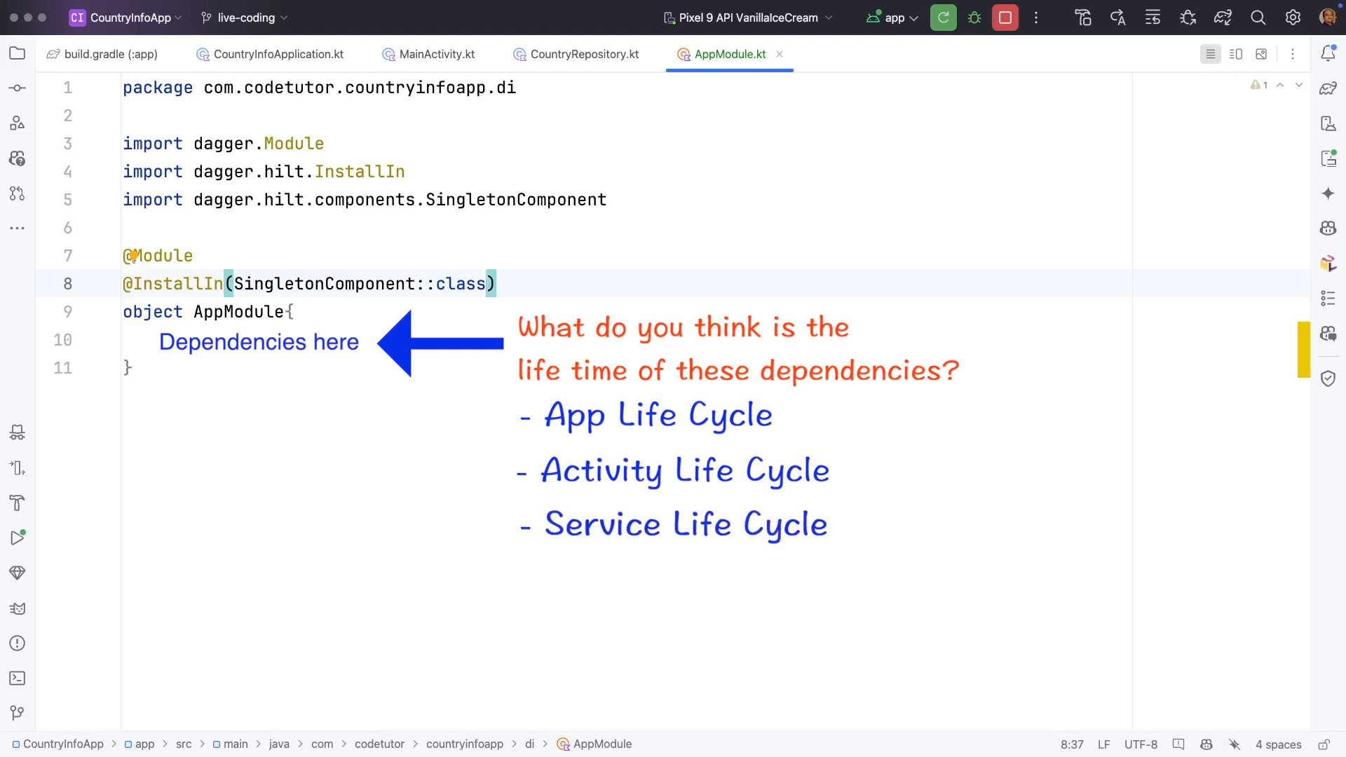
left_click(481, 284)
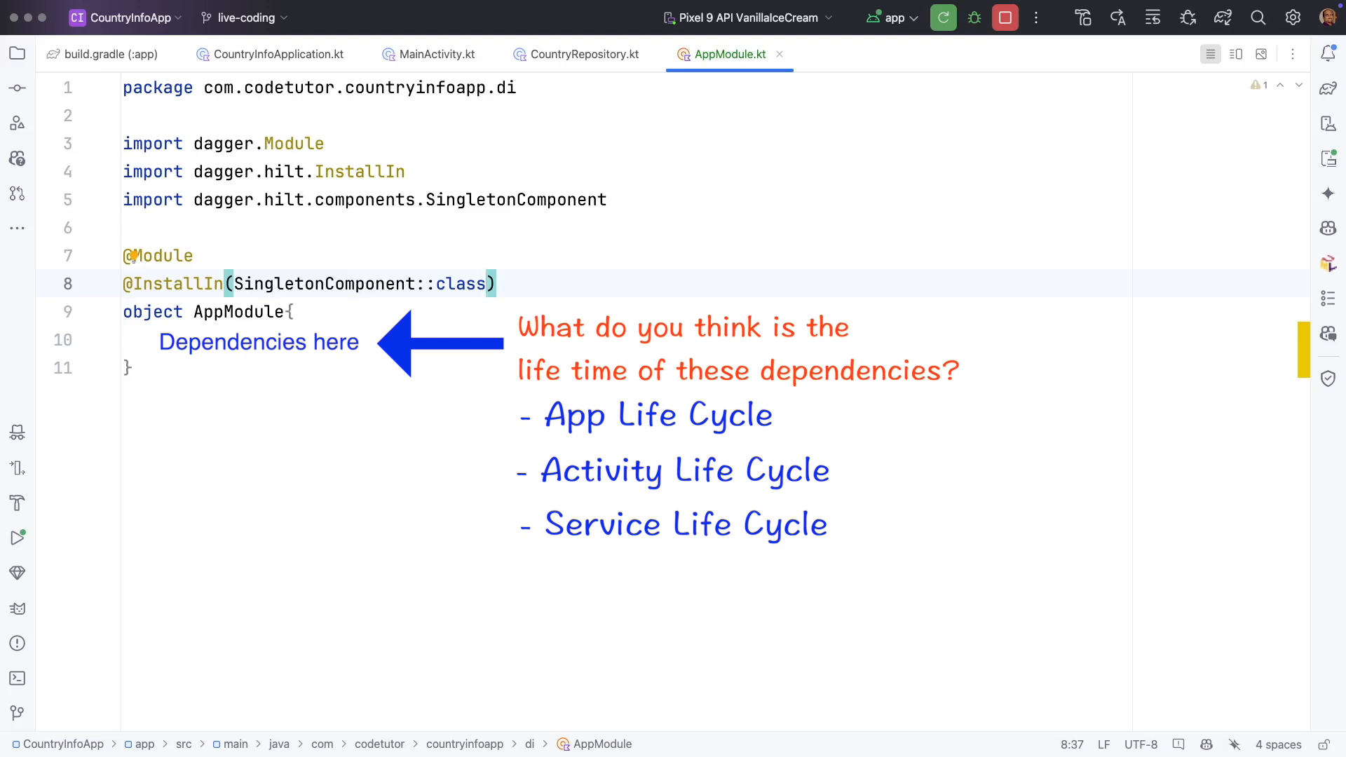
left_click(485, 283)
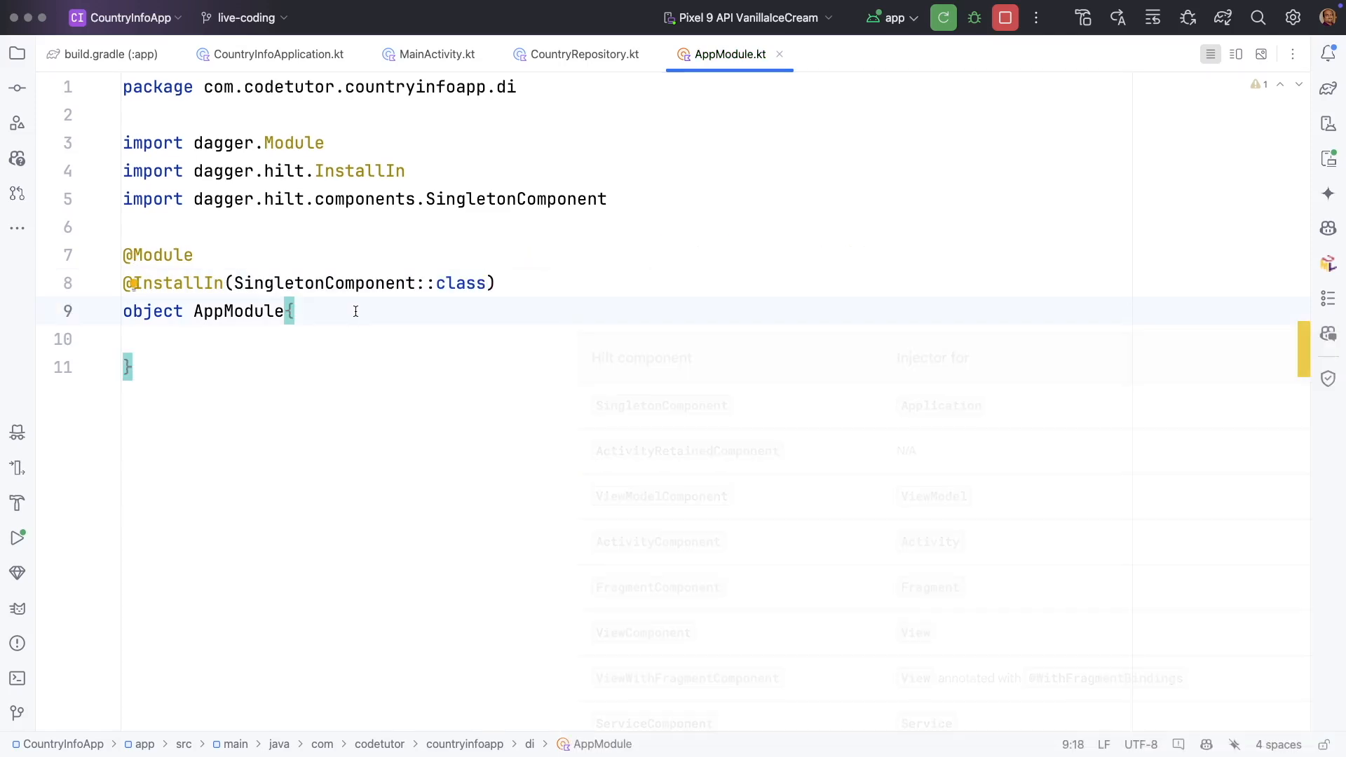
key("enter")
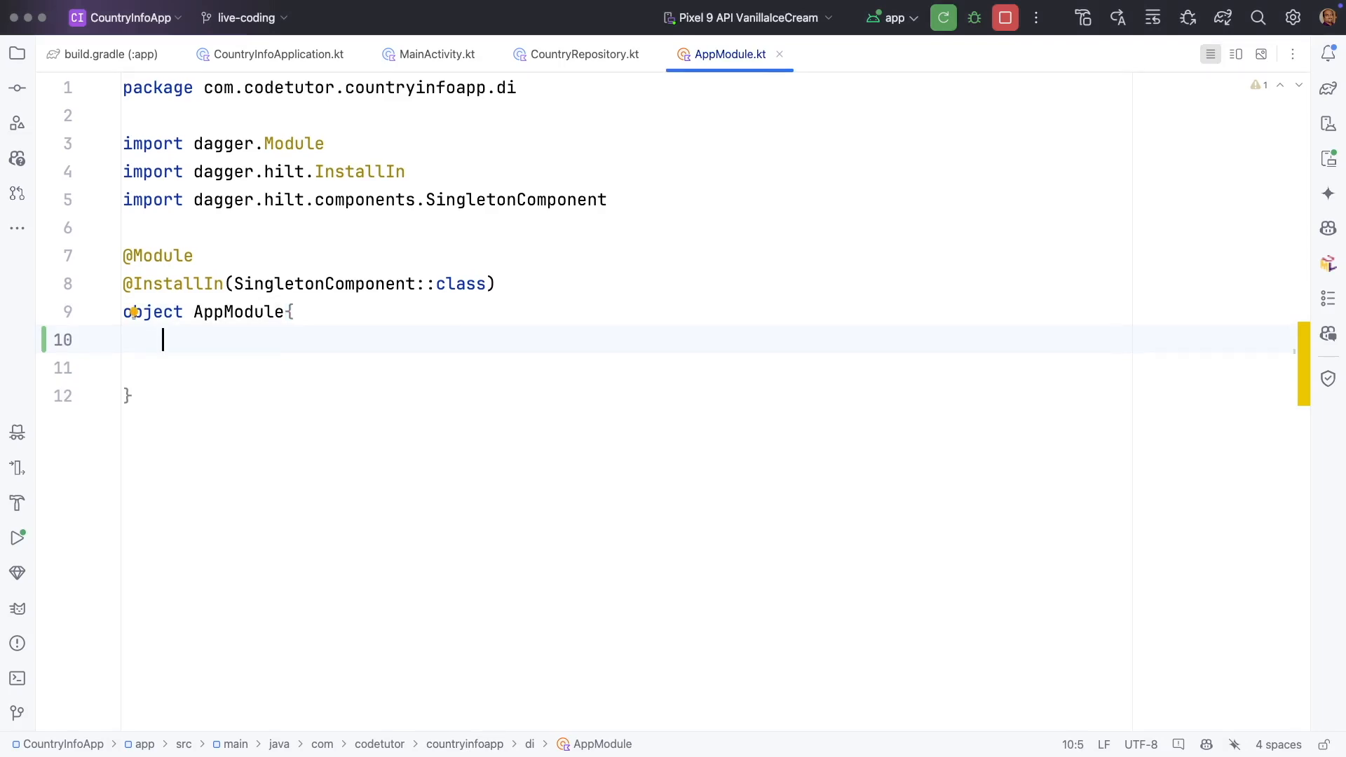
key("enter")
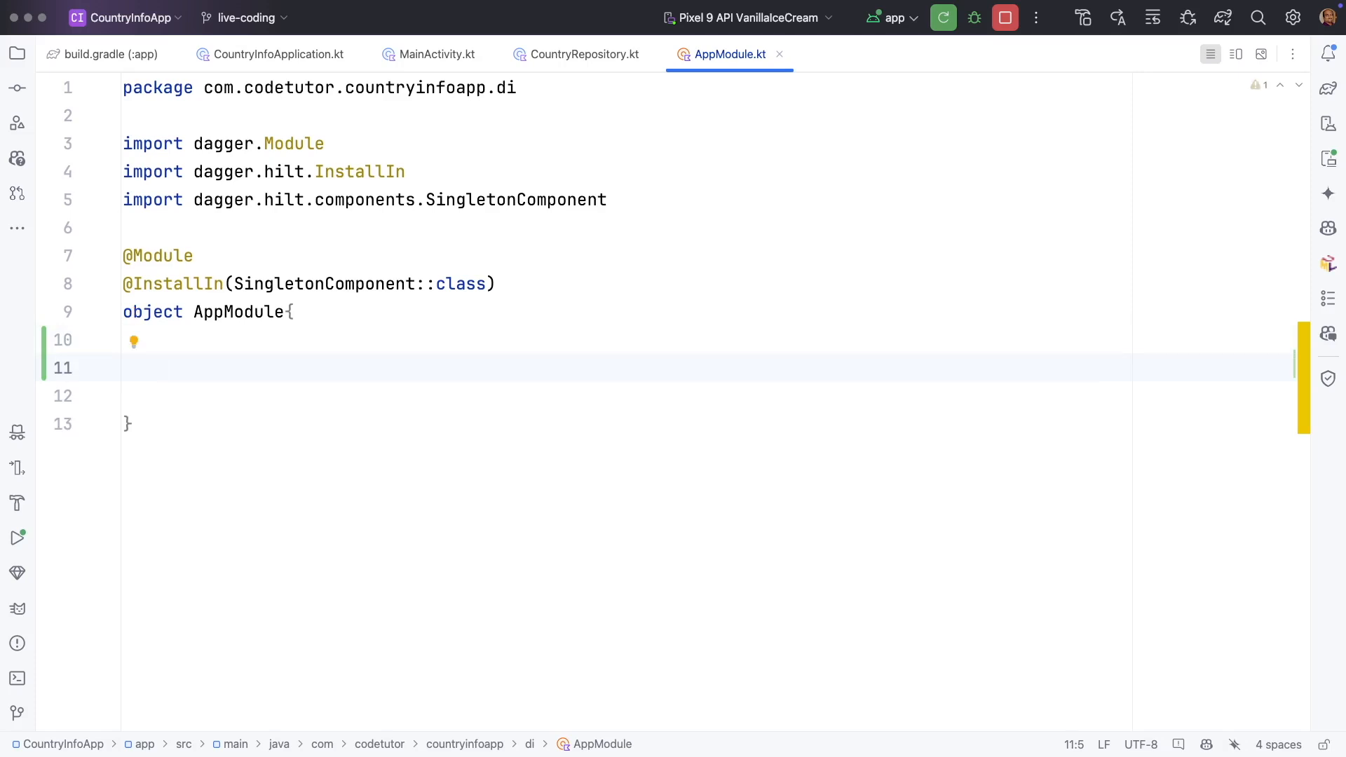
type("@")
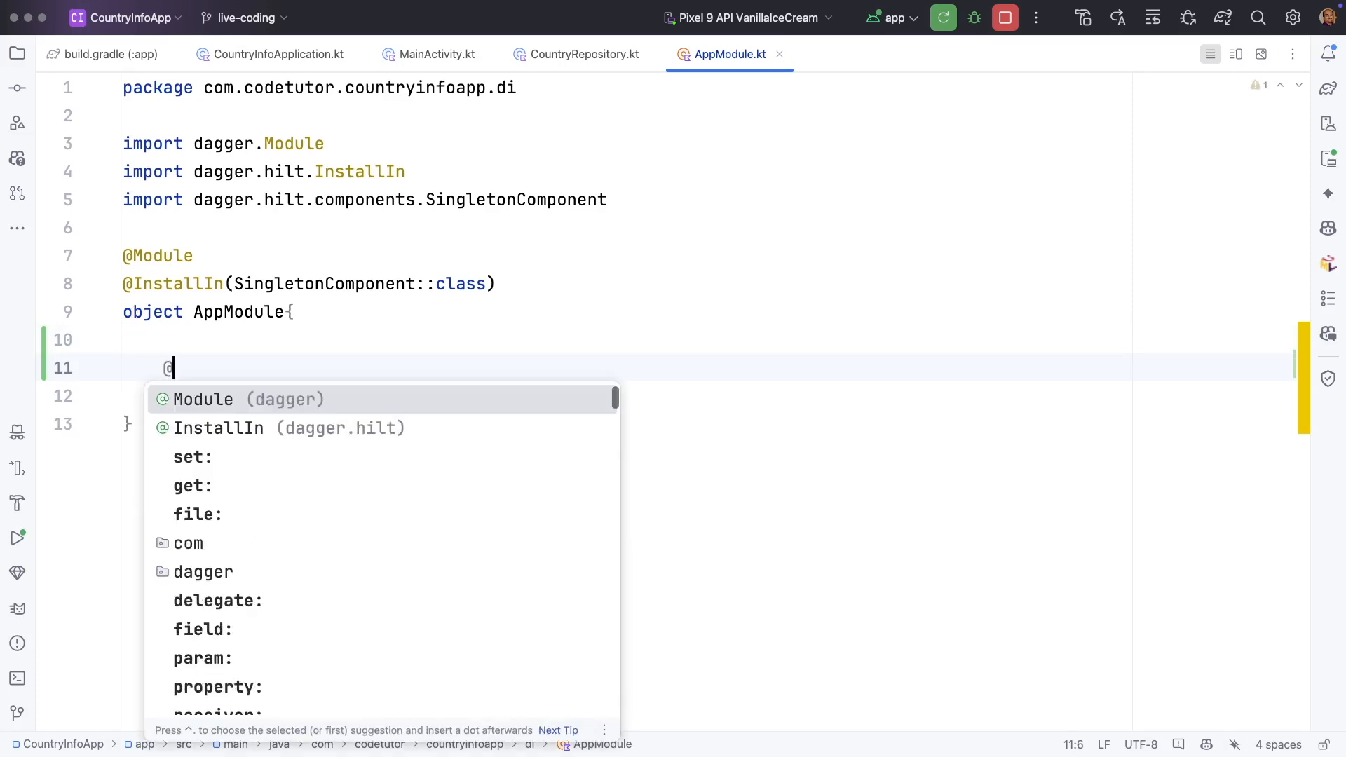
type("Provides")
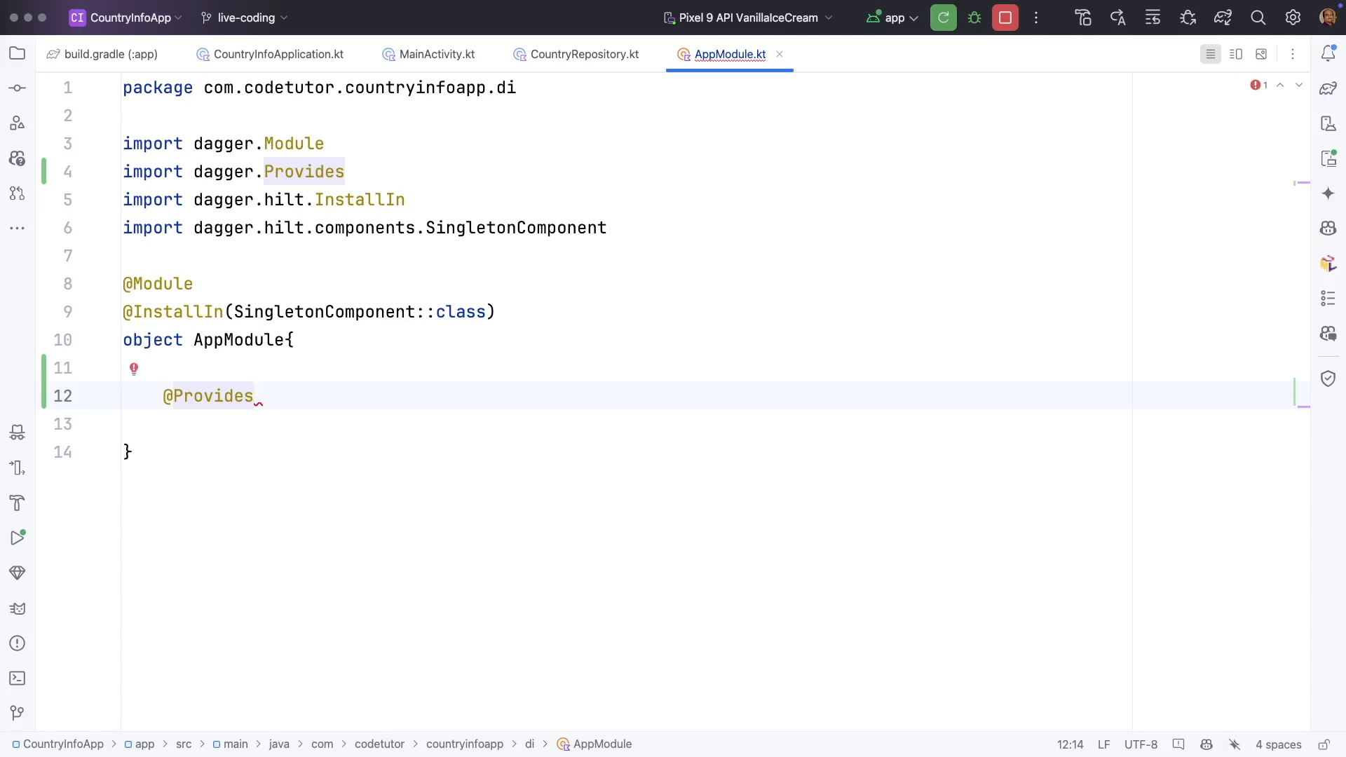
type("f")
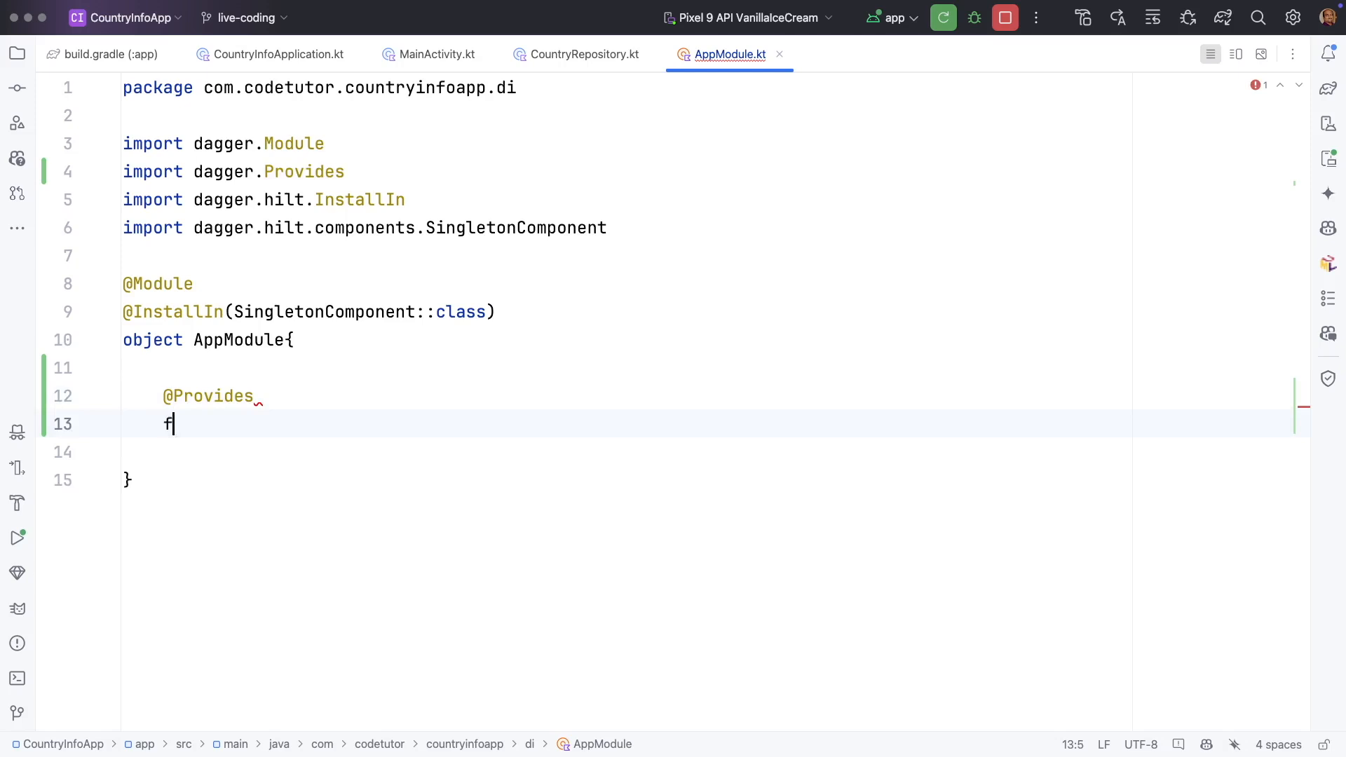
type("un provideApplicatio")
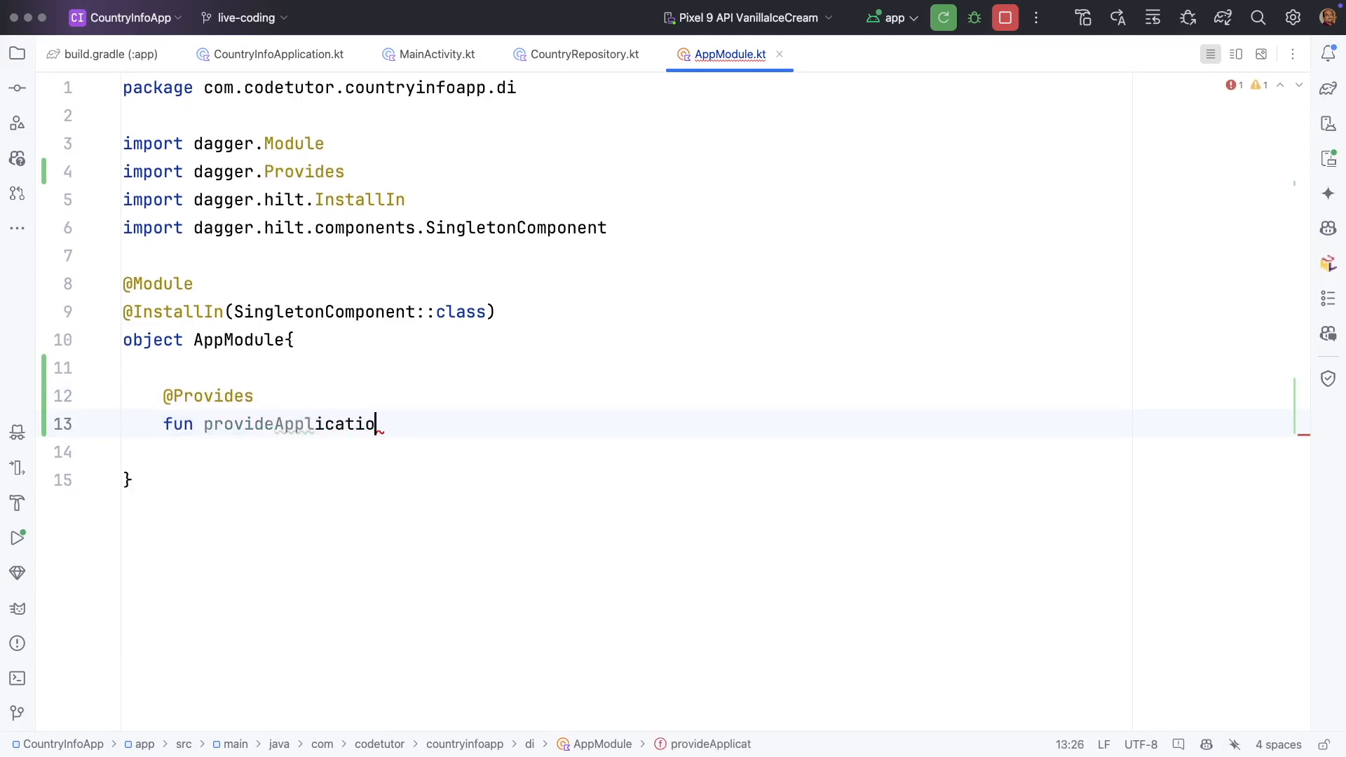
type("nContext(application: Application")
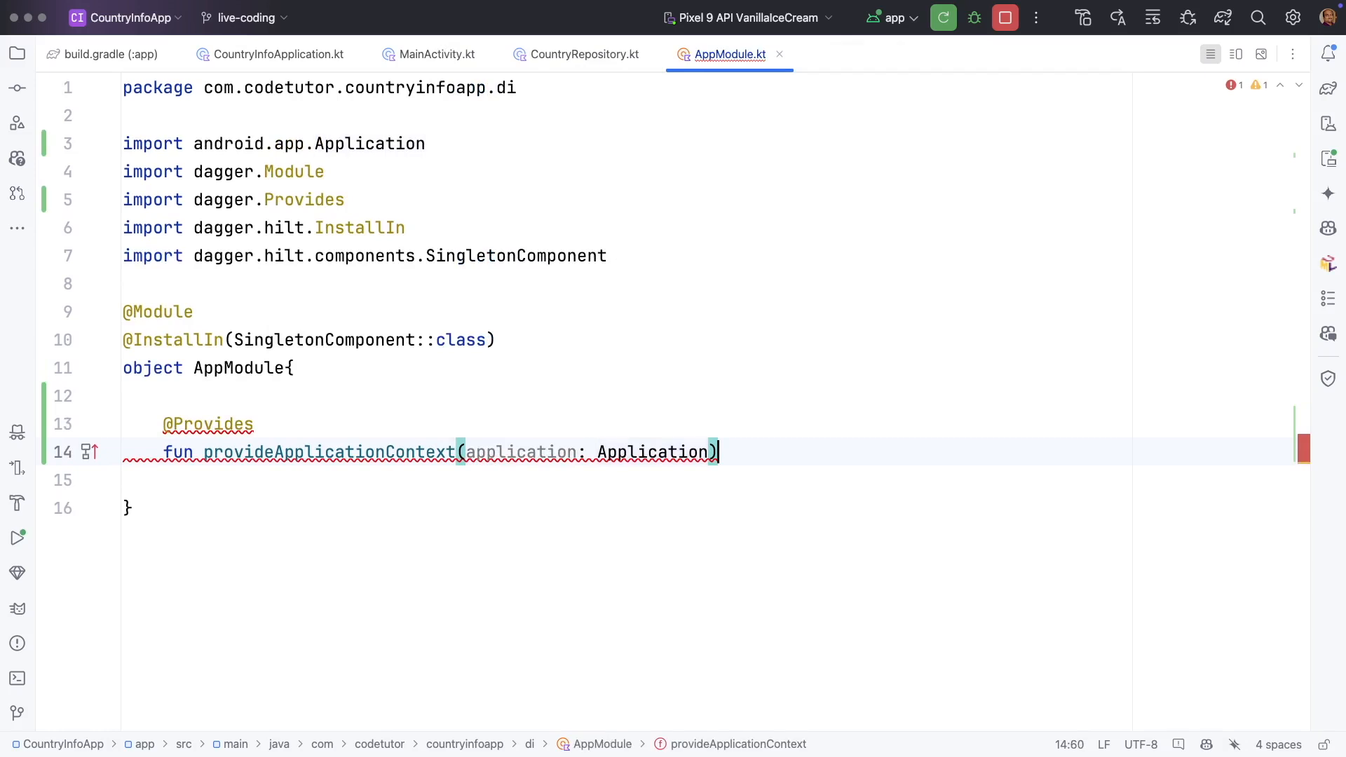
Step: Return application.applicationContext and give the function a Context return type
type("{")
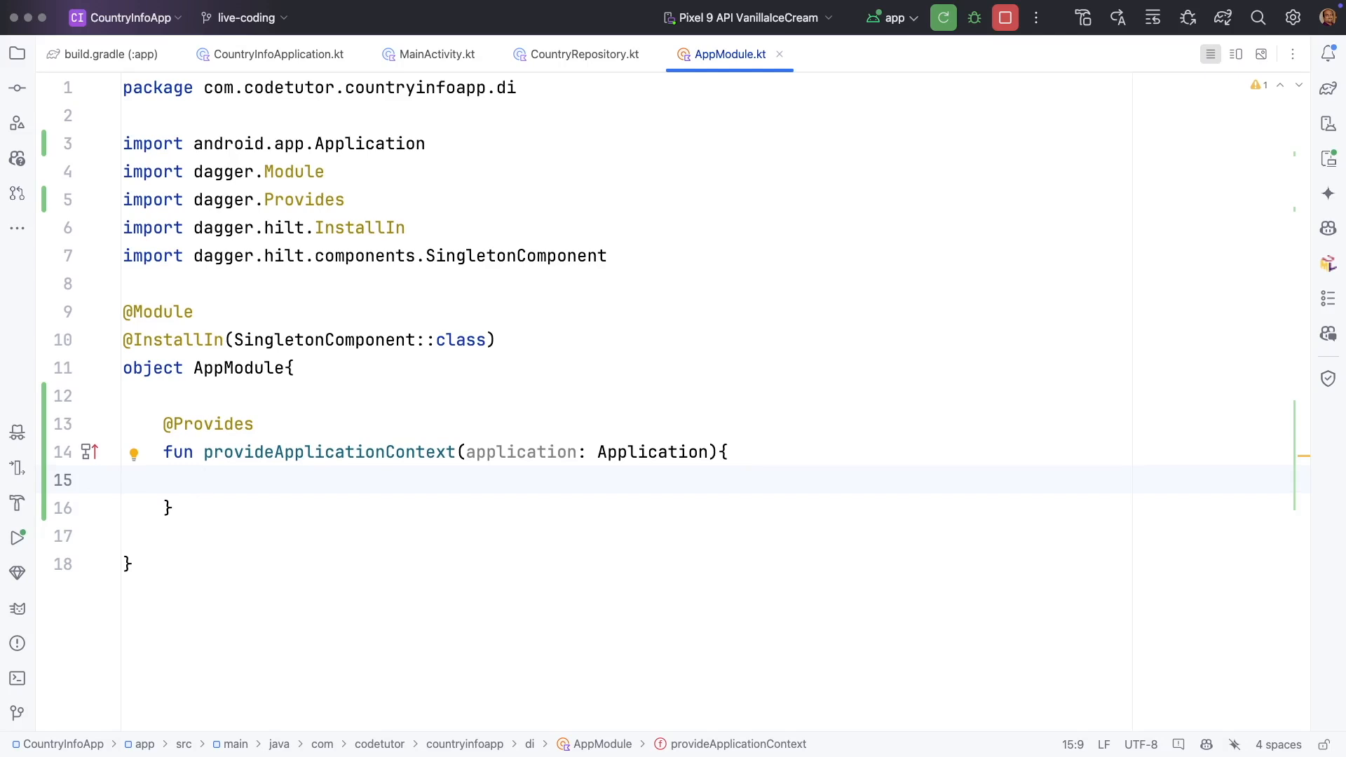
type("return")
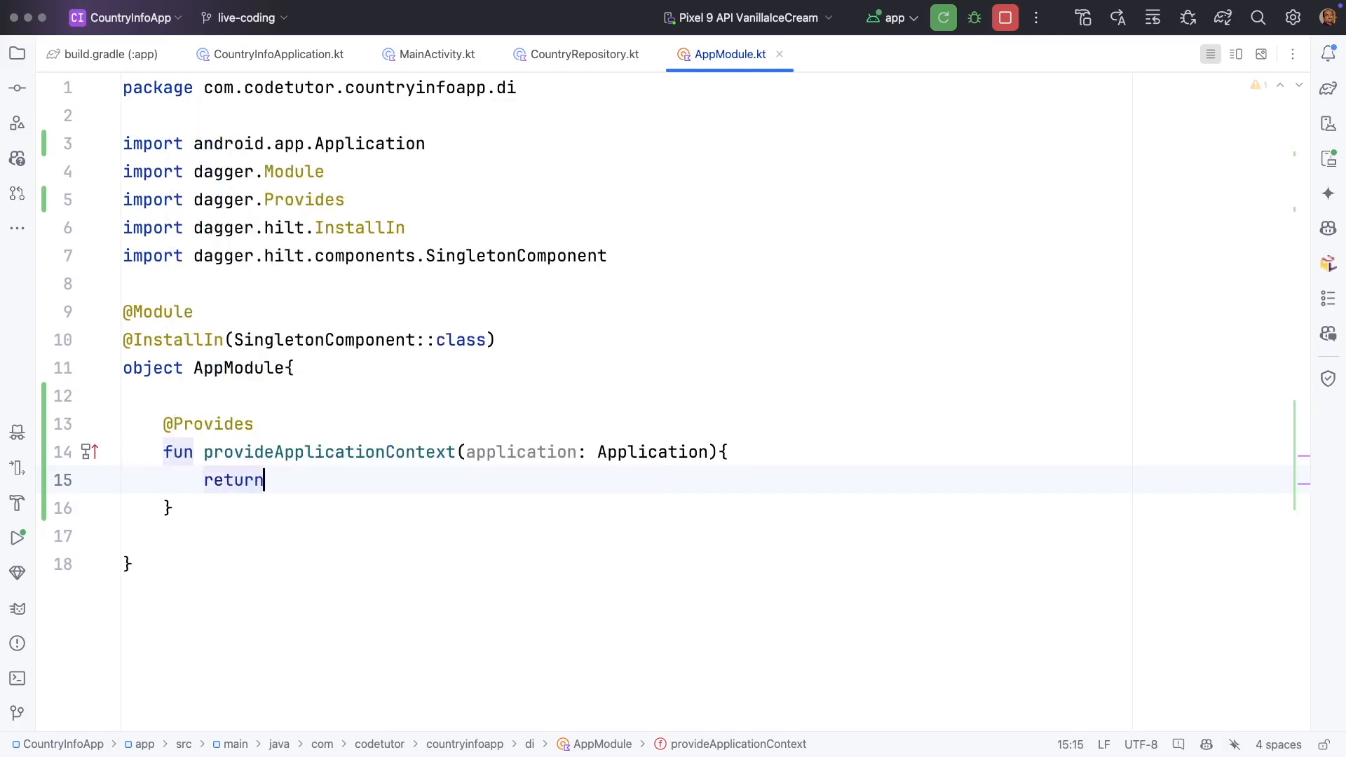
type("application.application")
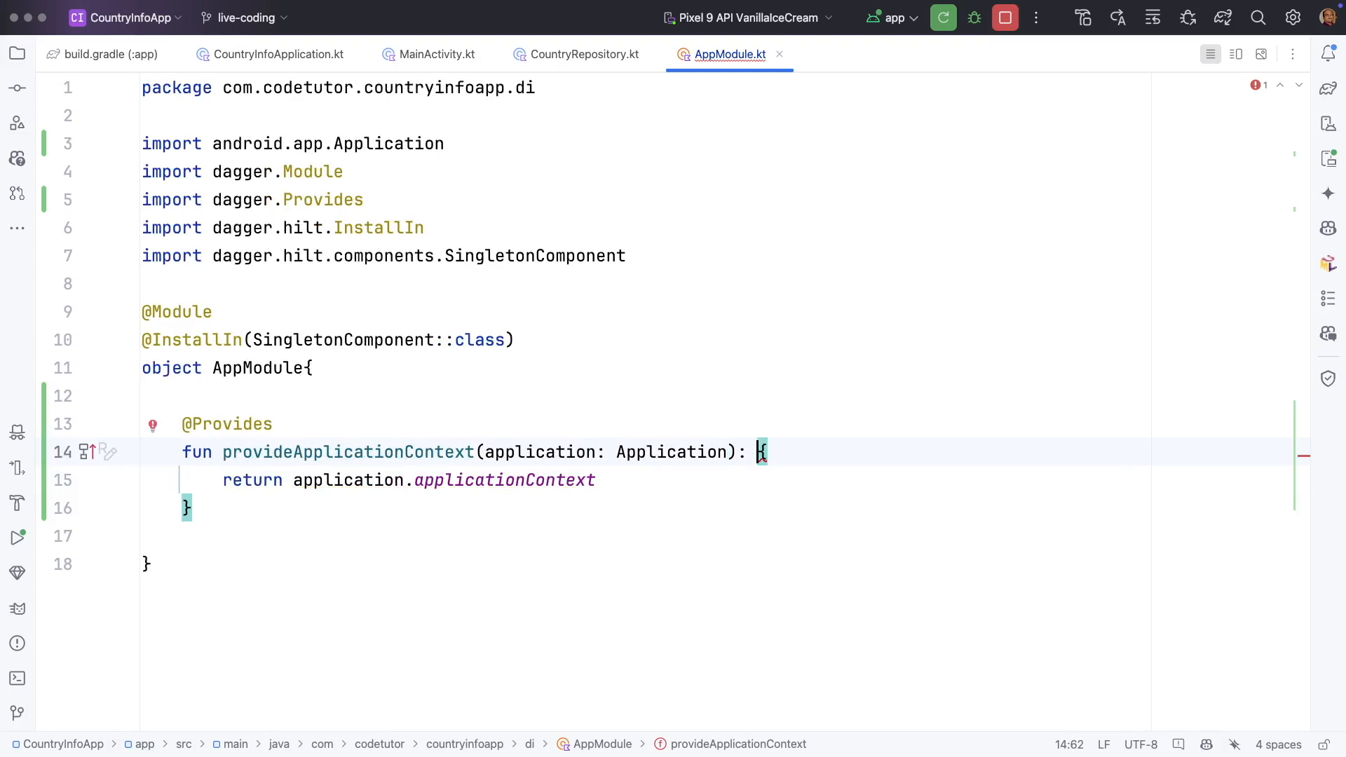
type("Con")
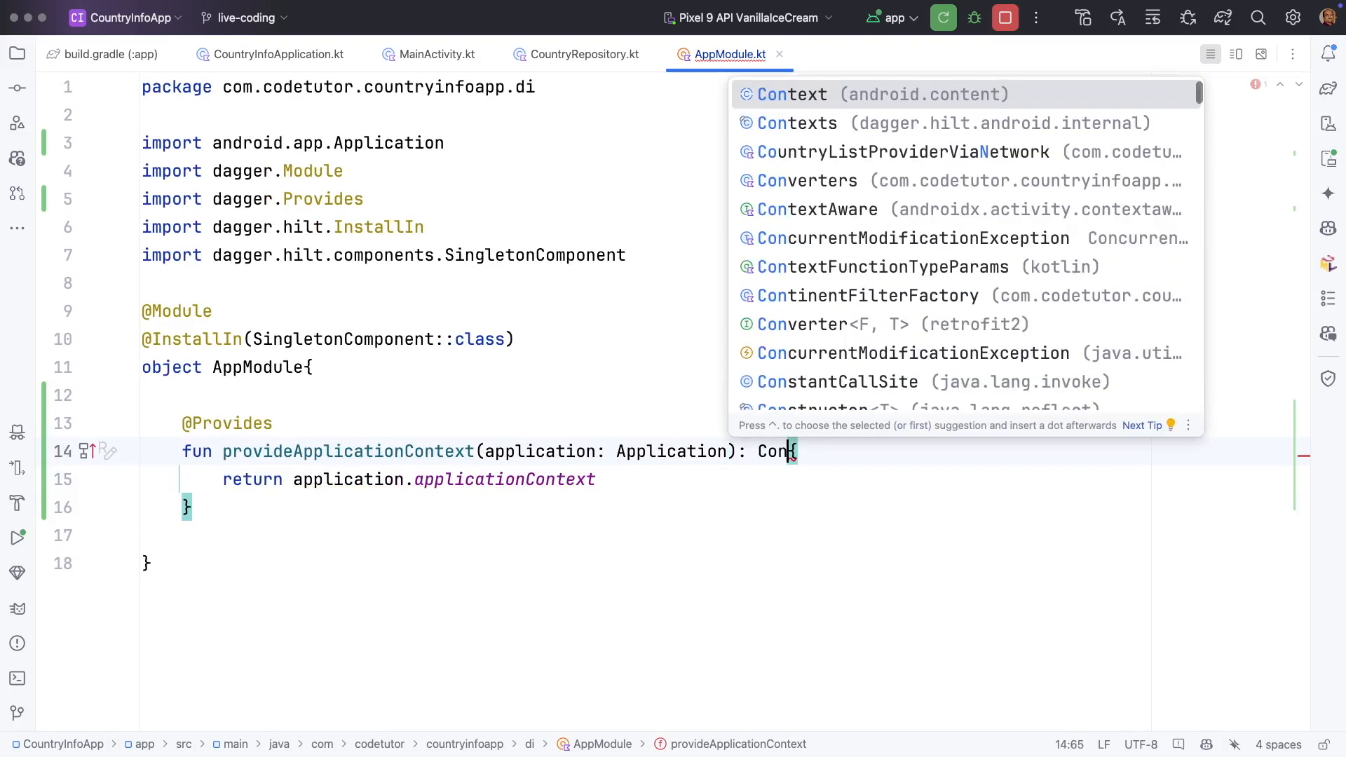
left_click(788, 94)
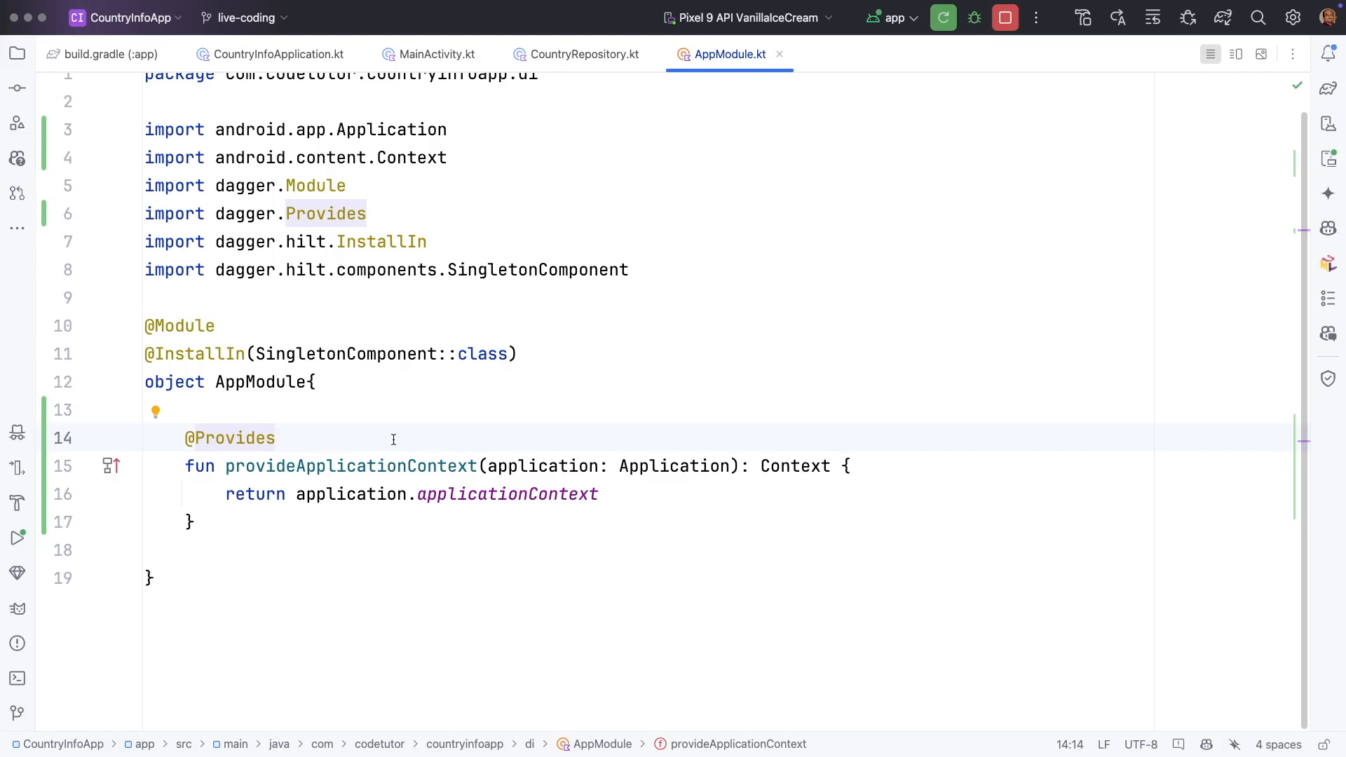
type("@")
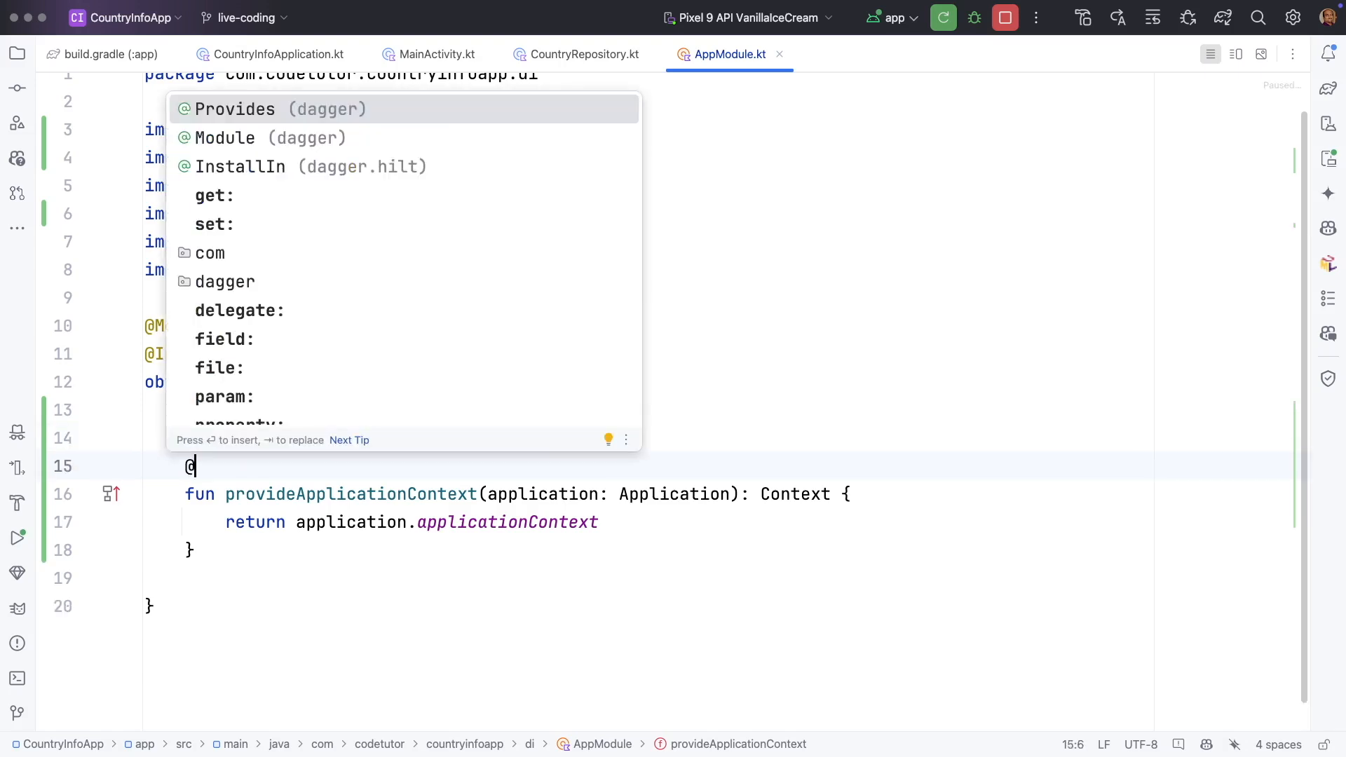
type("Singleton")
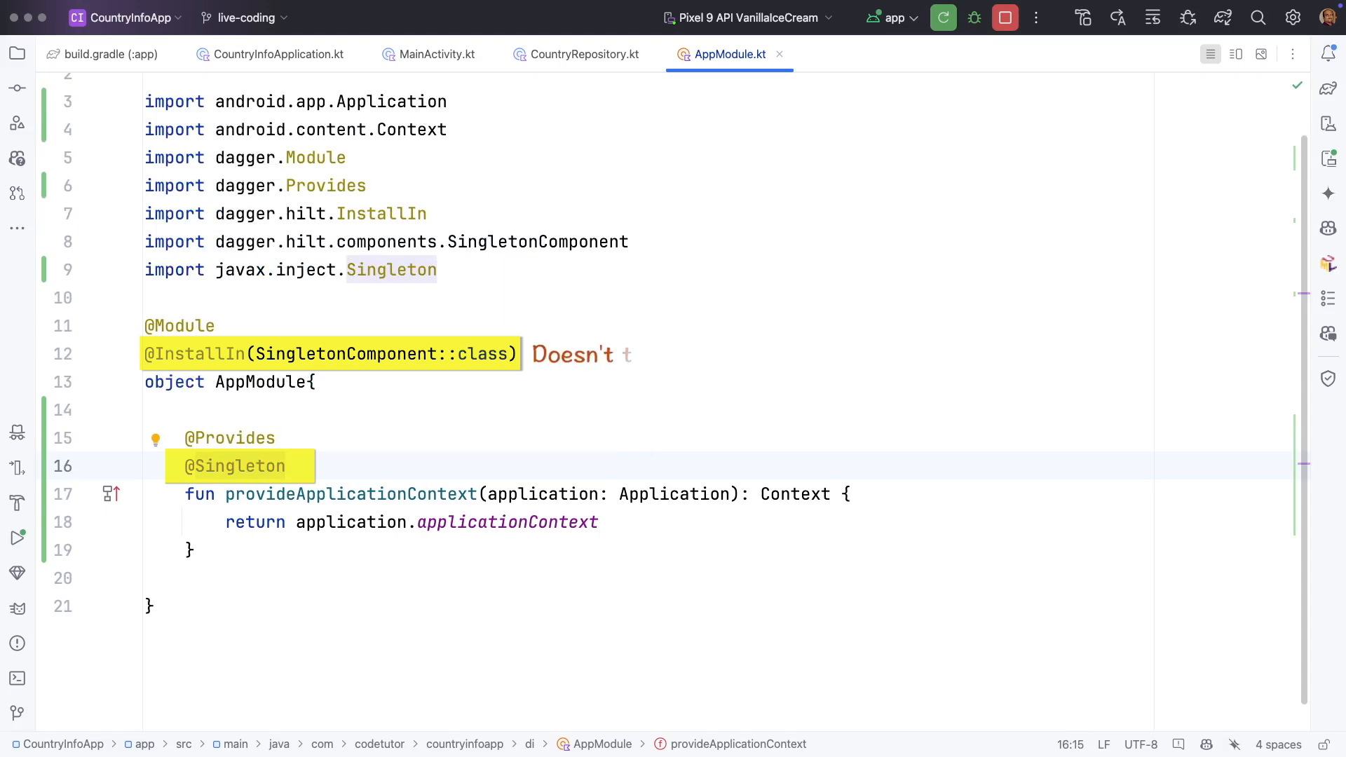
type("this already create Singleton?")
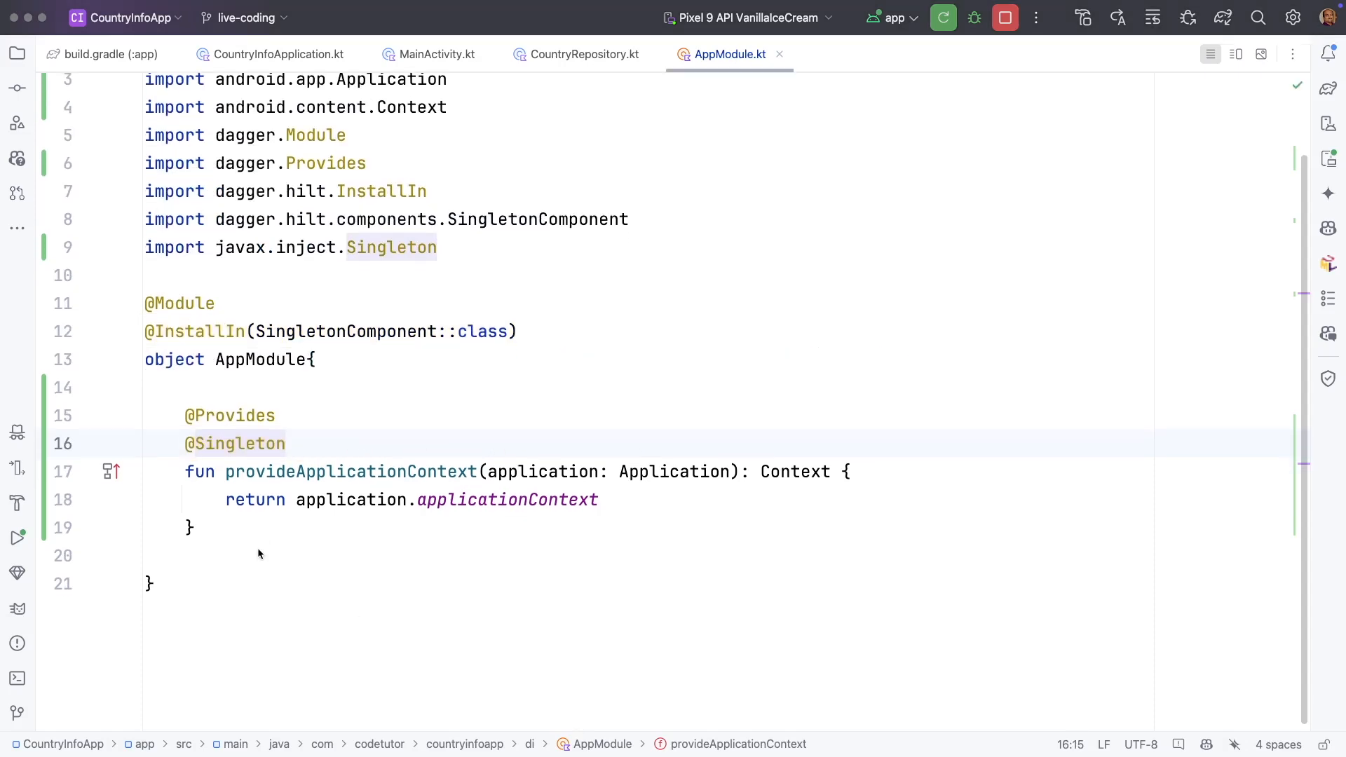
type("fun")
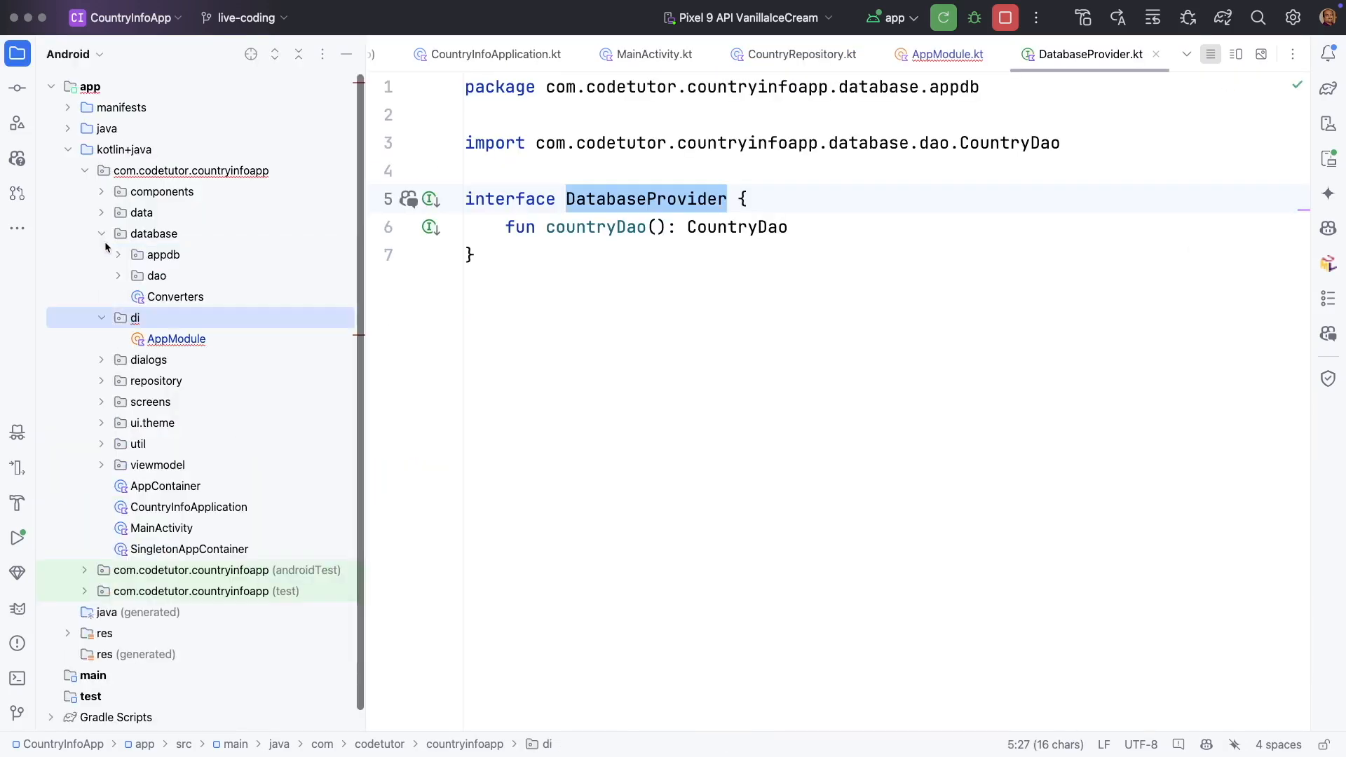
Step: Review CountryDao, AppDataBase and CountryRepository's constructor, then return to AppModule.kt
left_click(157, 276)
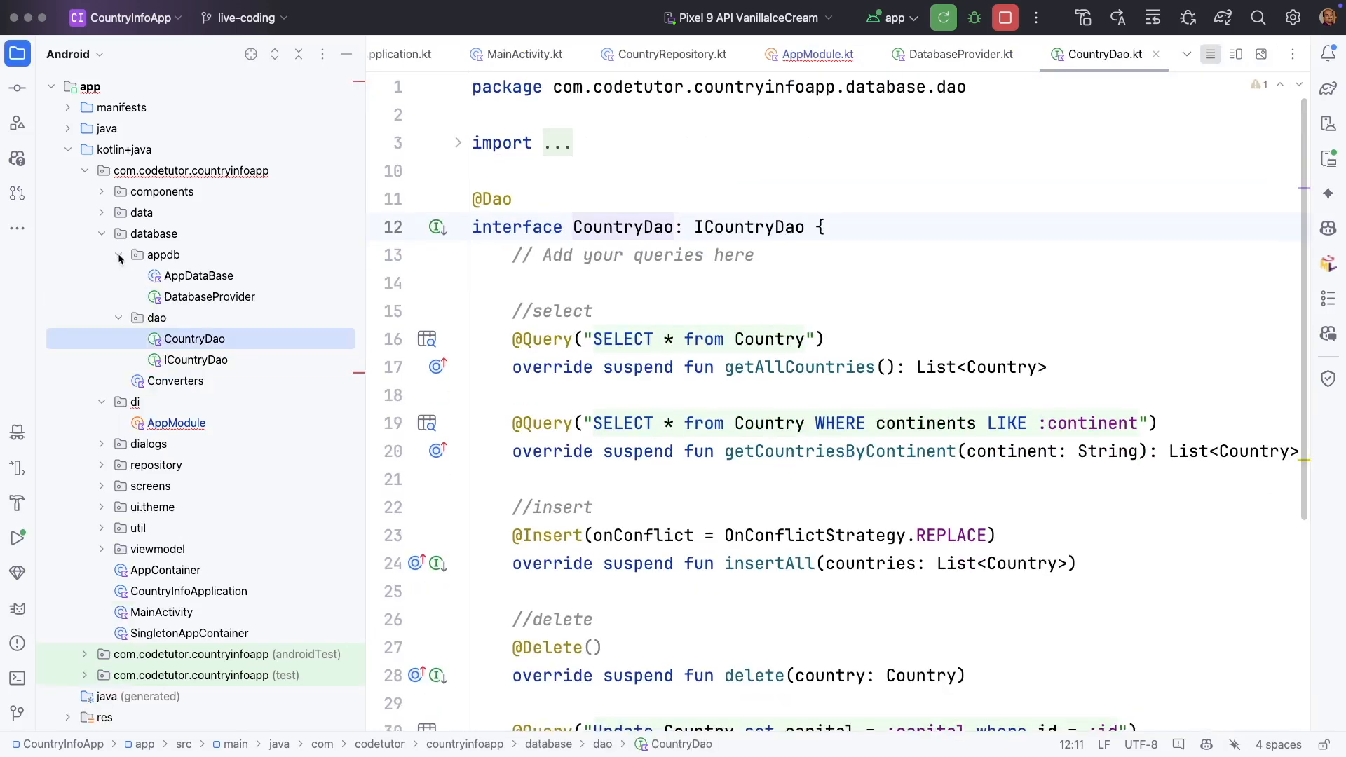
left_click(198, 276)
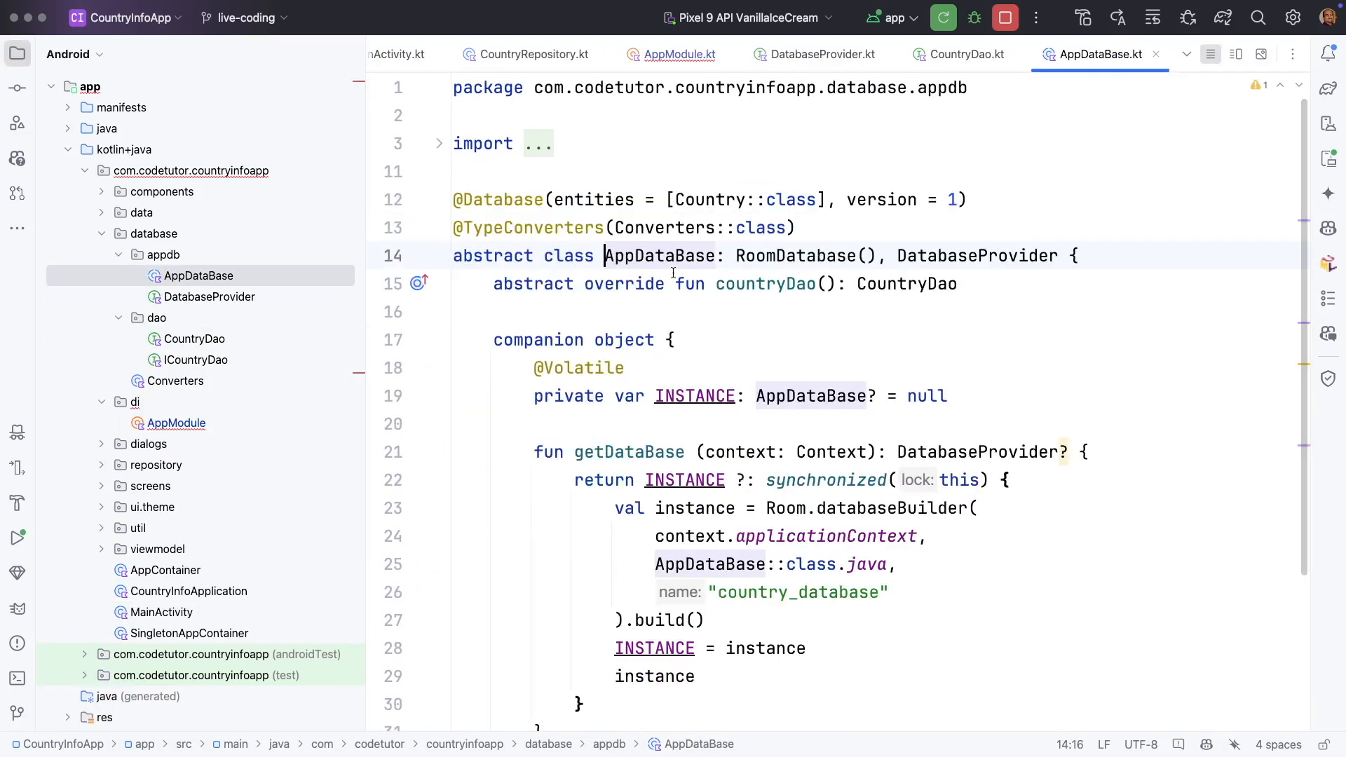
left_click(156, 464)
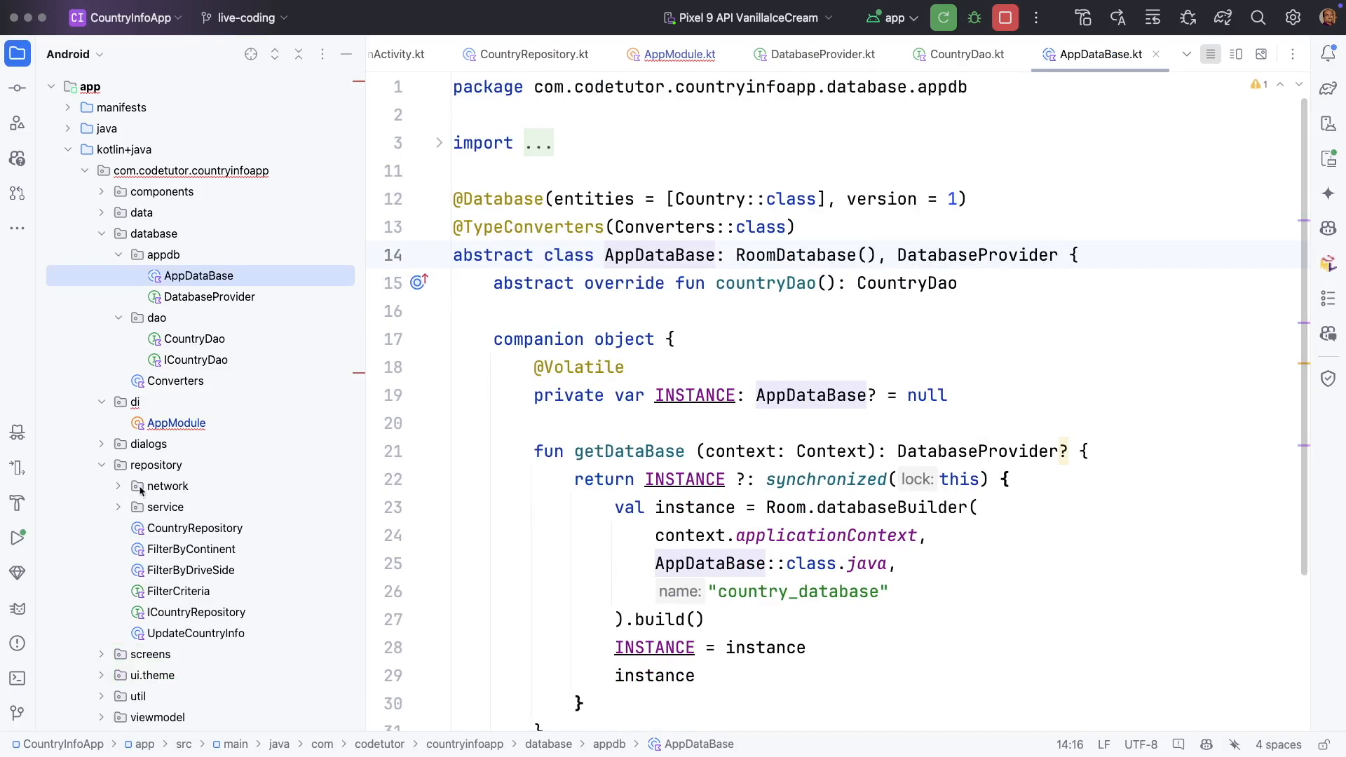
left_click(194, 529)
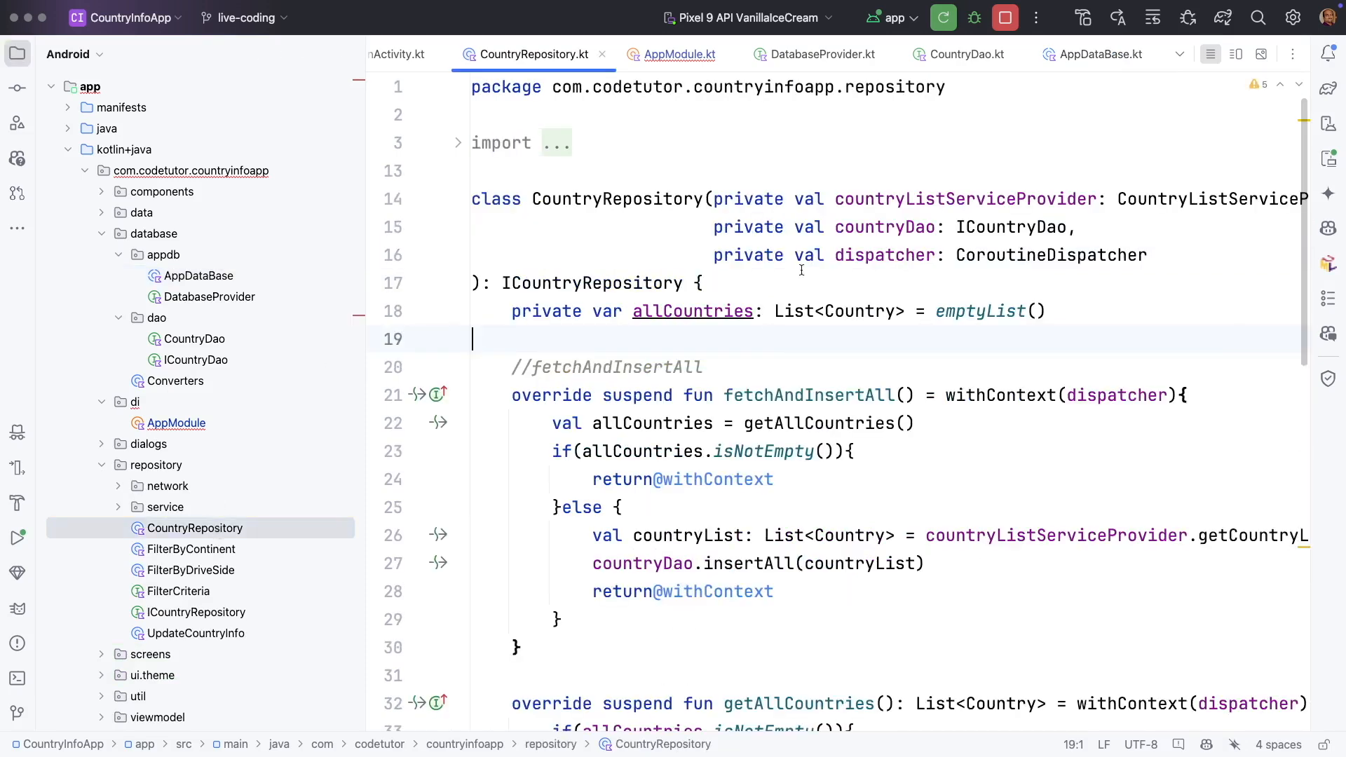
double_click(885, 227)
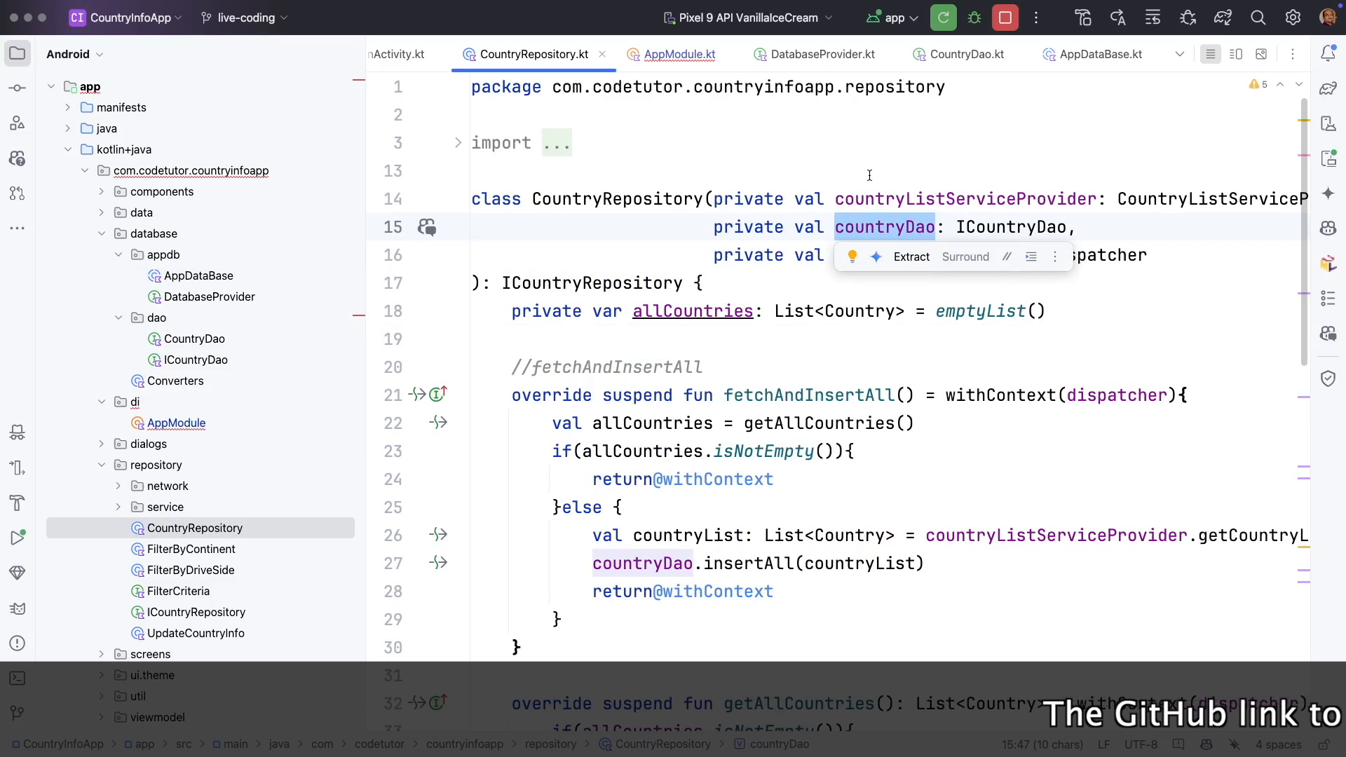
left_click(678, 55)
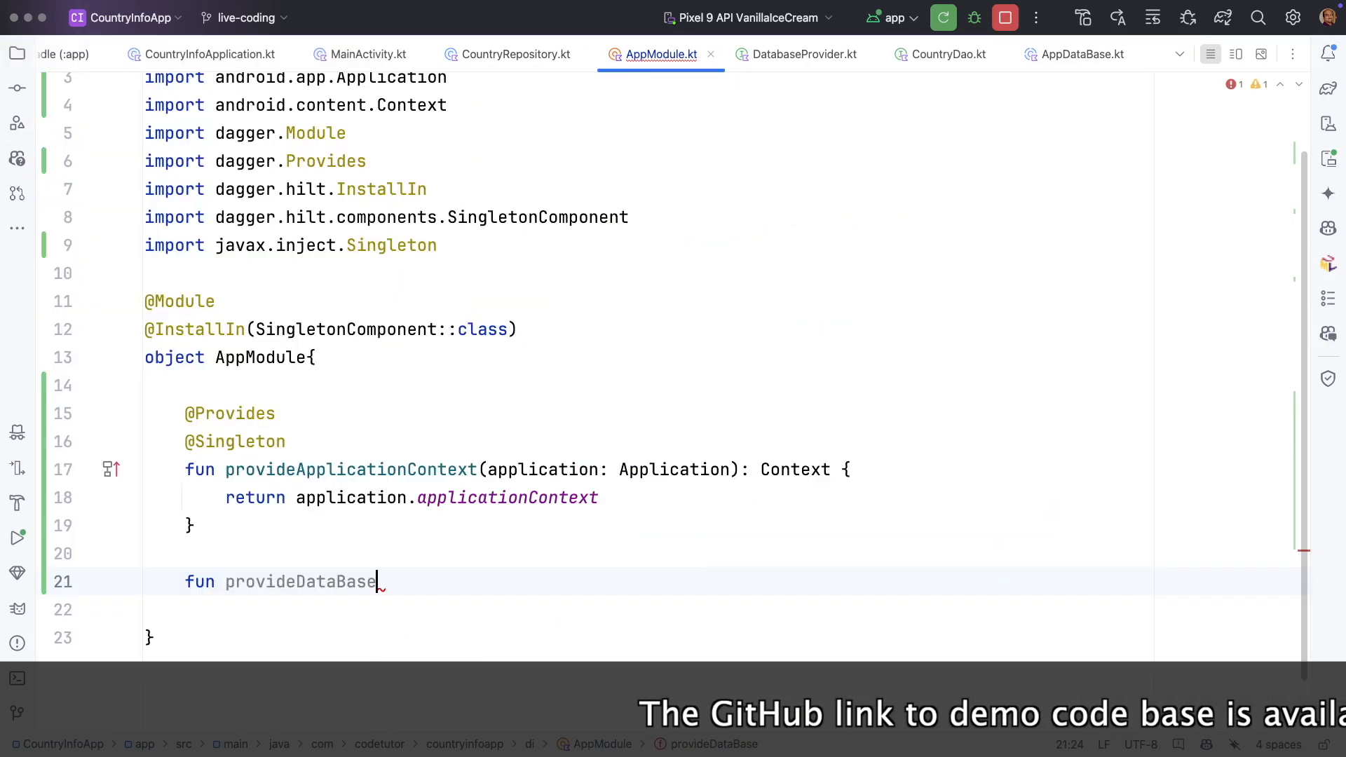
type("(@App)")
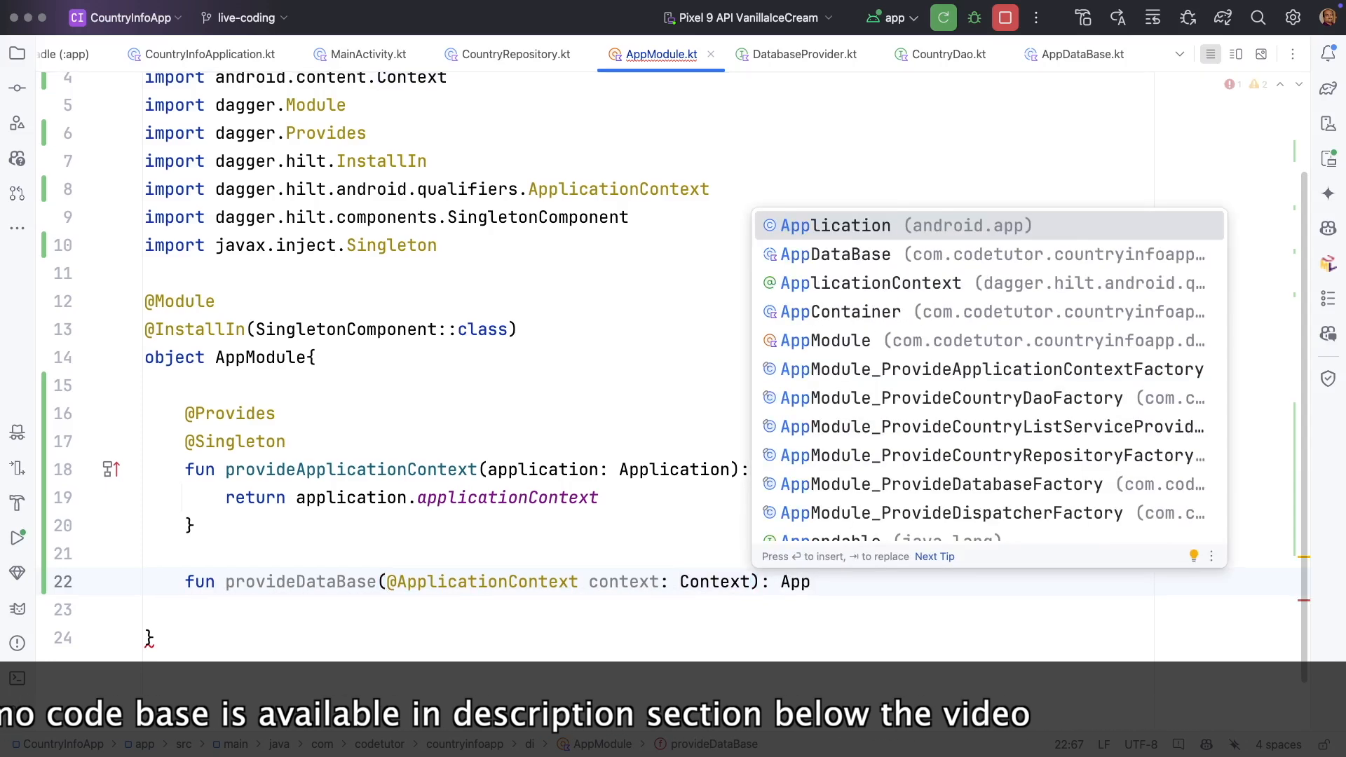
type("re")
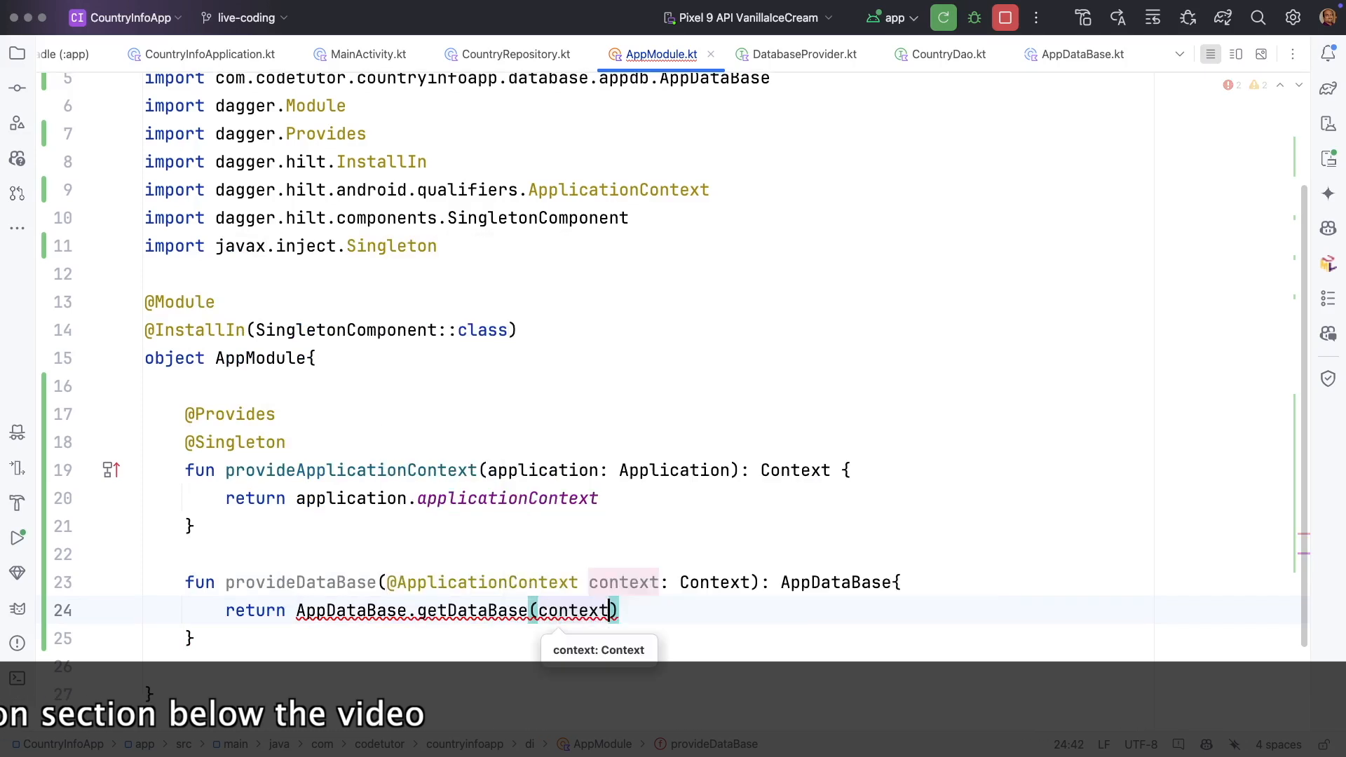
type("as AppDataBase")
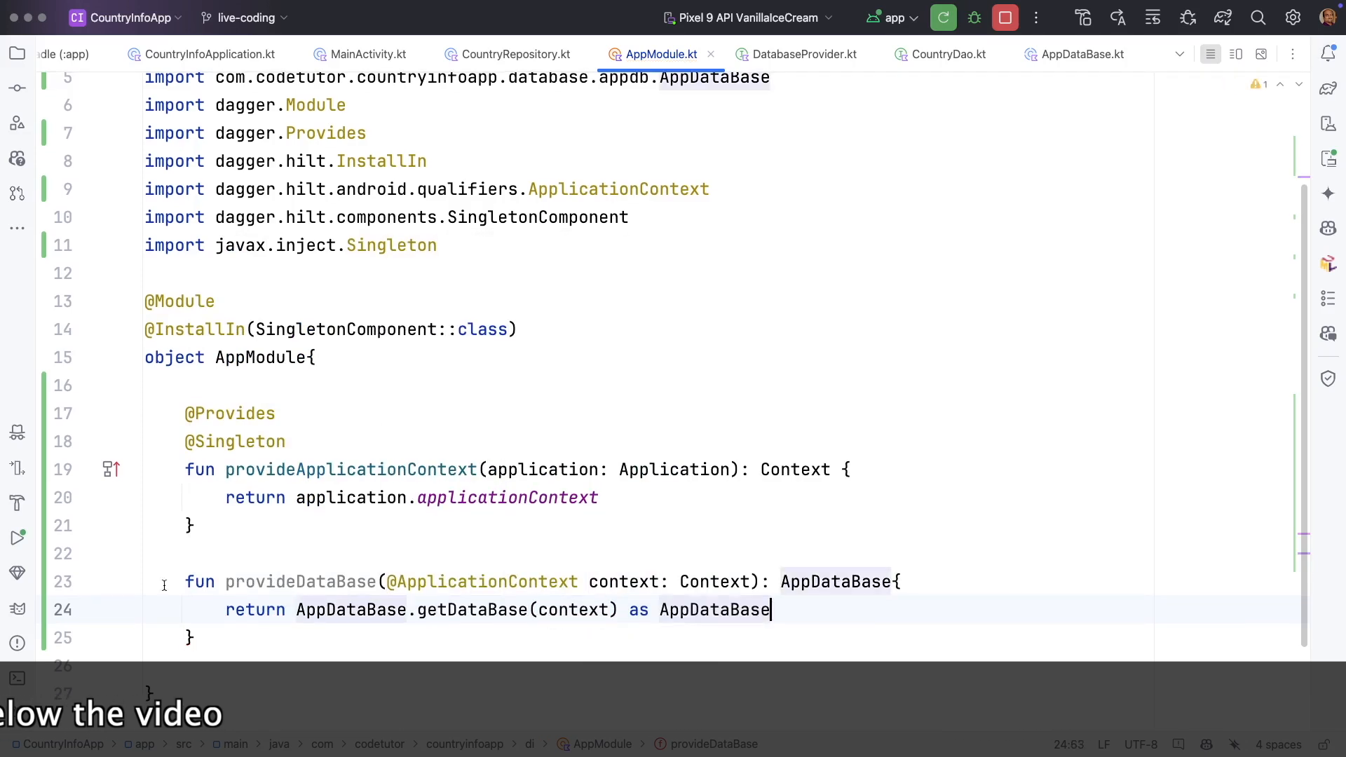
type("@Provides")
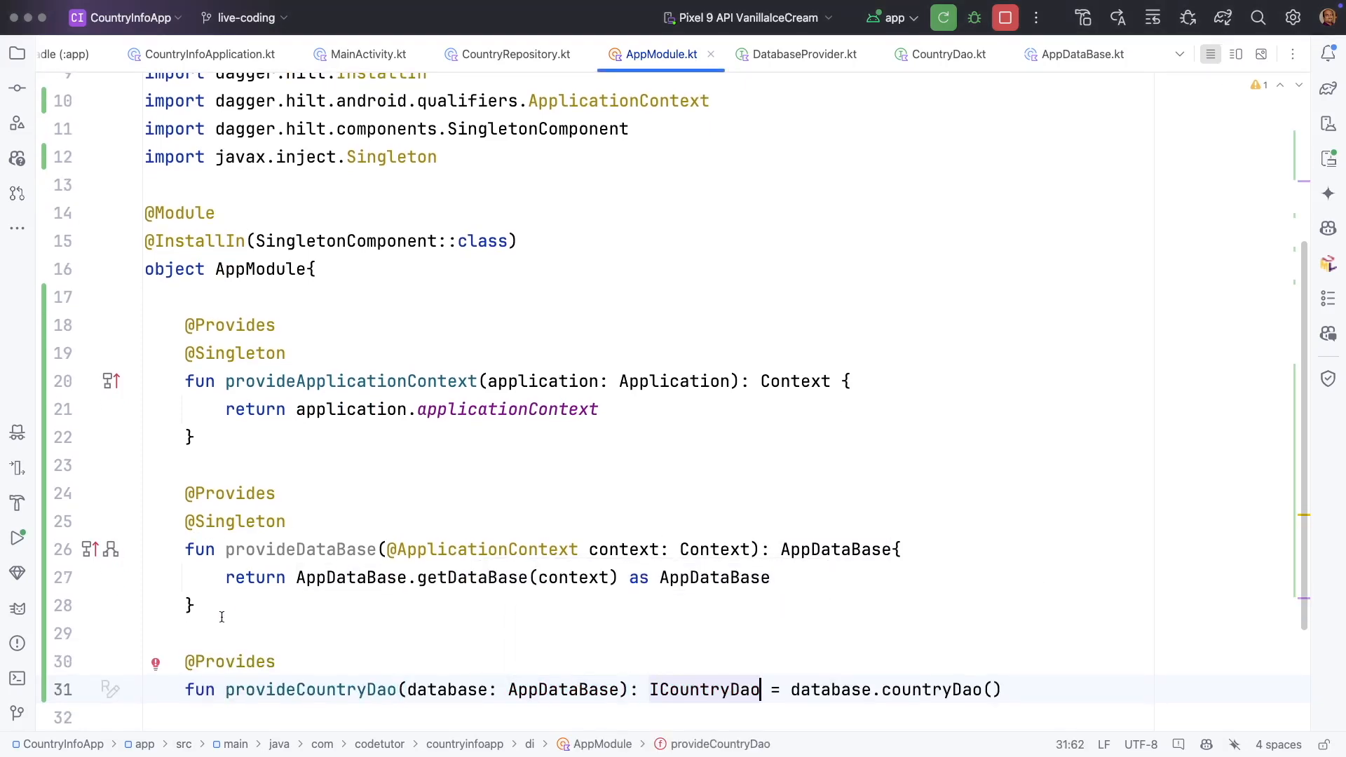
type("@Singleton")
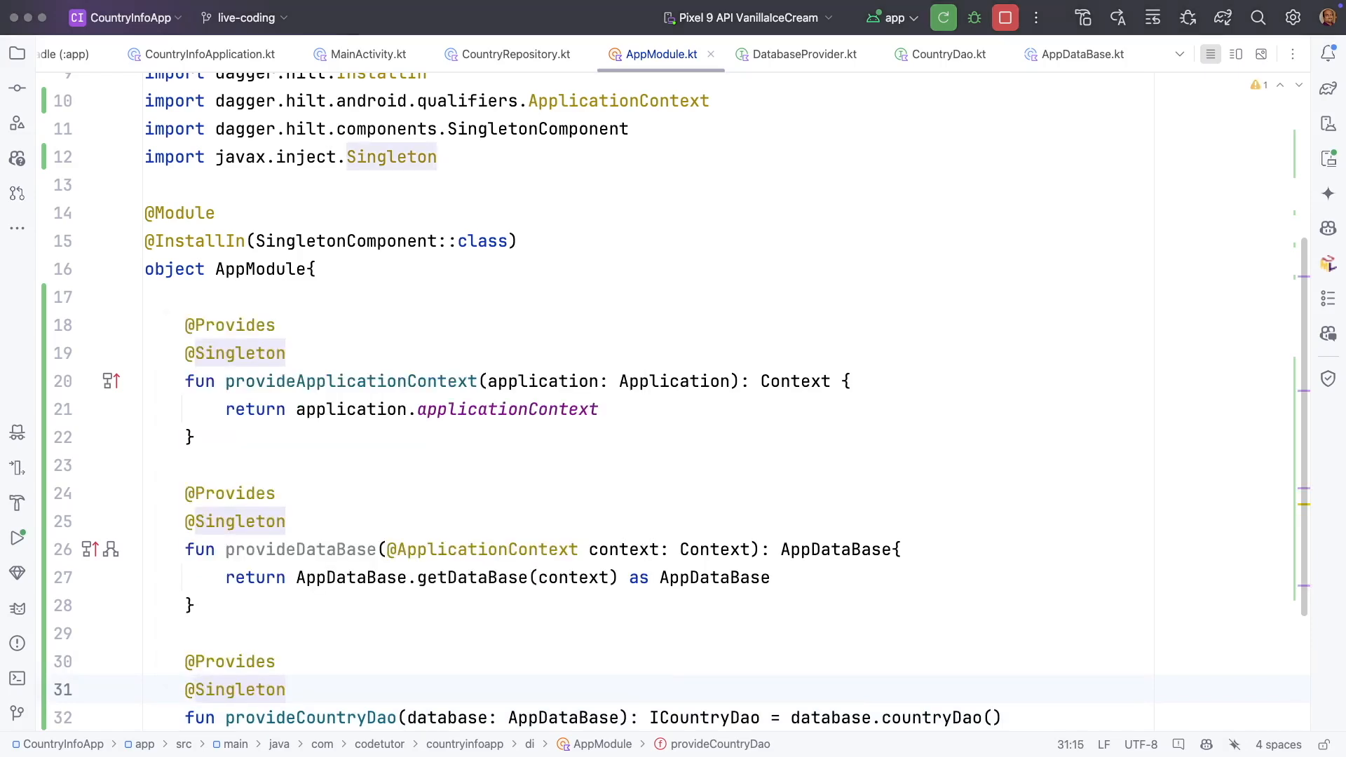
mouse_move(804, 601)
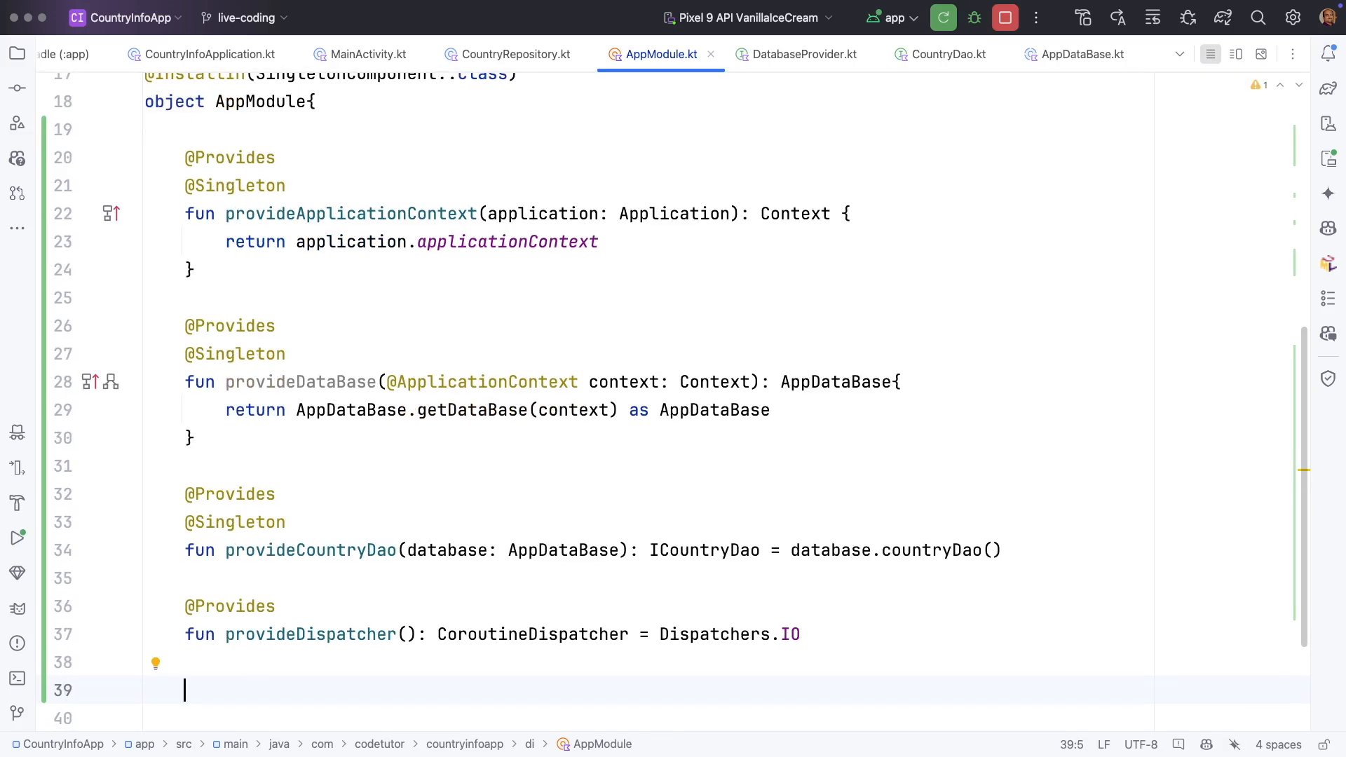
type("@")
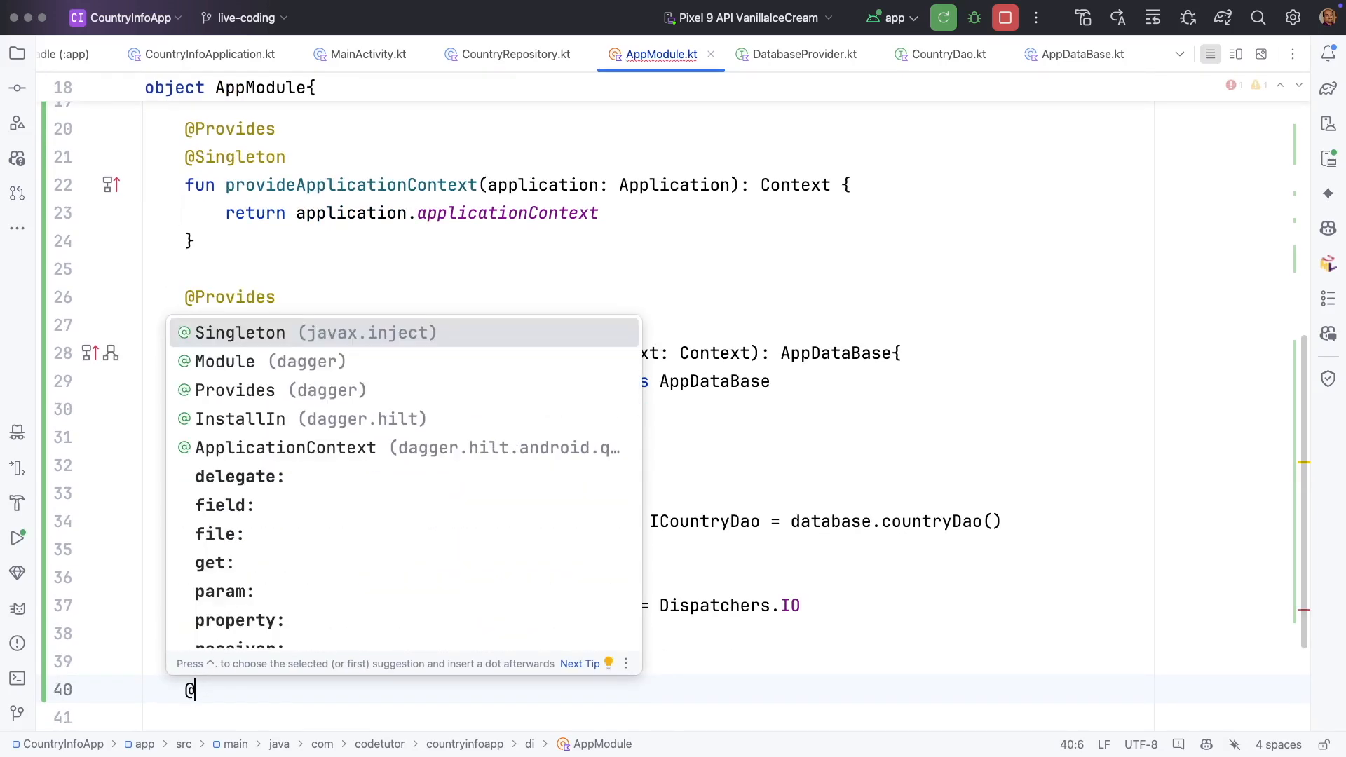
type("Singleton")
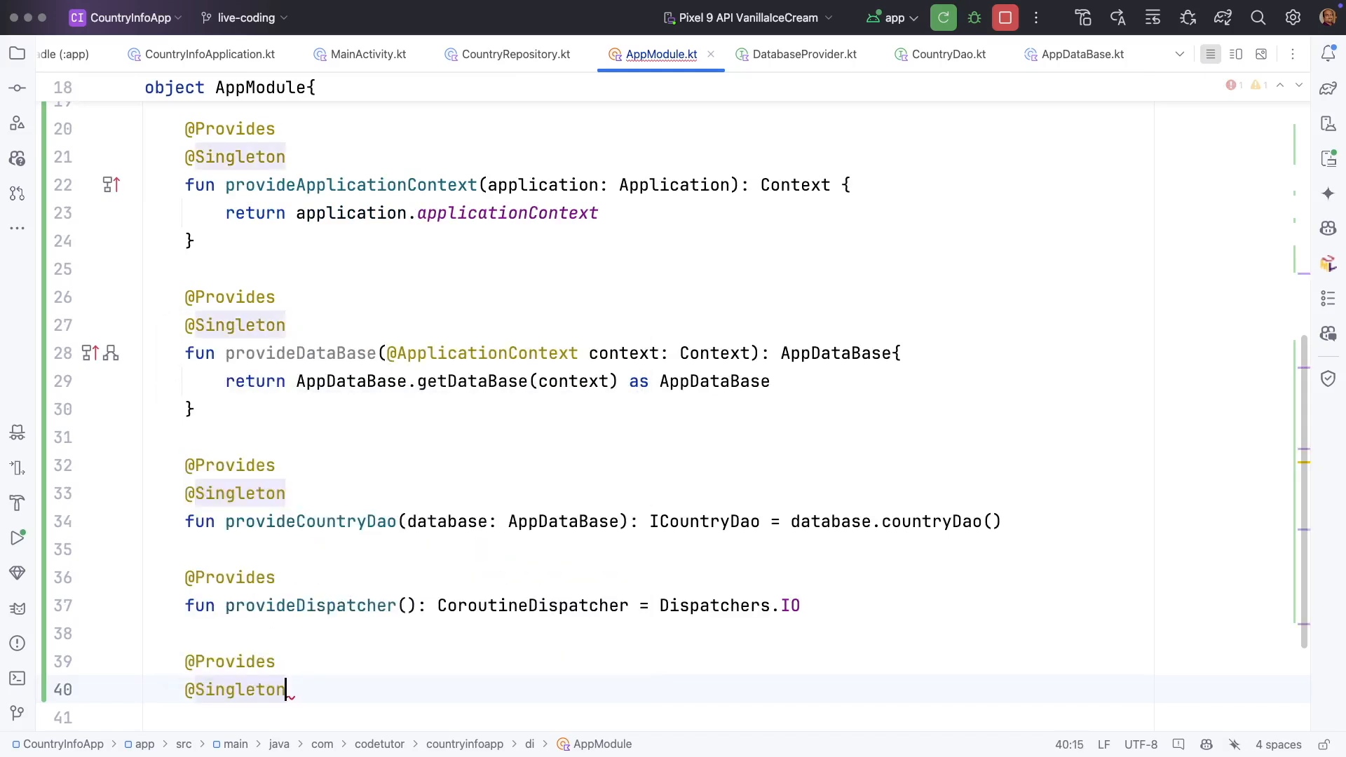
type("fun provideCountryRepository(")
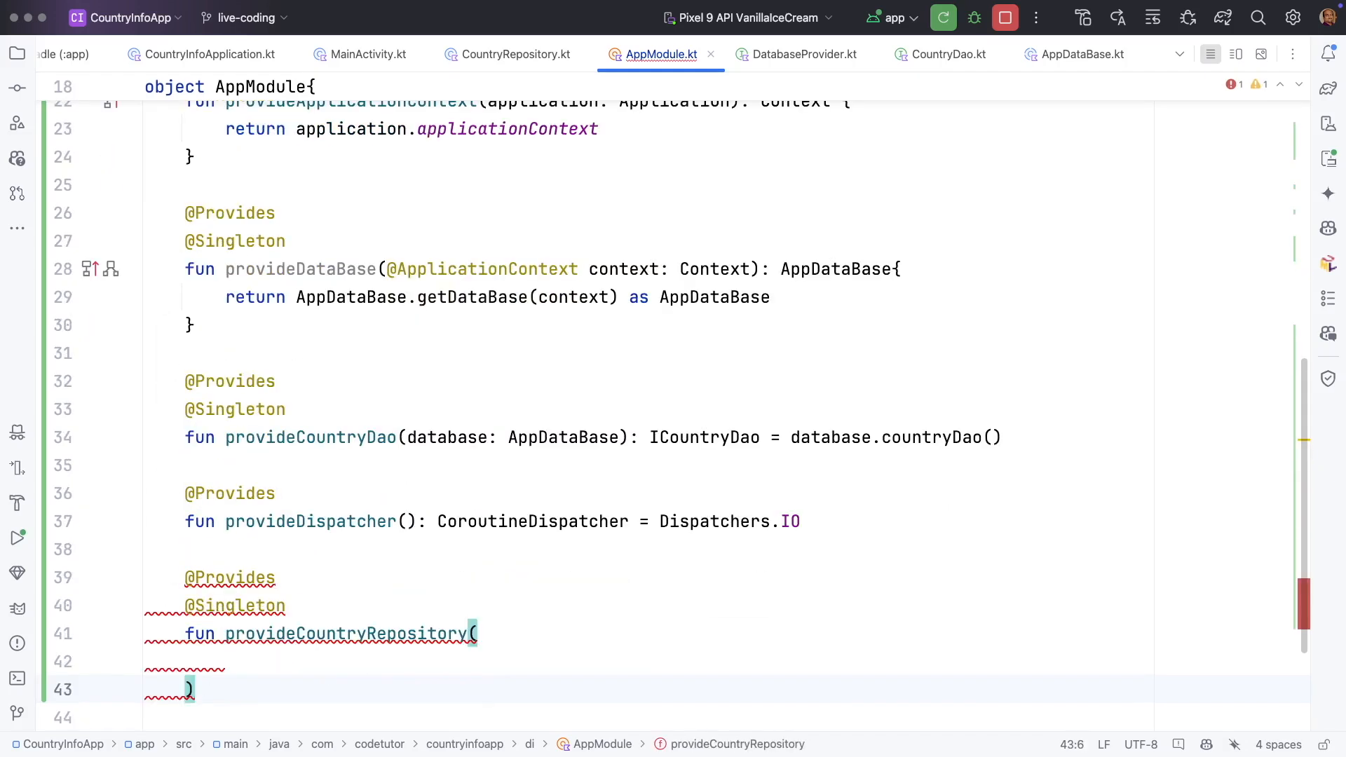
type(": ICountryRepository {")
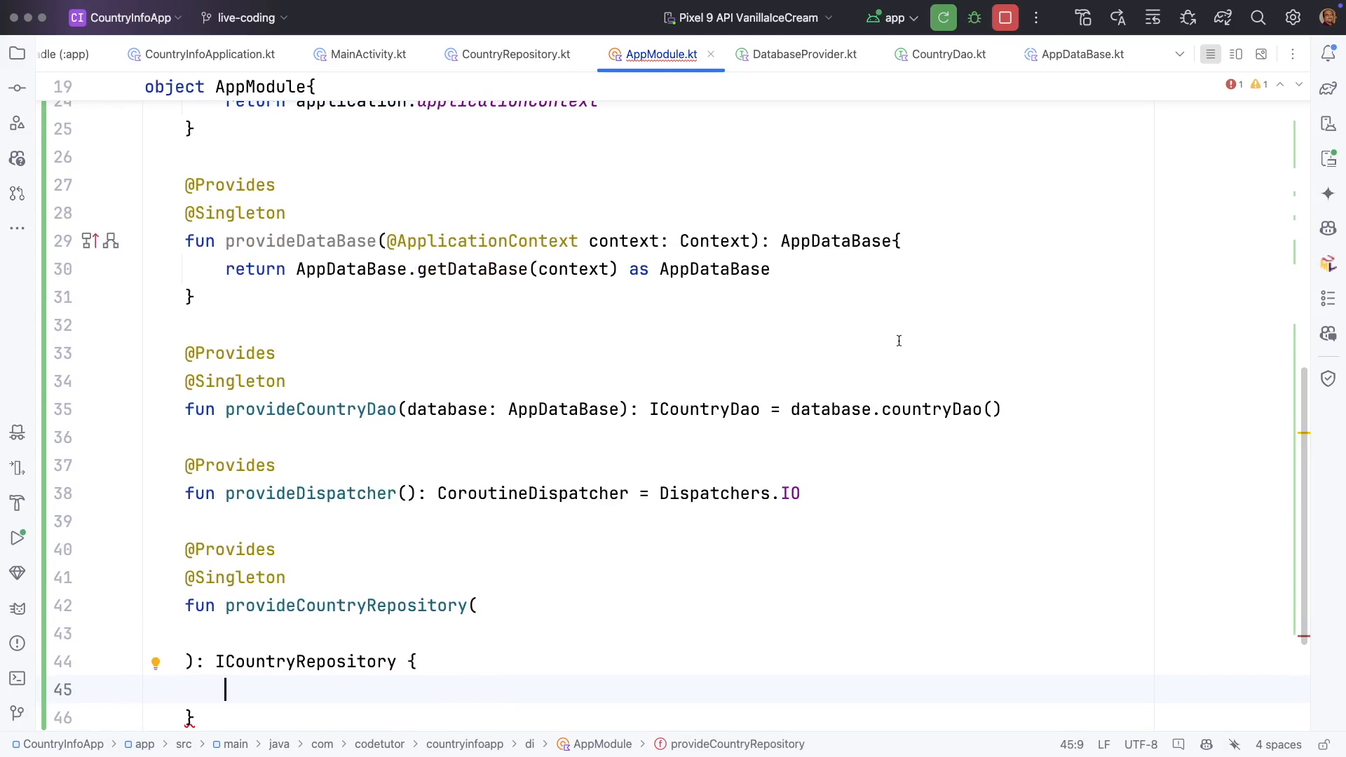
mouse_move(632, 666)
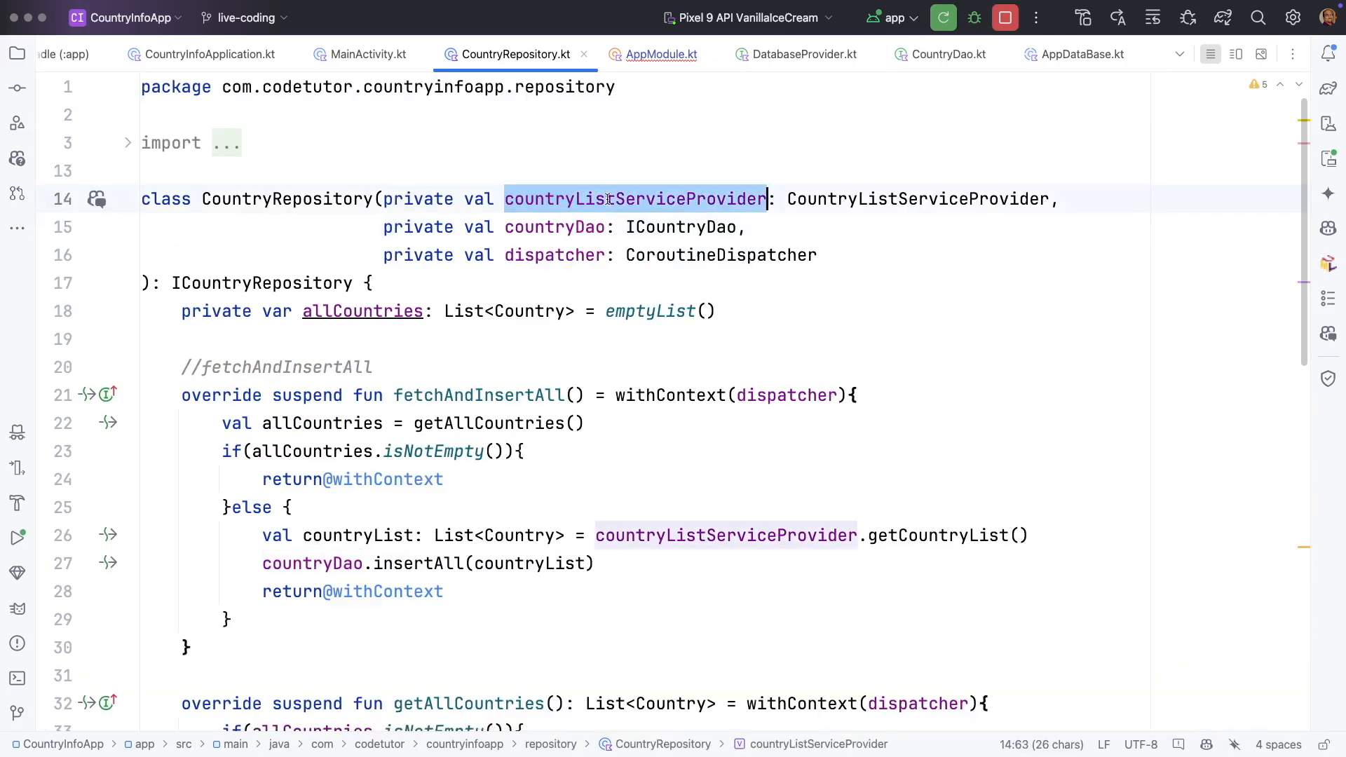
left_click(554, 255)
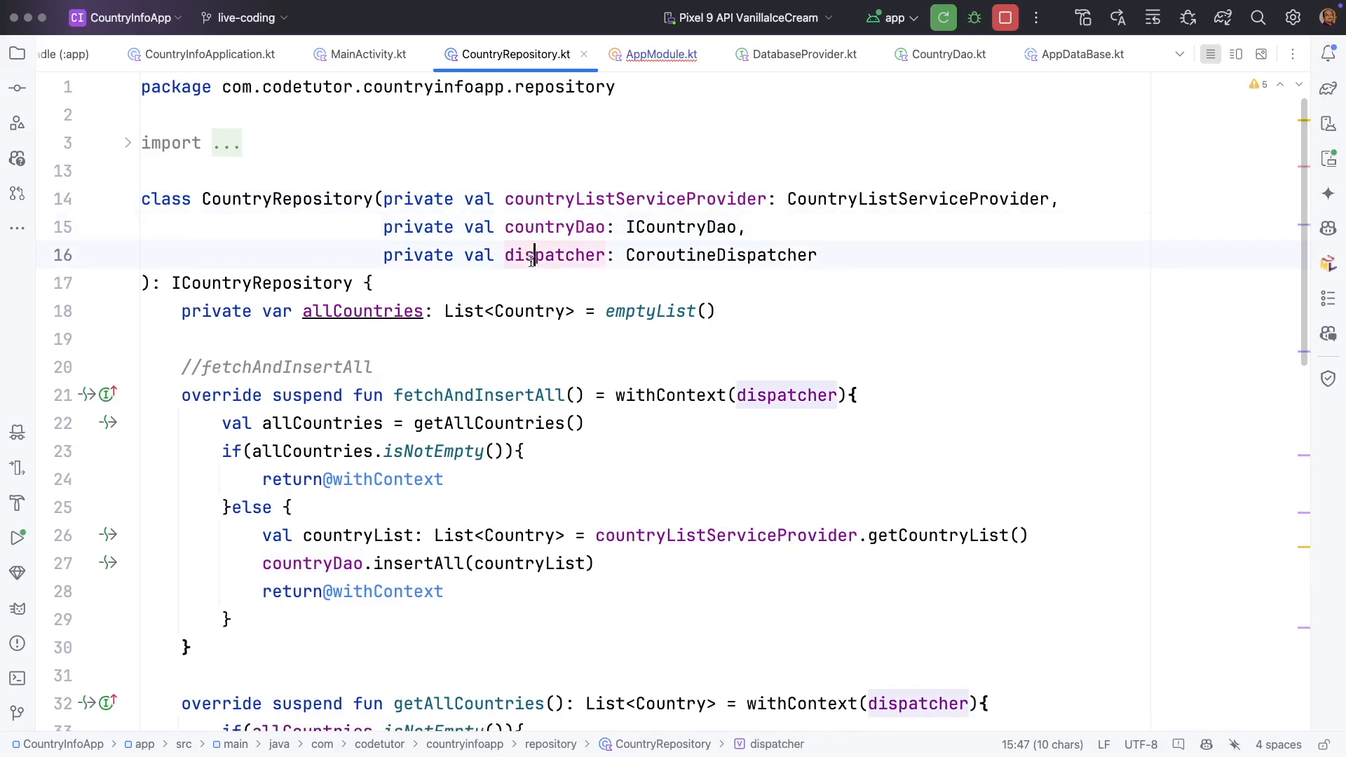
left_click(660, 55)
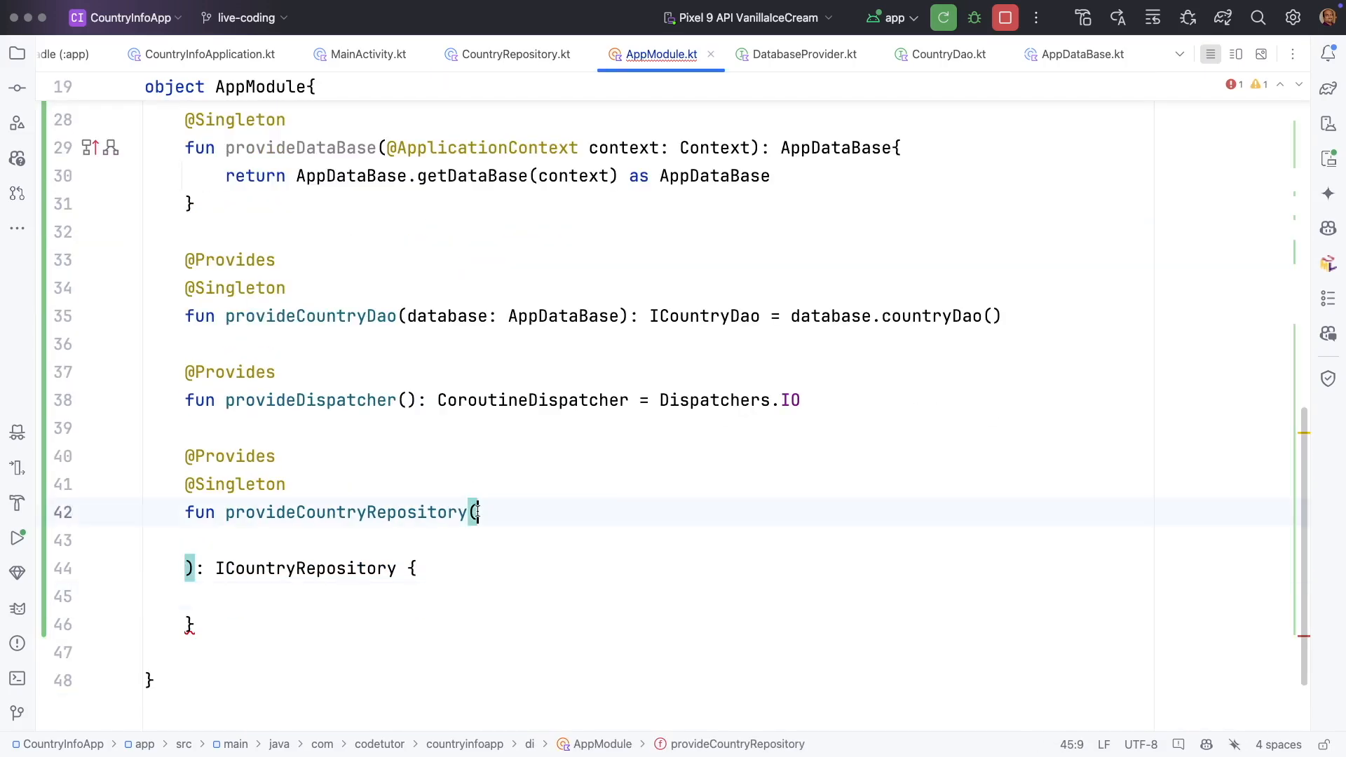
Step: Add countryDao and dispatcher: CoroutineDispatcher parameters and return CountryRepository(countryListServiceProvider, countryDao, dispatcher)
type("countryDao: CountryDao,")
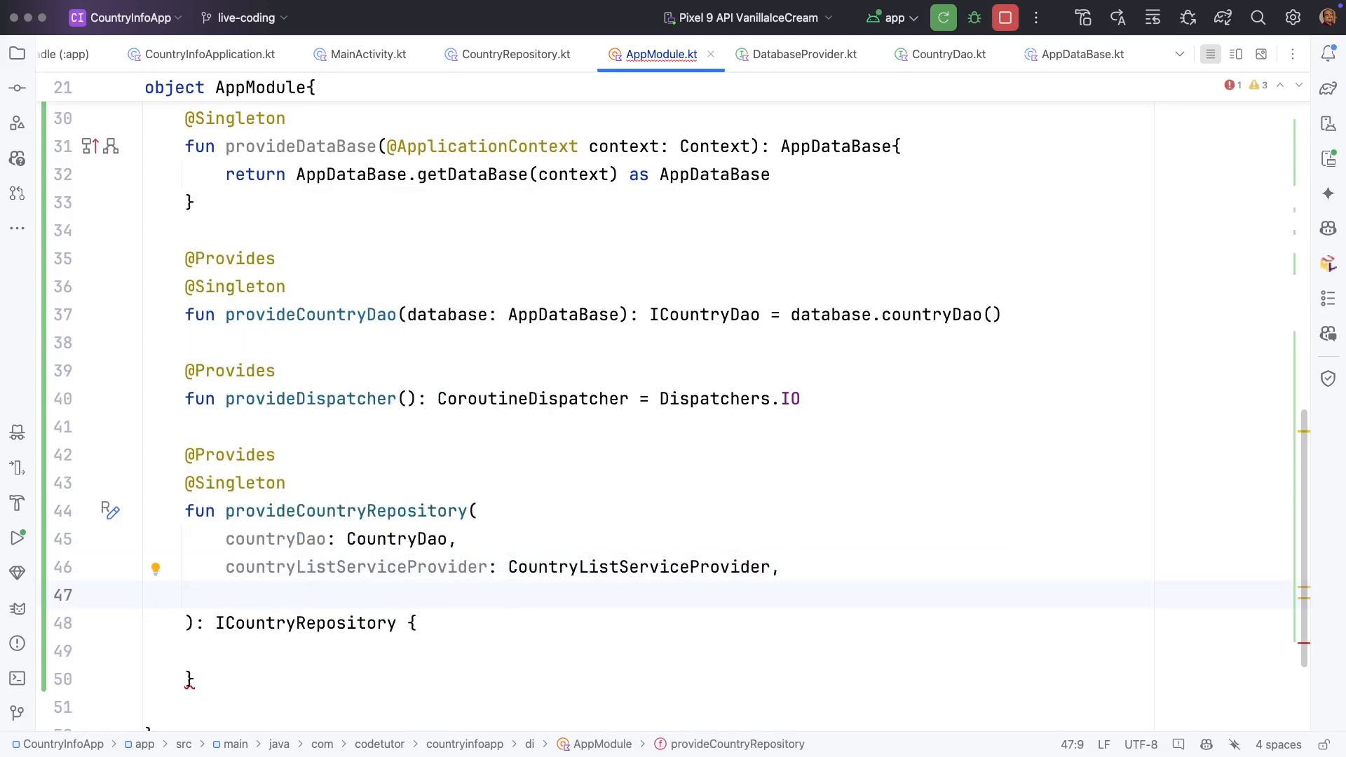
type("dispatcher: CoroutineDispatcher")
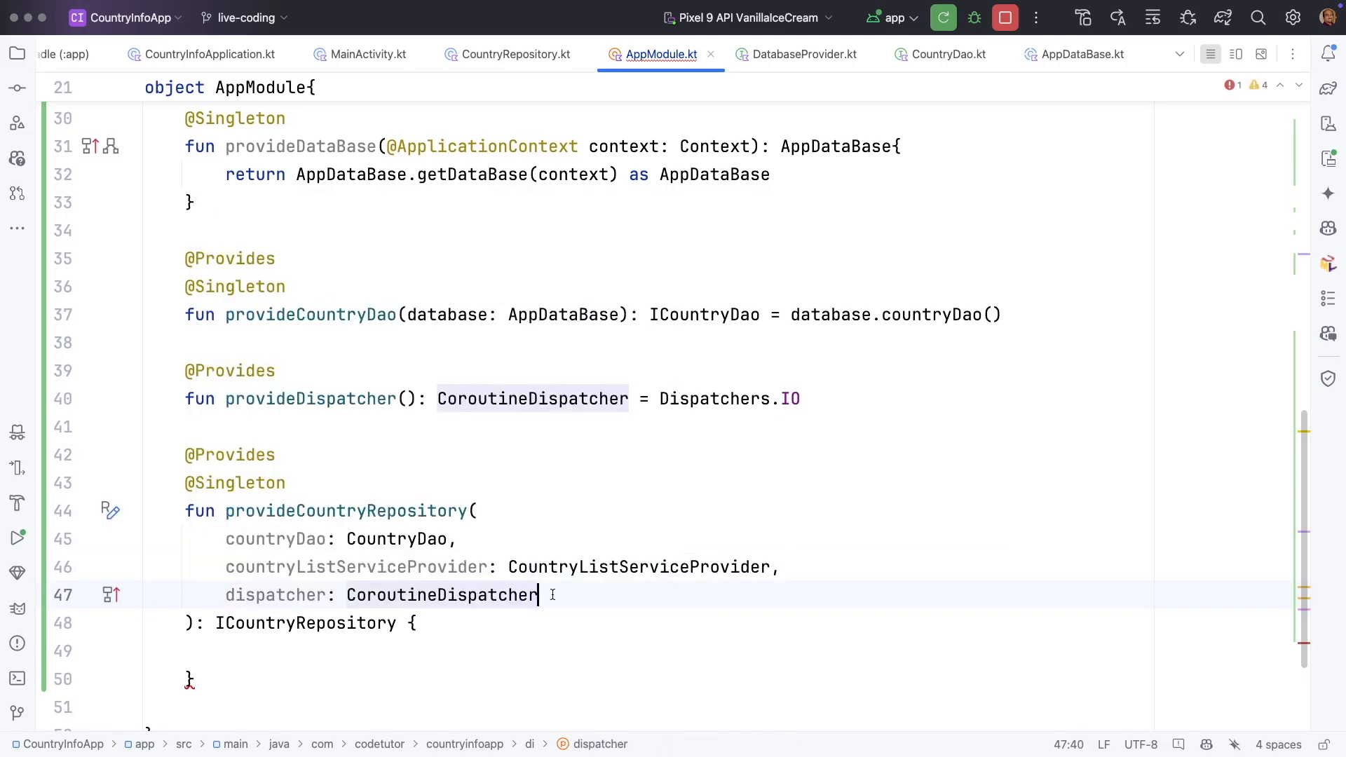
type("return CountryRepository(countryListServiceProvider")
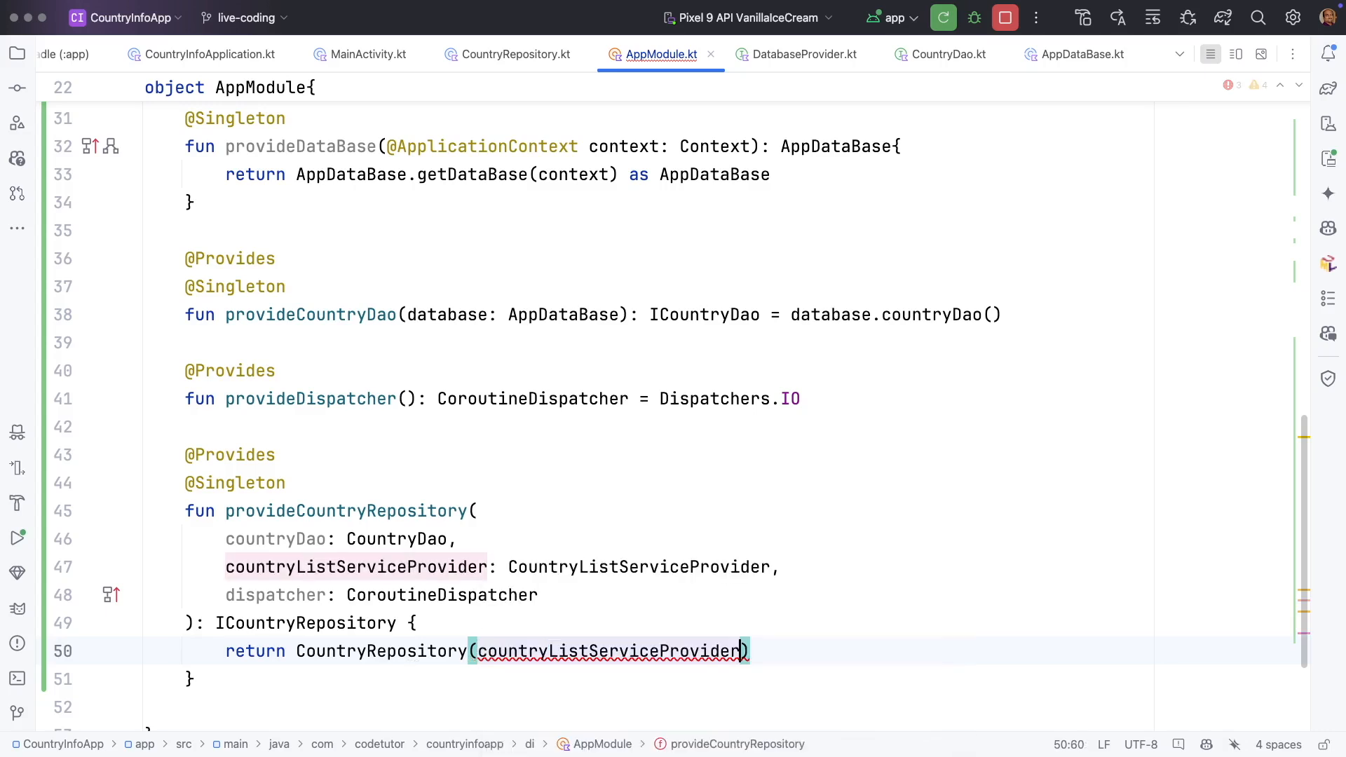
type(", countryDao, dispatcher")
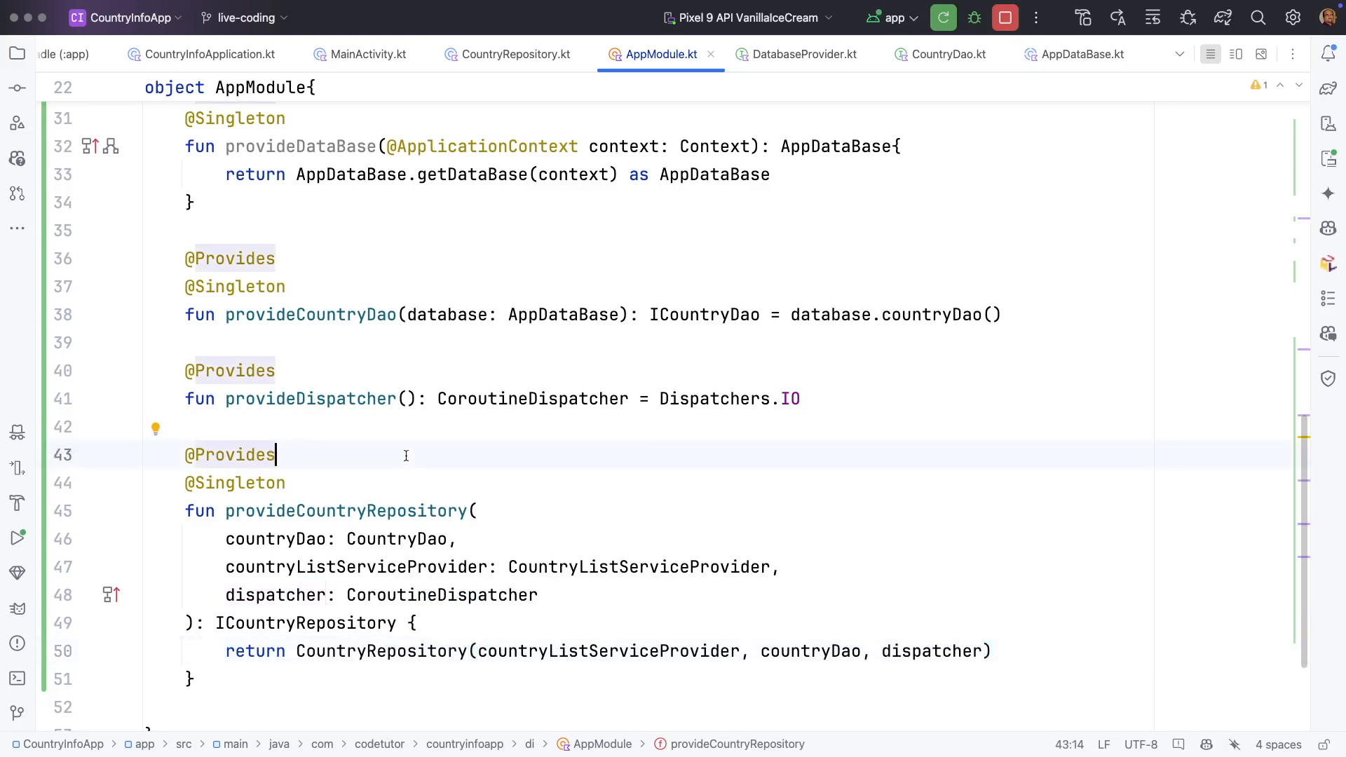
double_click(641, 651)
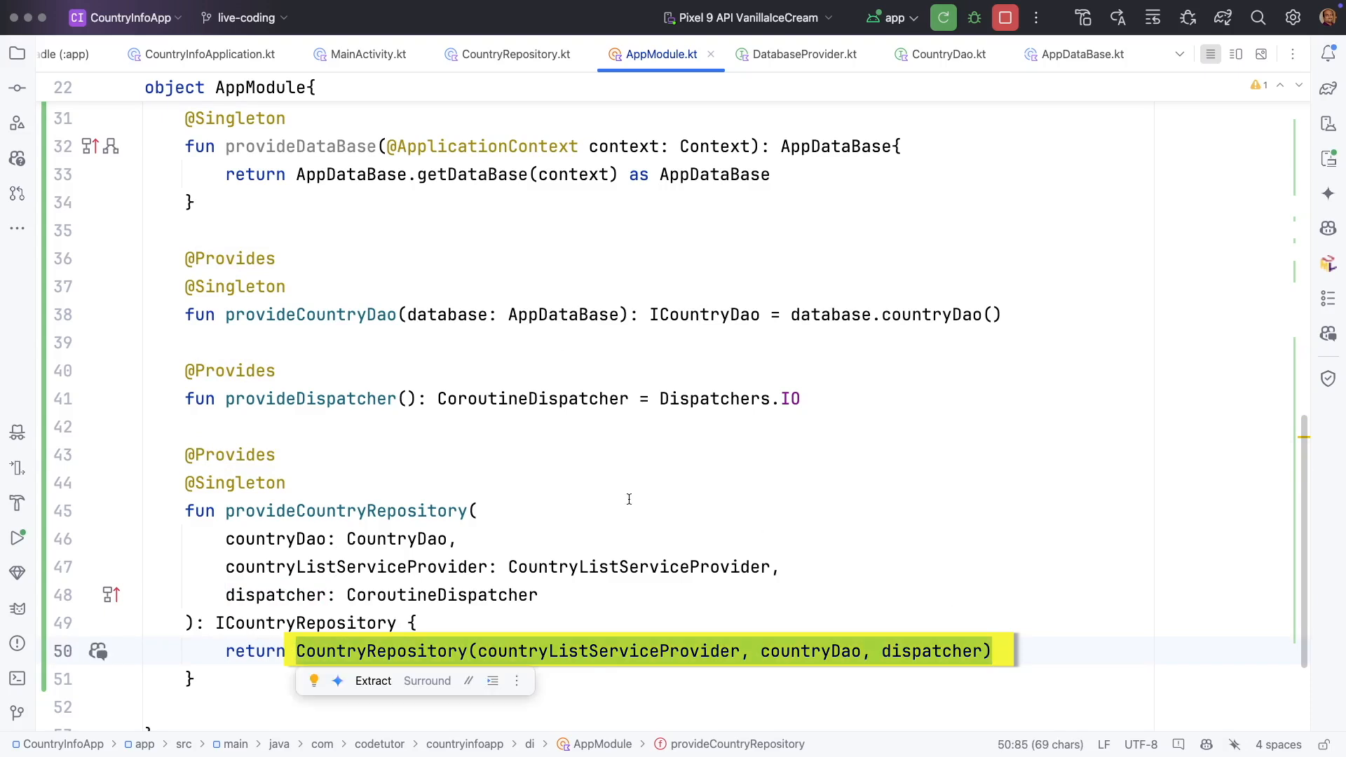
left_click(533, 399)
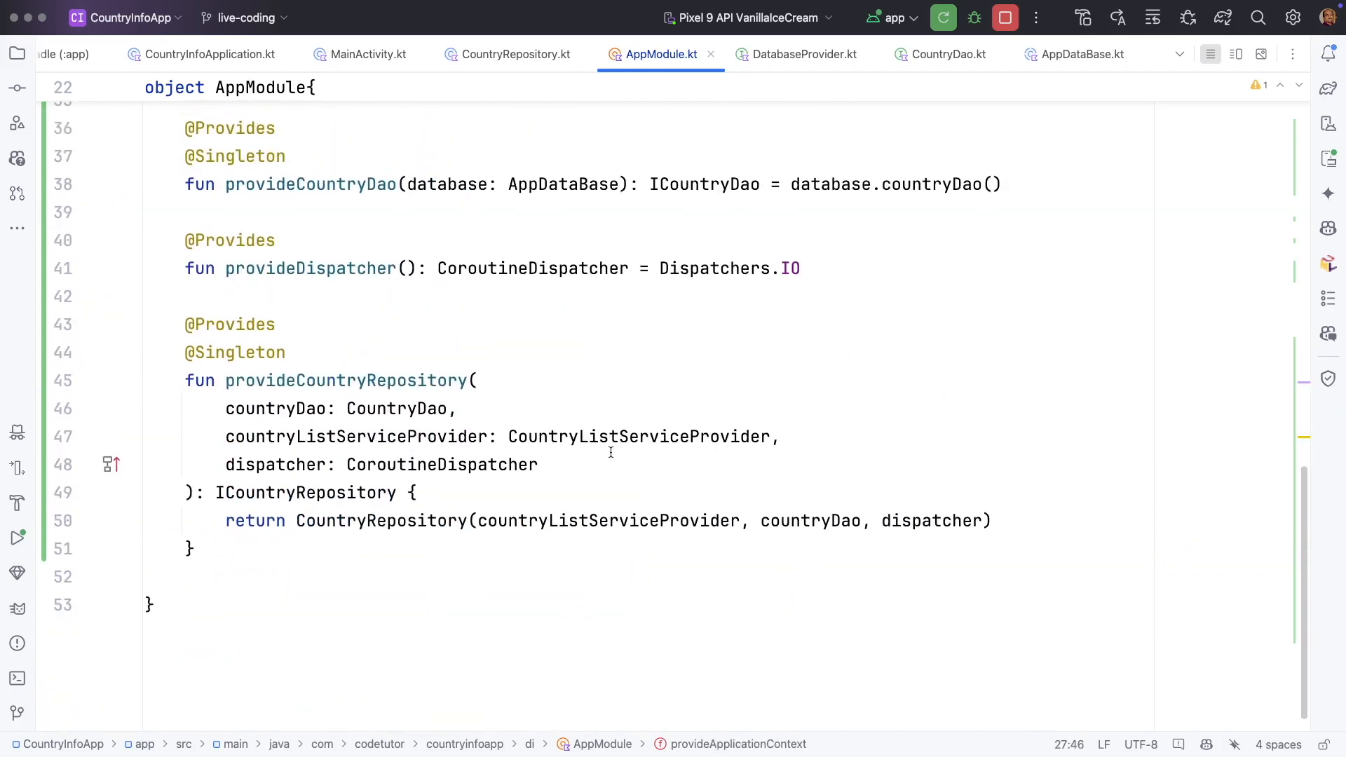
double_click(355, 436)
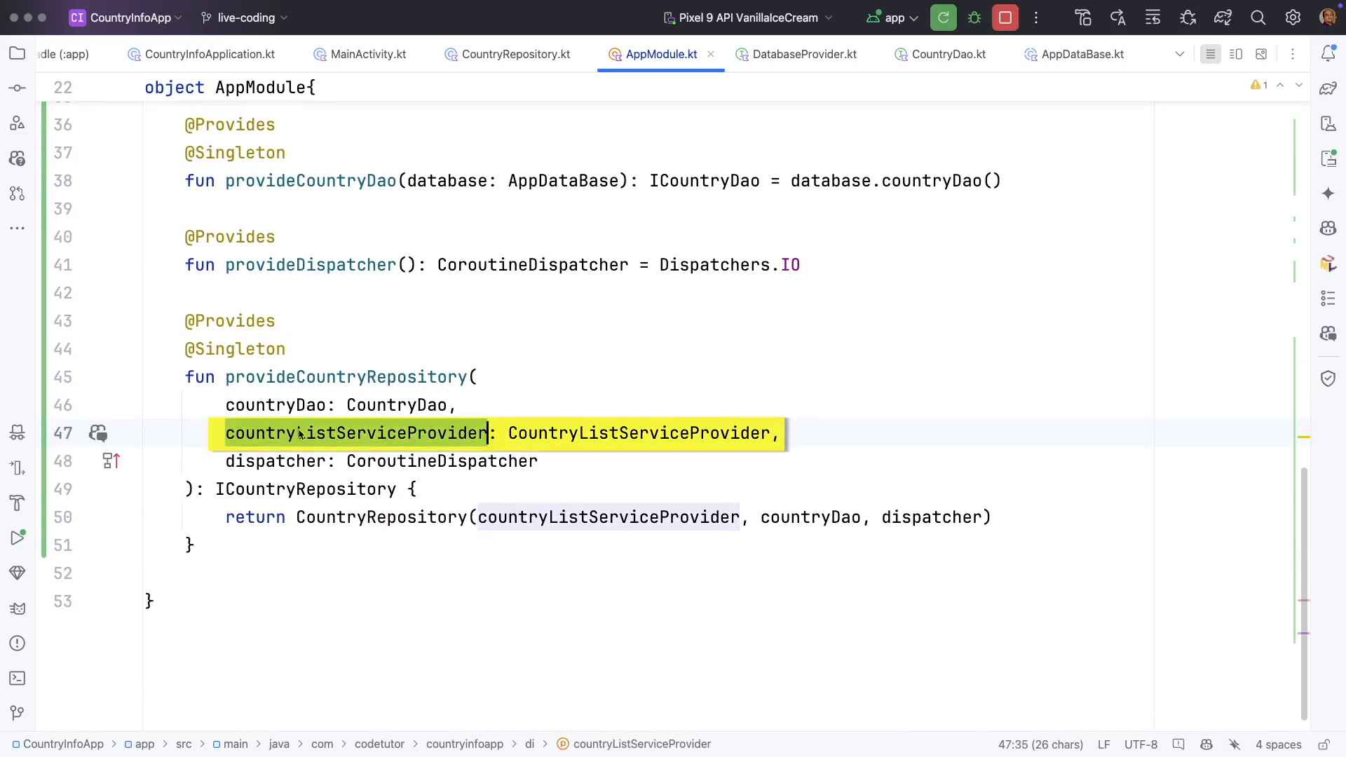
mouse_move(638, 433)
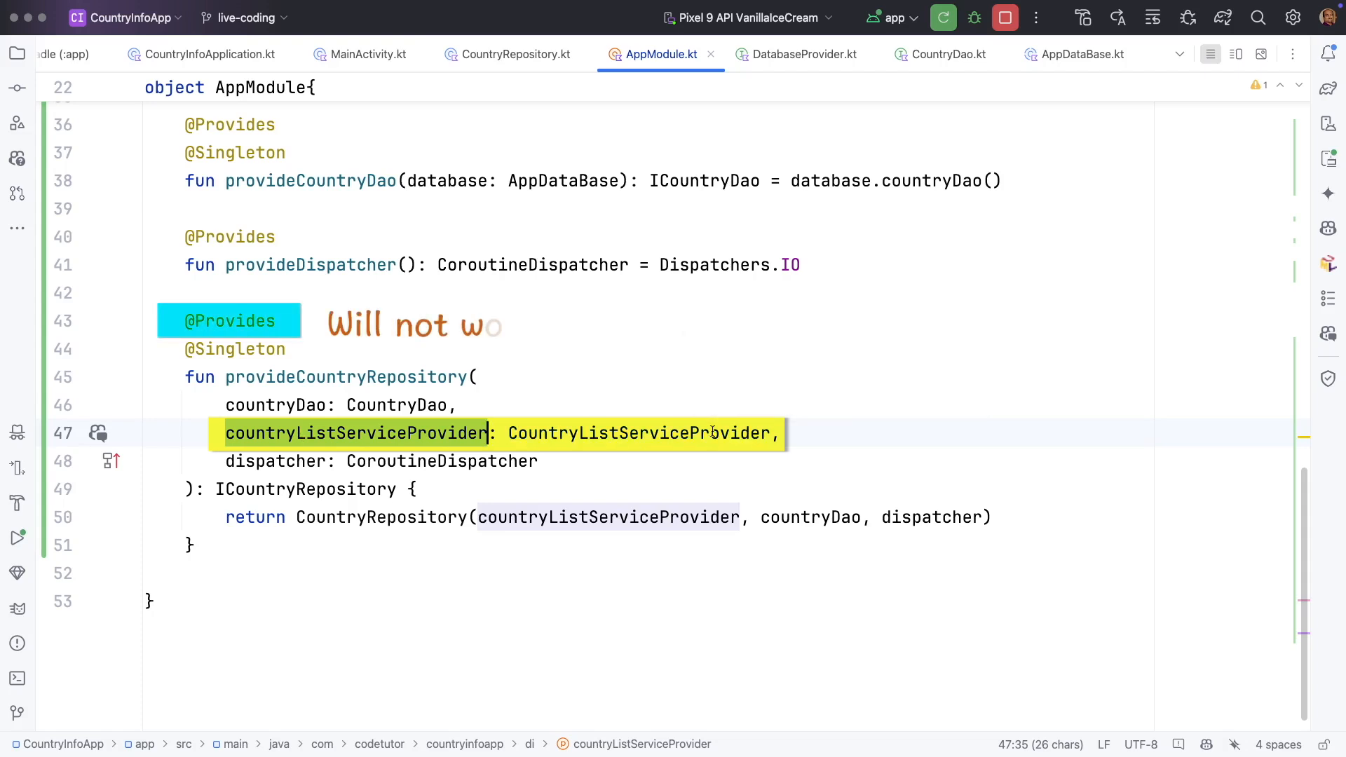
type("rk")
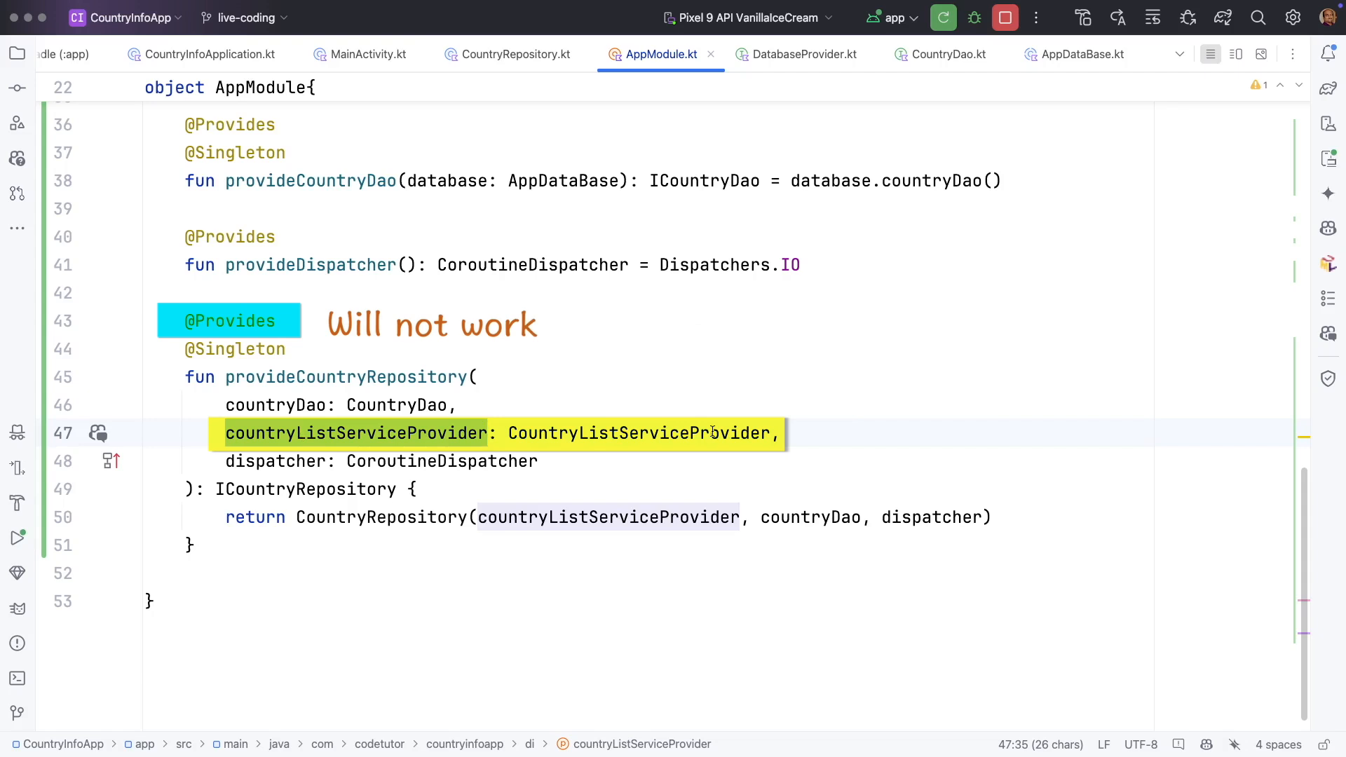